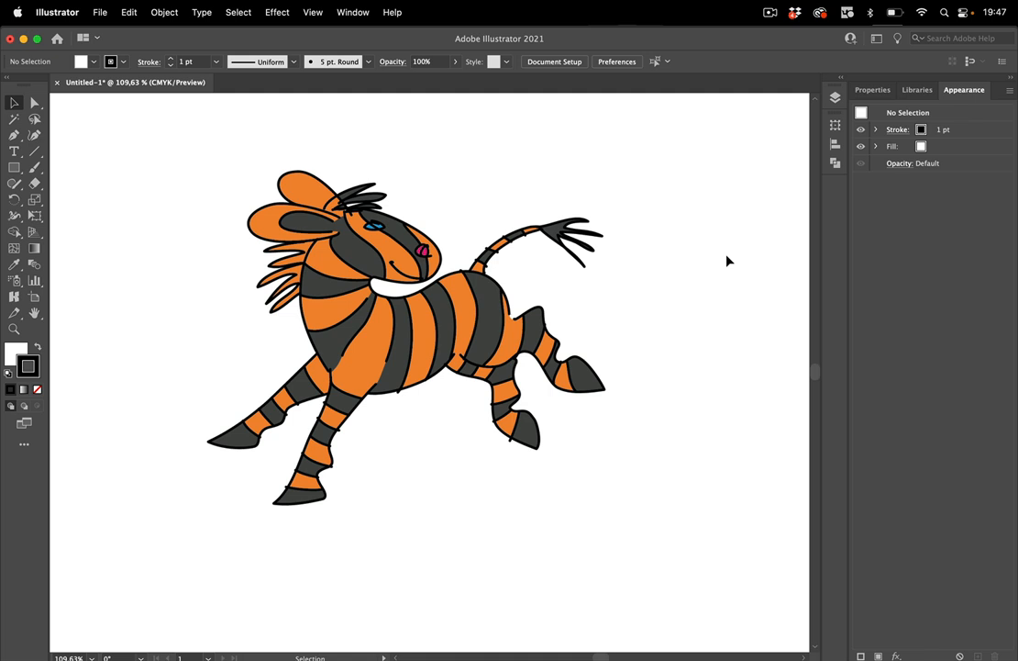
mouse_move(650, 269)
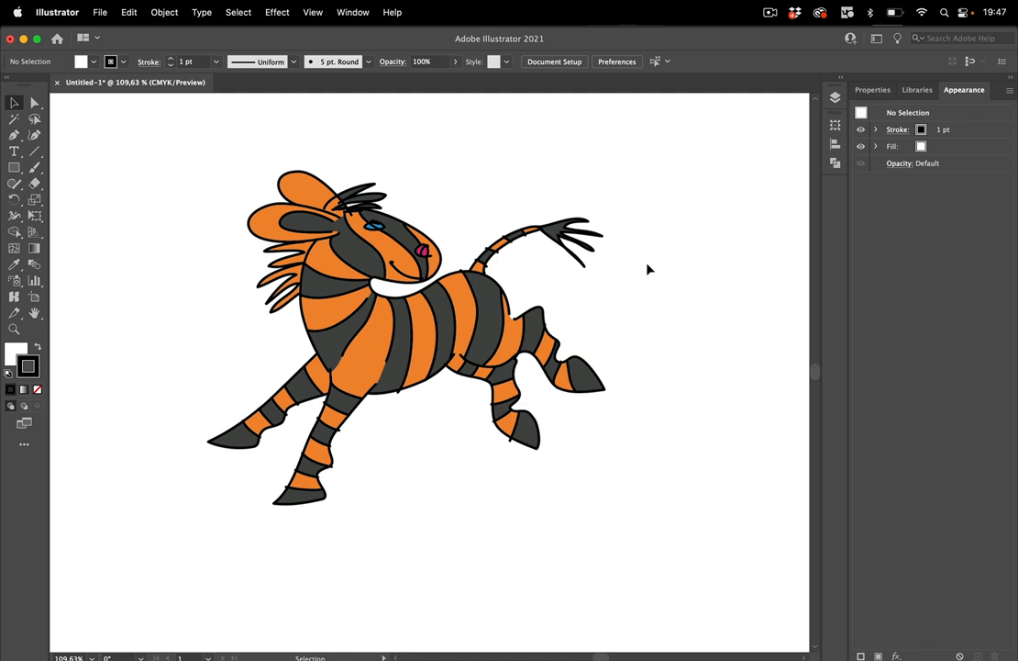
Switch to the Magic Wand with Tolerance 0, Anti-alias on and Contiguous off.
left_click(402, 341)
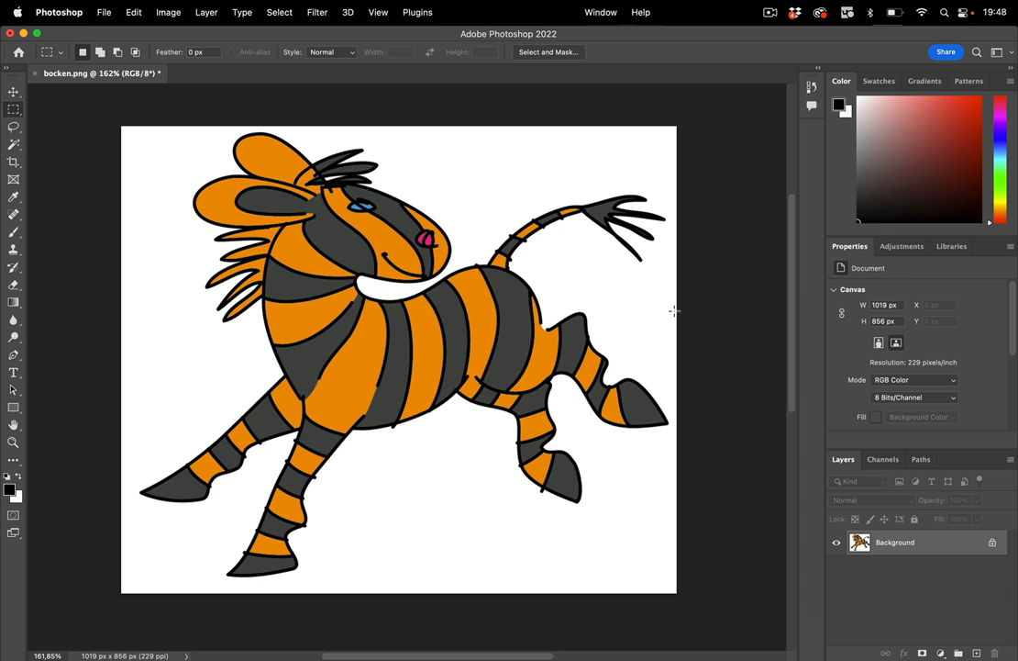
mouse_move(625, 167)
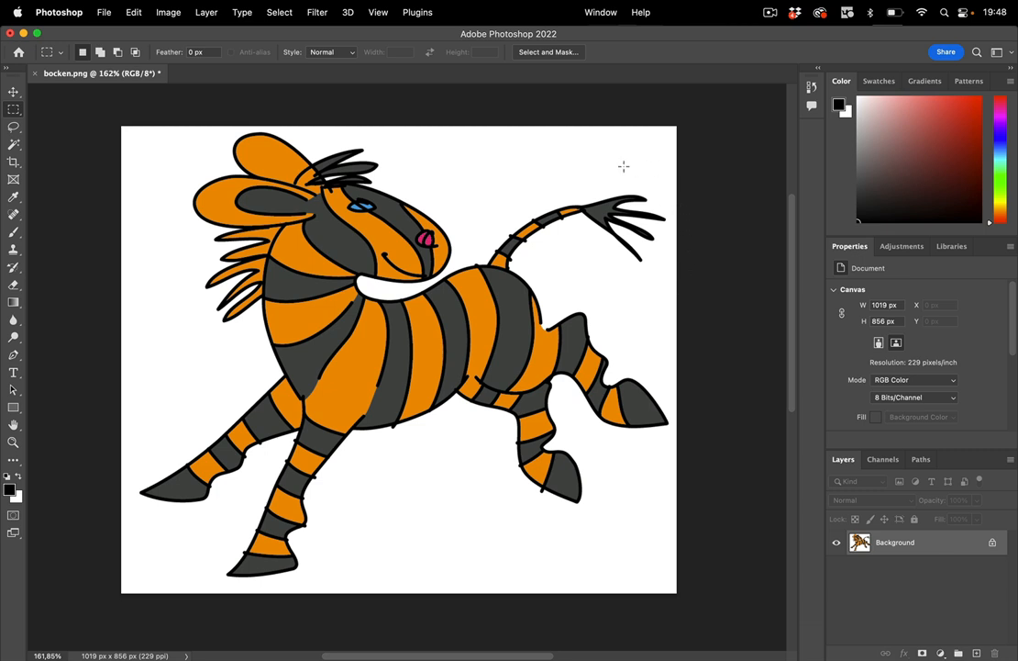
left_click(14, 146)
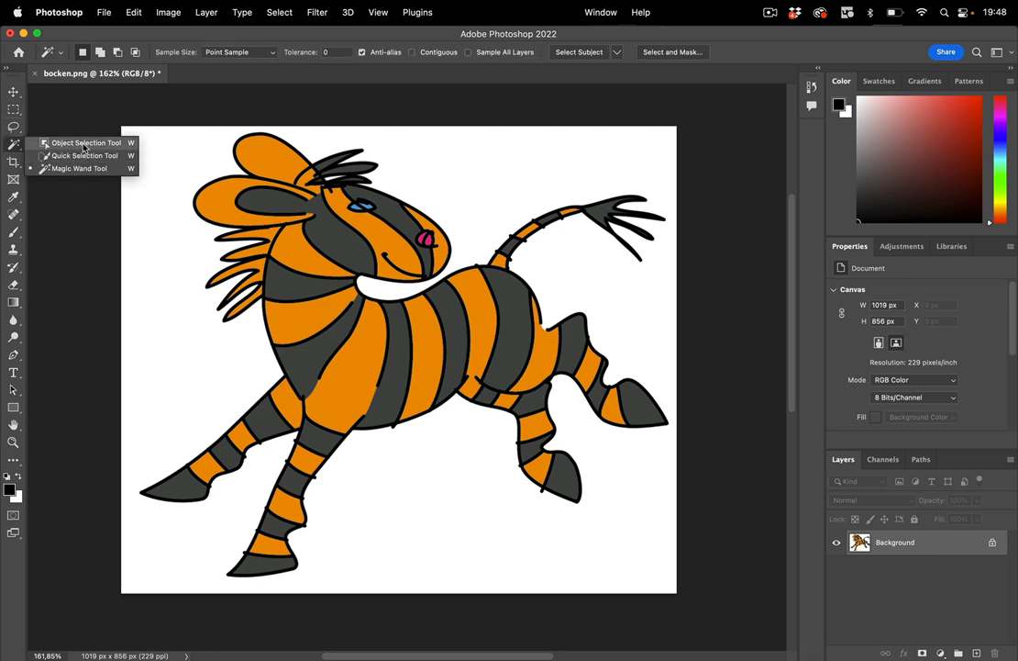
mouse_move(79, 168)
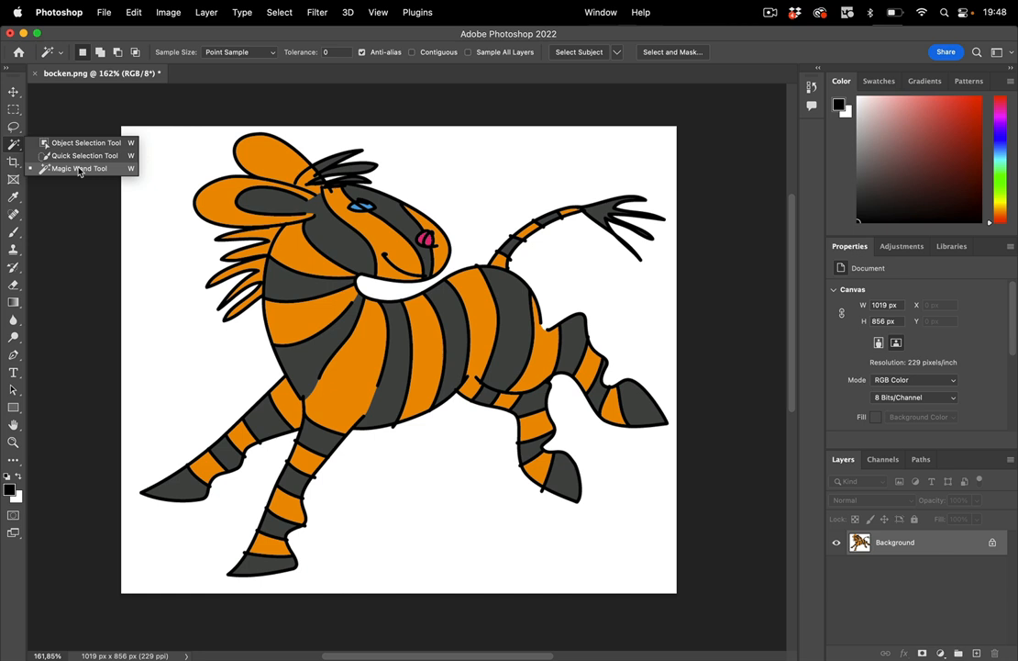
left_click(79, 168)
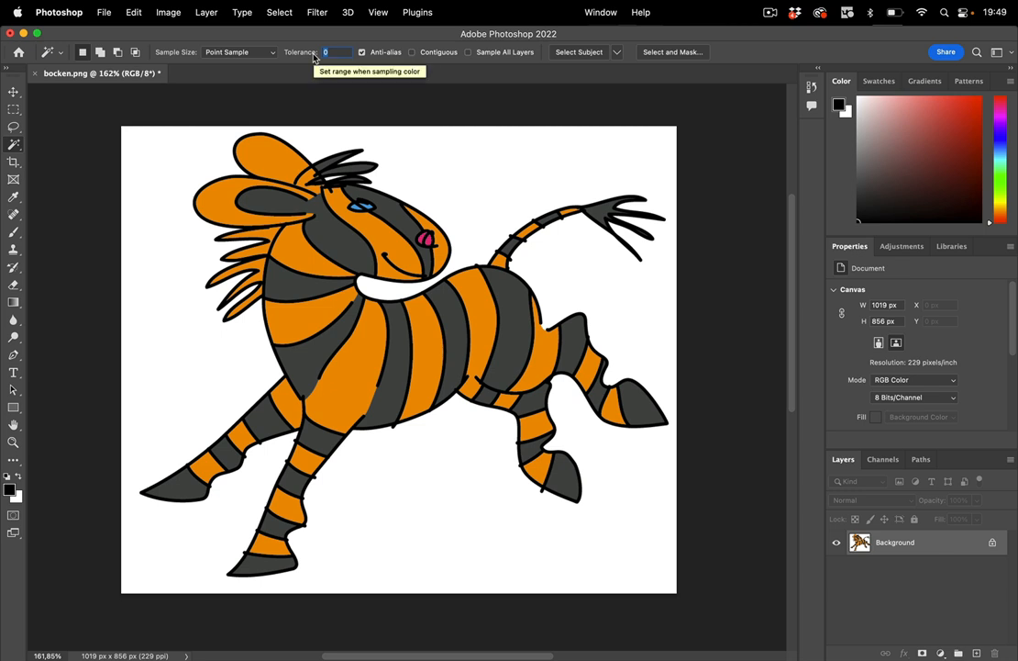
mouse_move(378, 44)
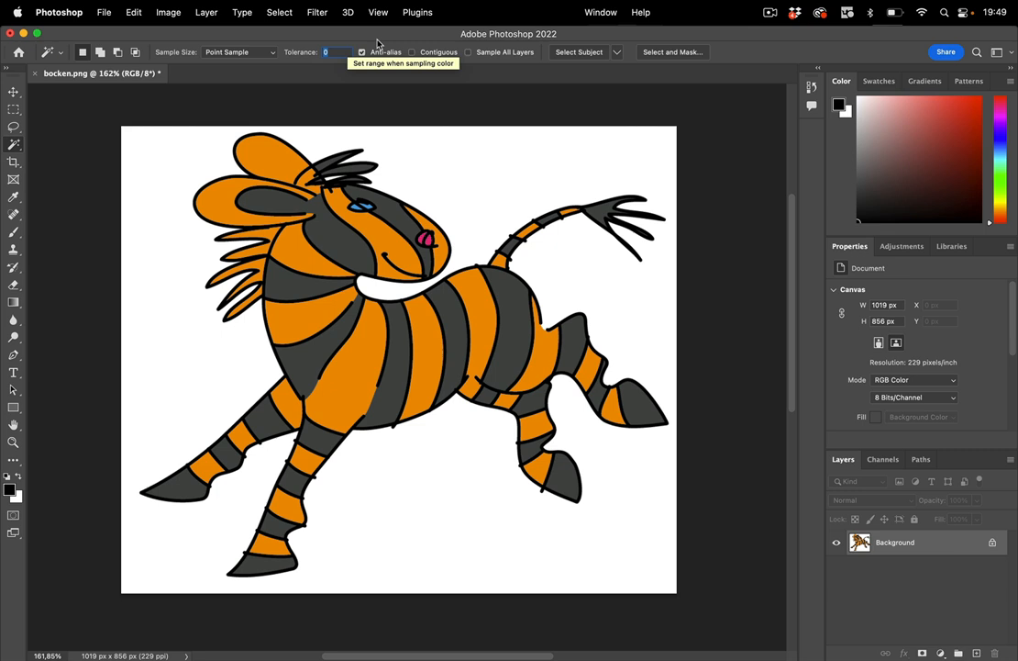
mouse_move(409, 64)
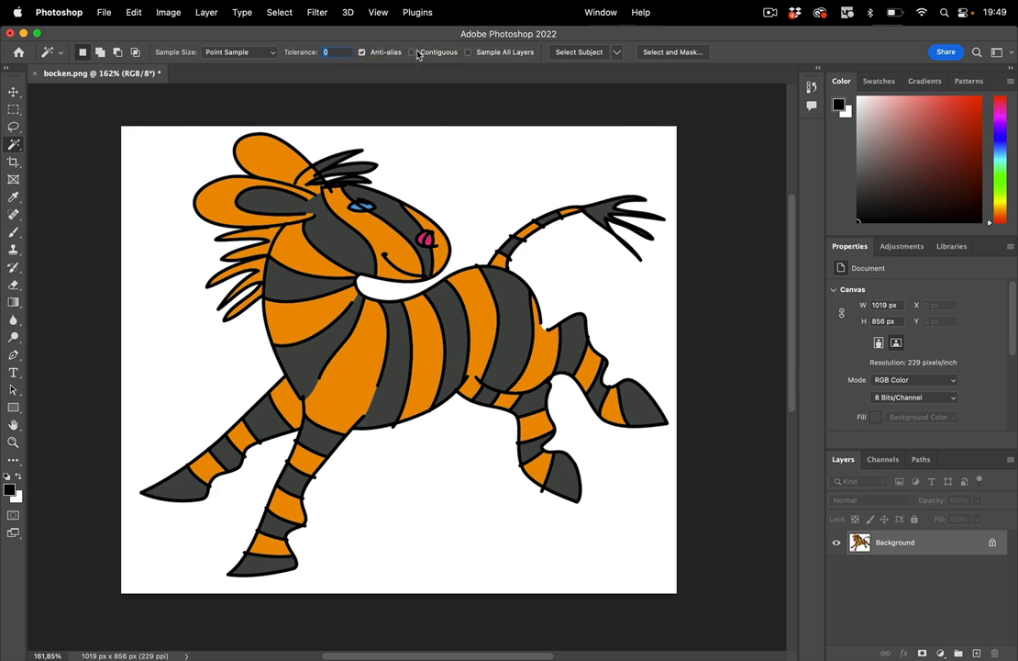
mouse_move(422, 60)
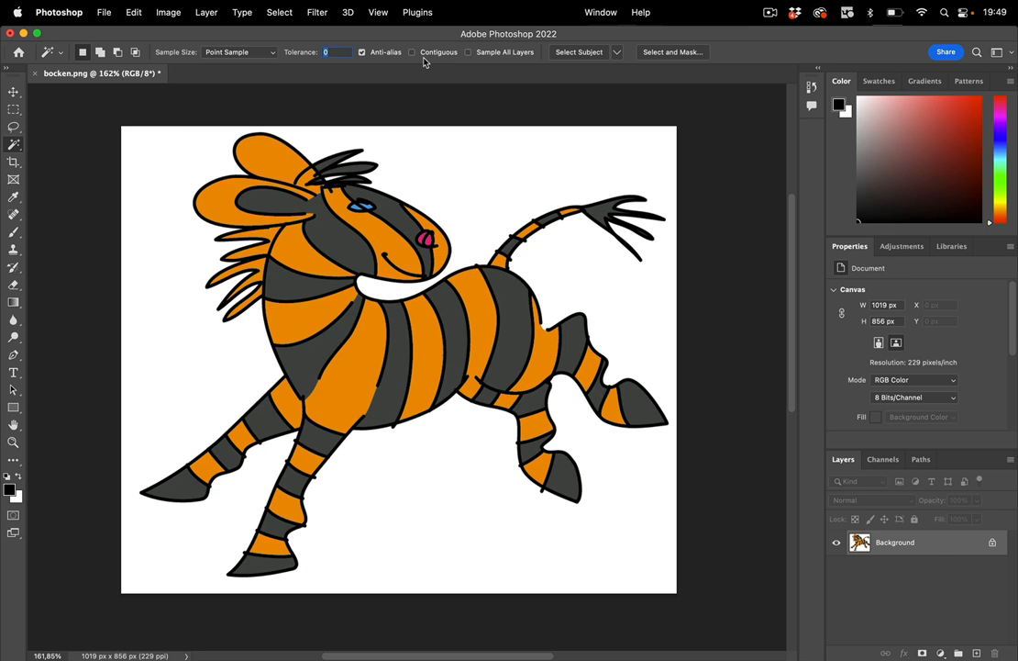
mouse_move(401, 167)
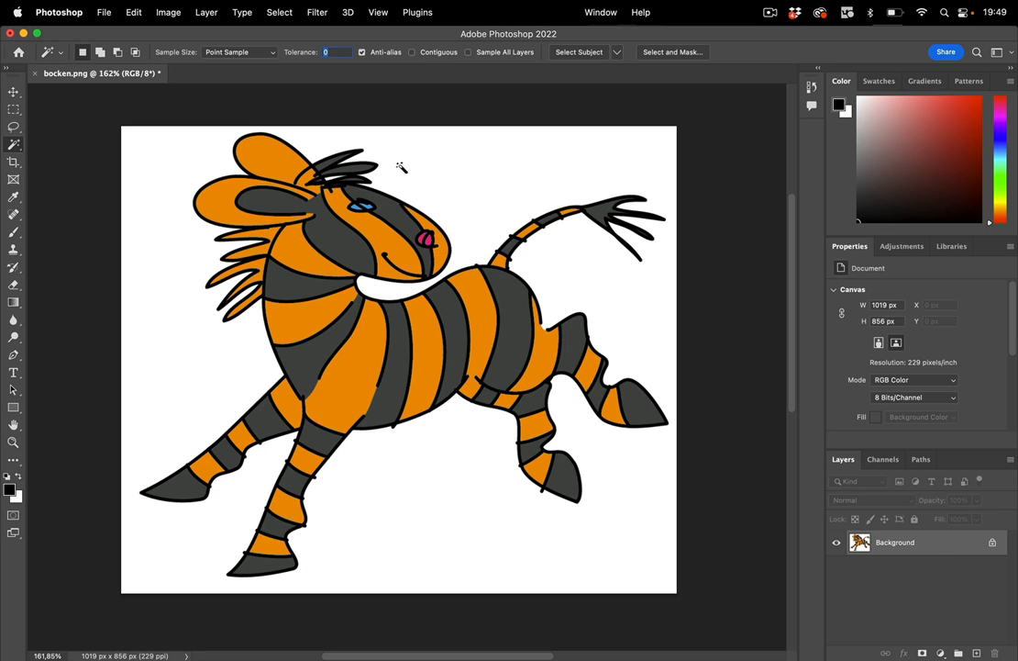
mouse_move(337, 184)
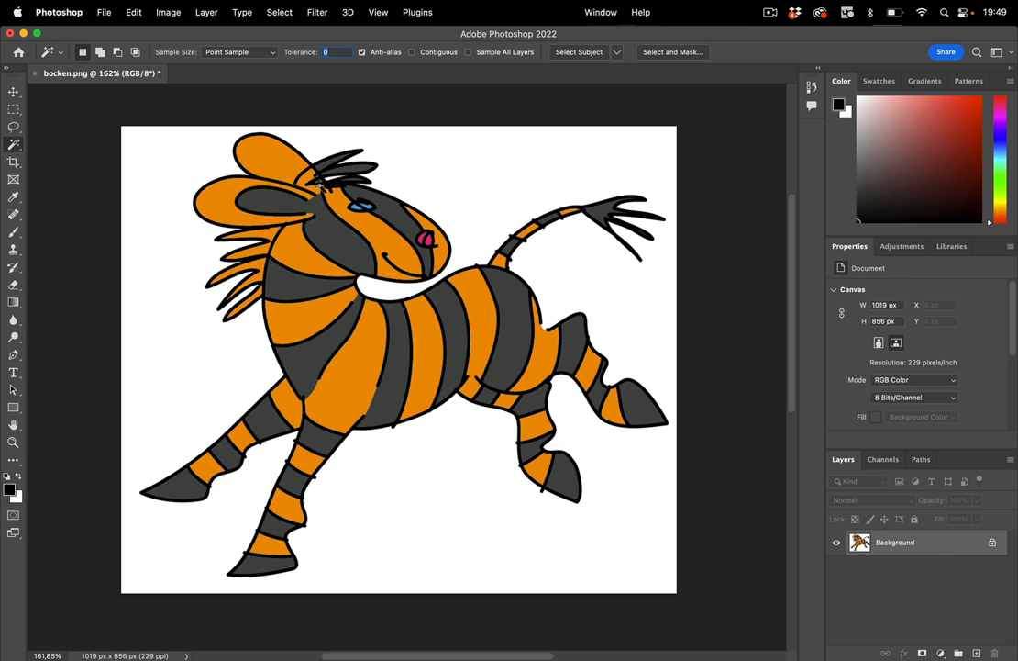
mouse_move(489, 147)
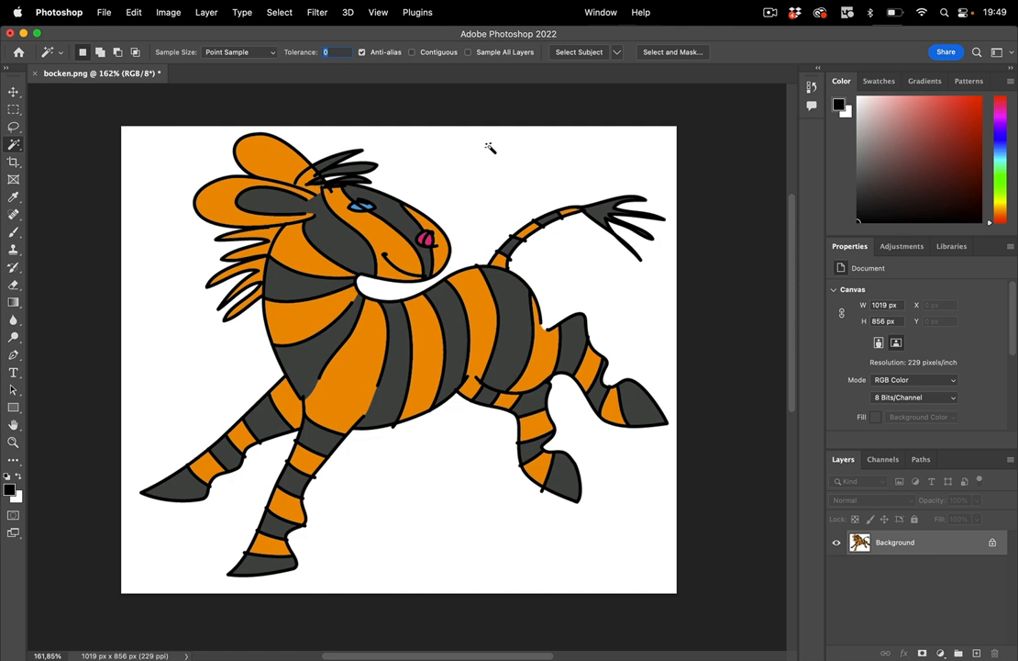
Select the white background with the Magic Wand, then invert the selection onto the horse.
left_click(490, 165)
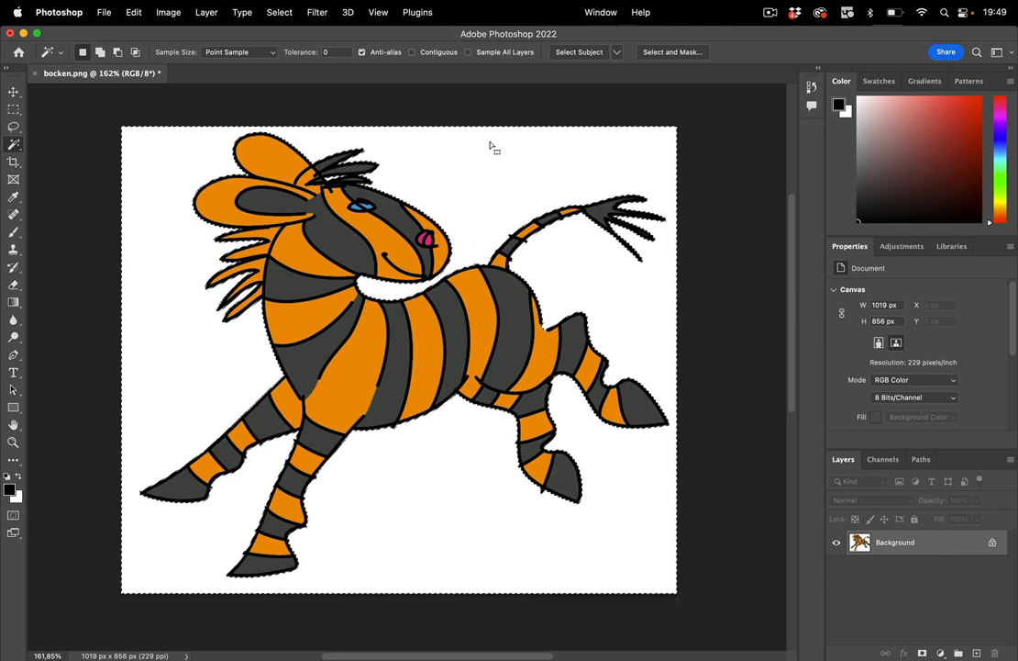
left_click(279, 12)
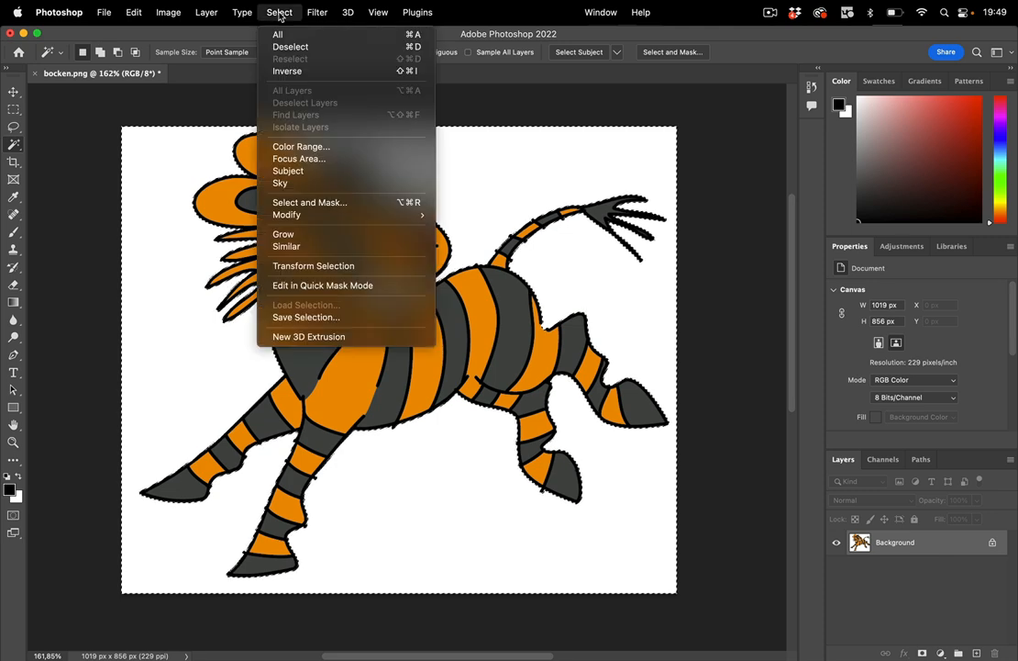
mouse_move(287, 70)
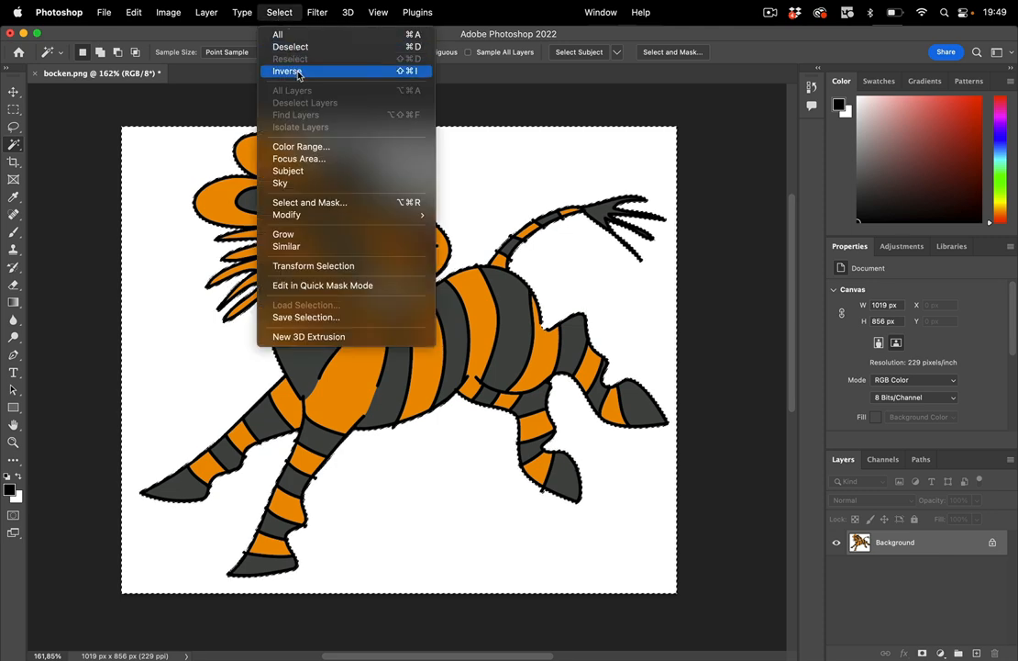
left_click(287, 71)
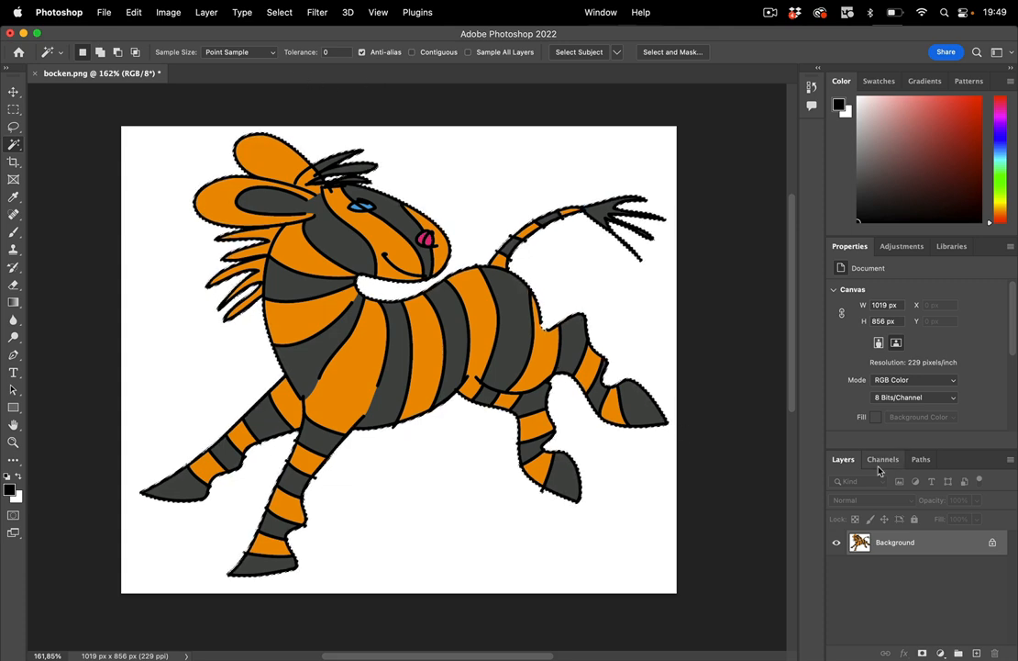
Make a work path from the horse selection at 2-pixel tolerance via the Paths panel.
left_click(921, 458)
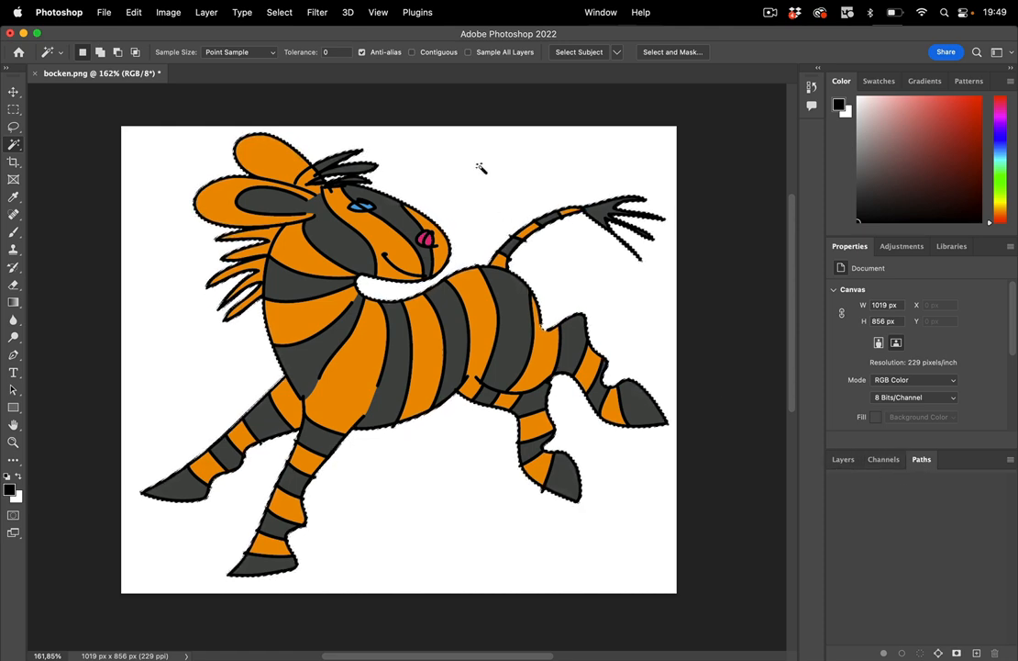
left_click(601, 12)
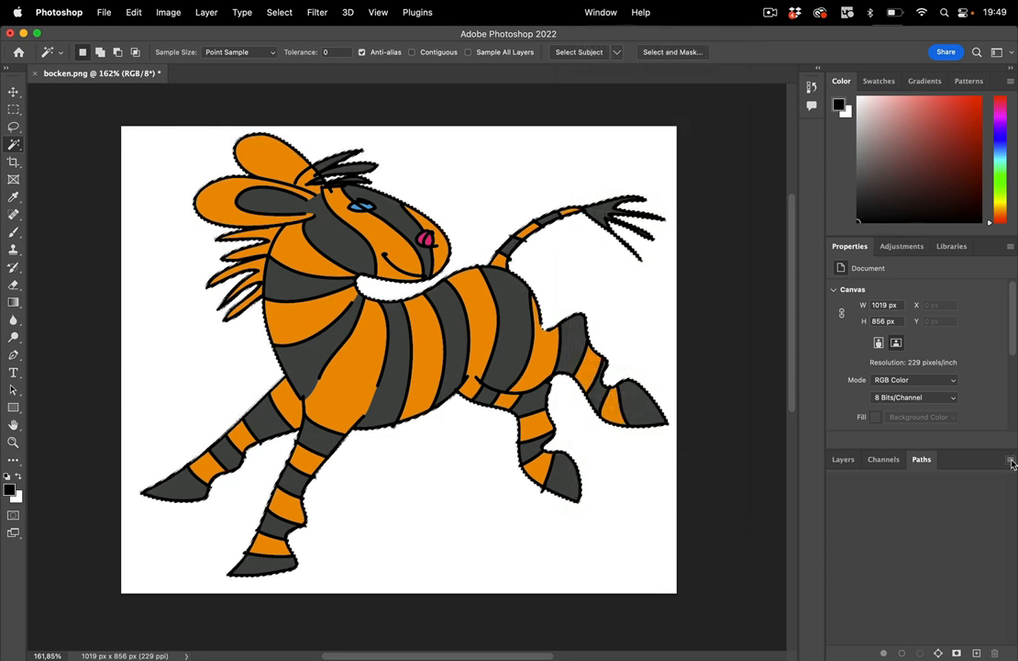
left_click(1010, 460)
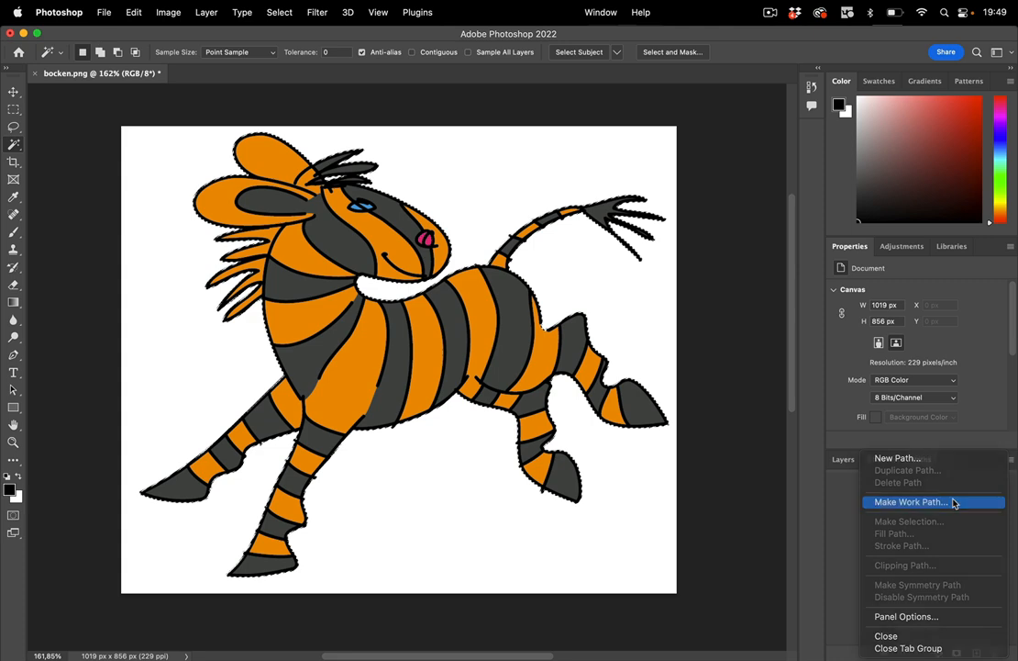
left_click(911, 501)
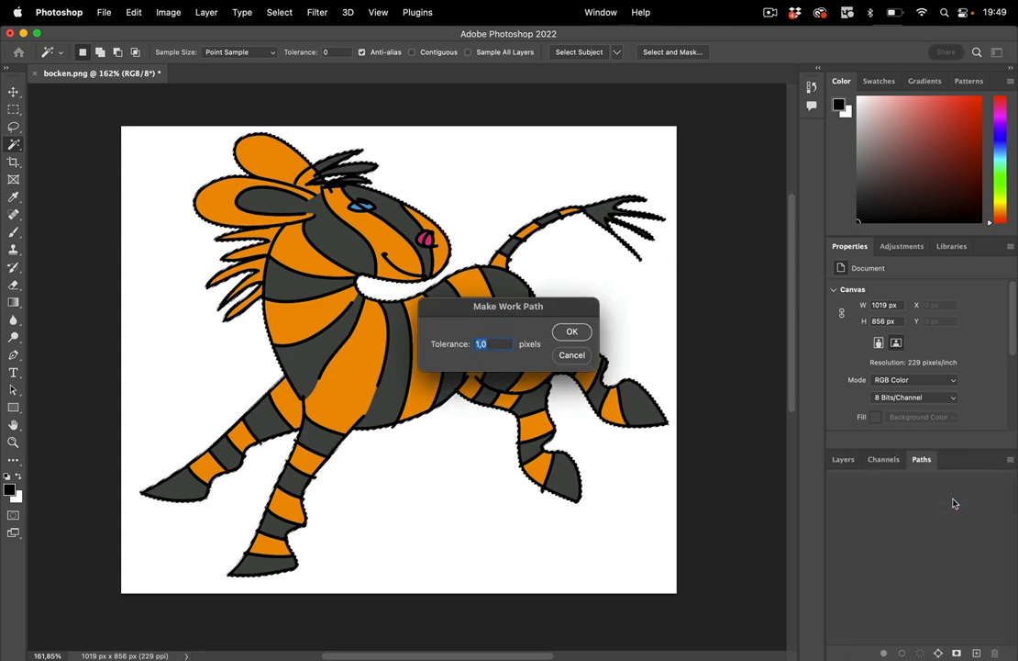
mouse_move(534, 373)
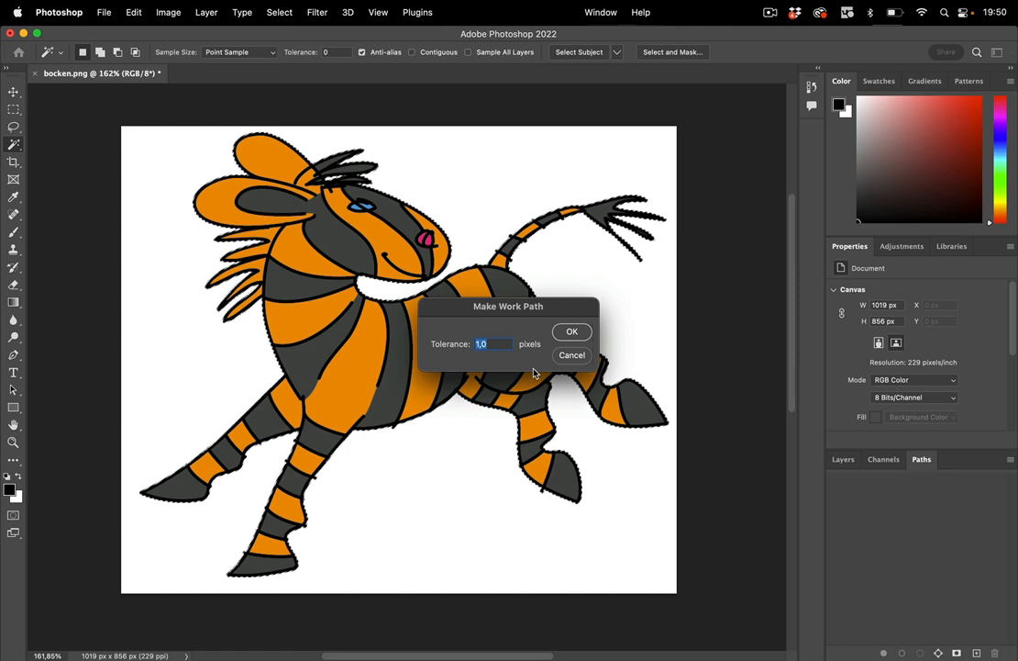
mouse_move(450, 346)
type("2")
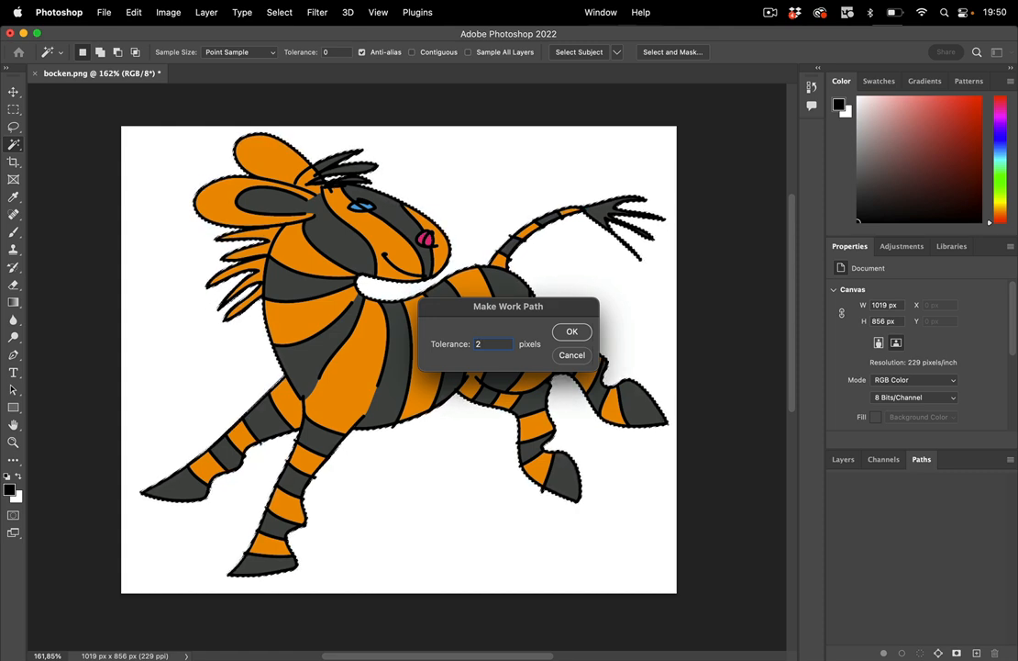
left_click(572, 332)
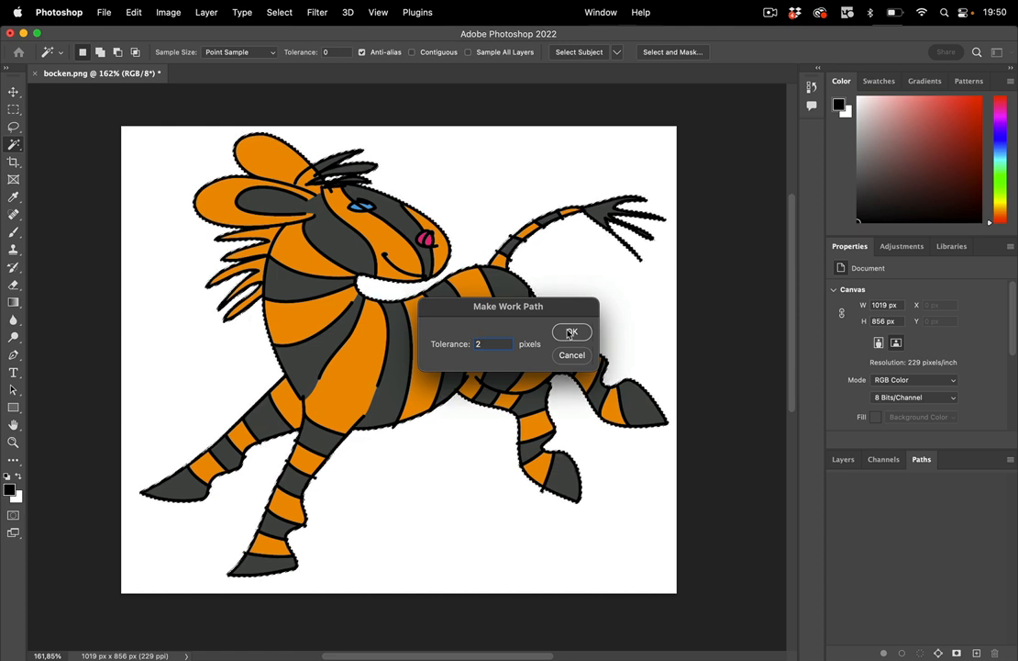
left_click(572, 332)
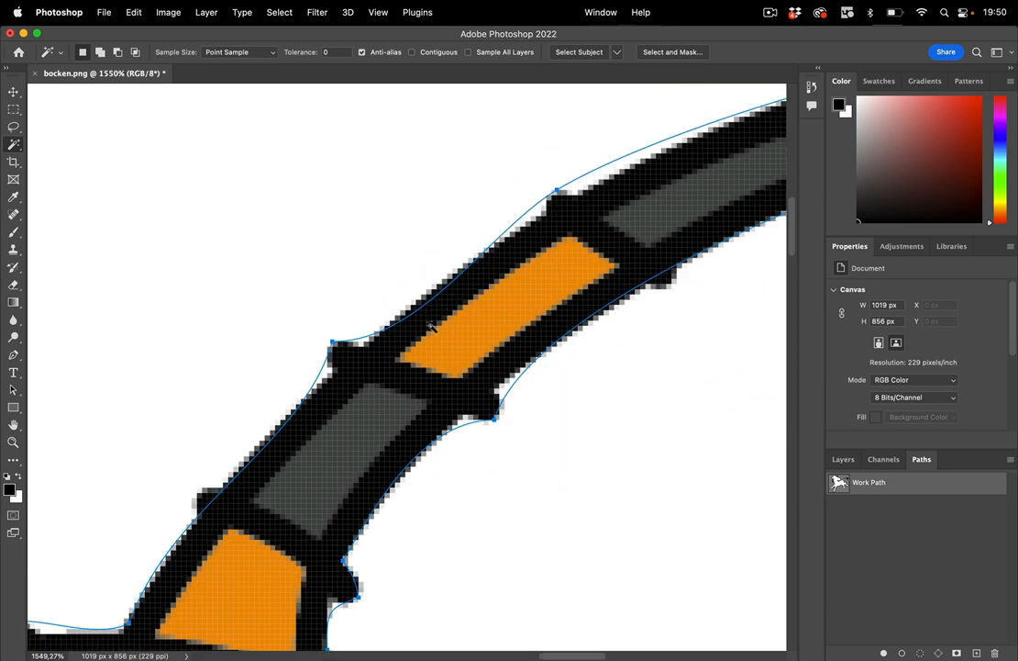
mouse_move(440, 505)
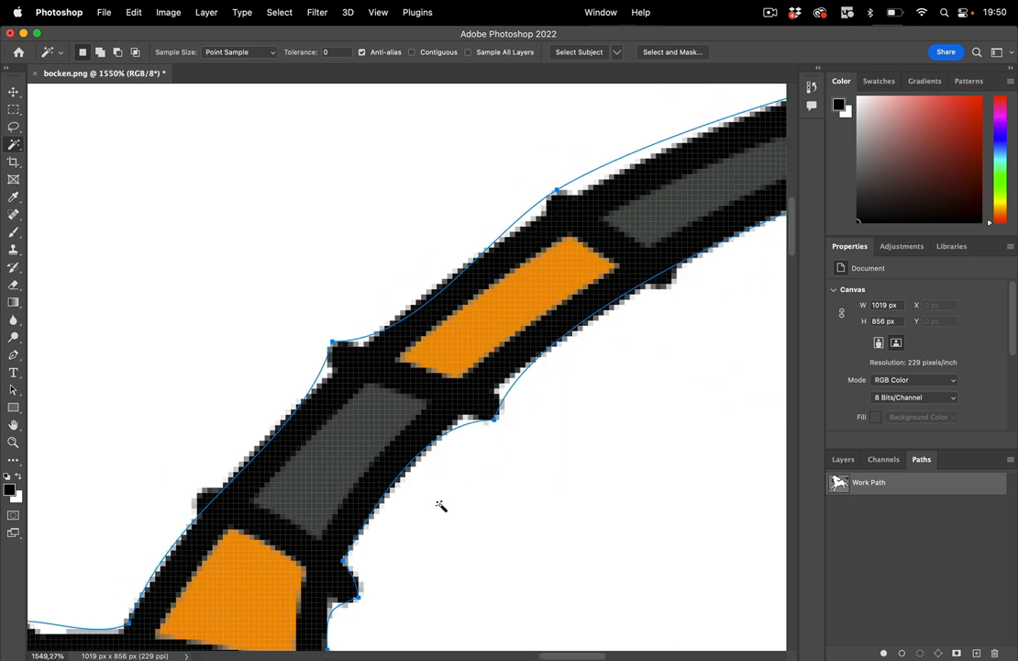
mouse_move(397, 523)
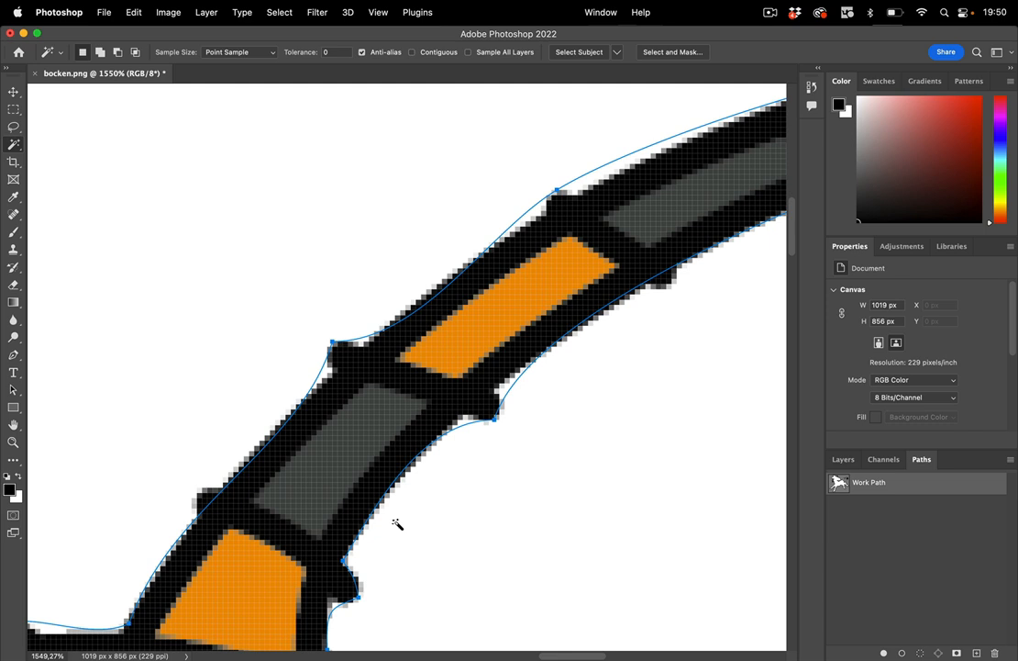
mouse_move(331, 381)
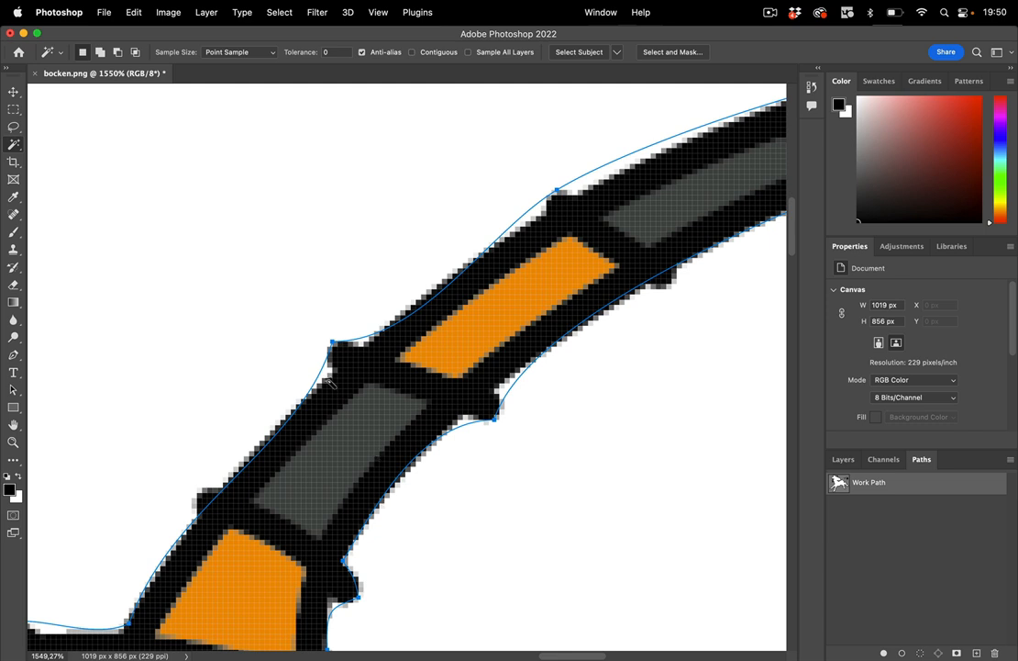
mouse_move(383, 327)
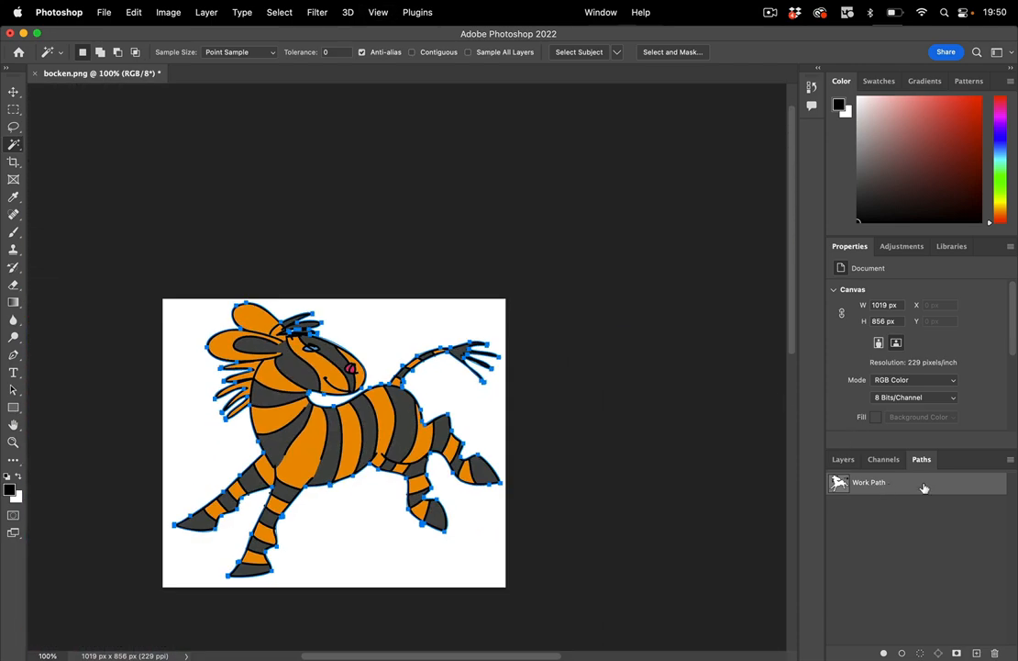
Save Work Path as Path 1 and set it as the clipping path.
double_click(869, 482)
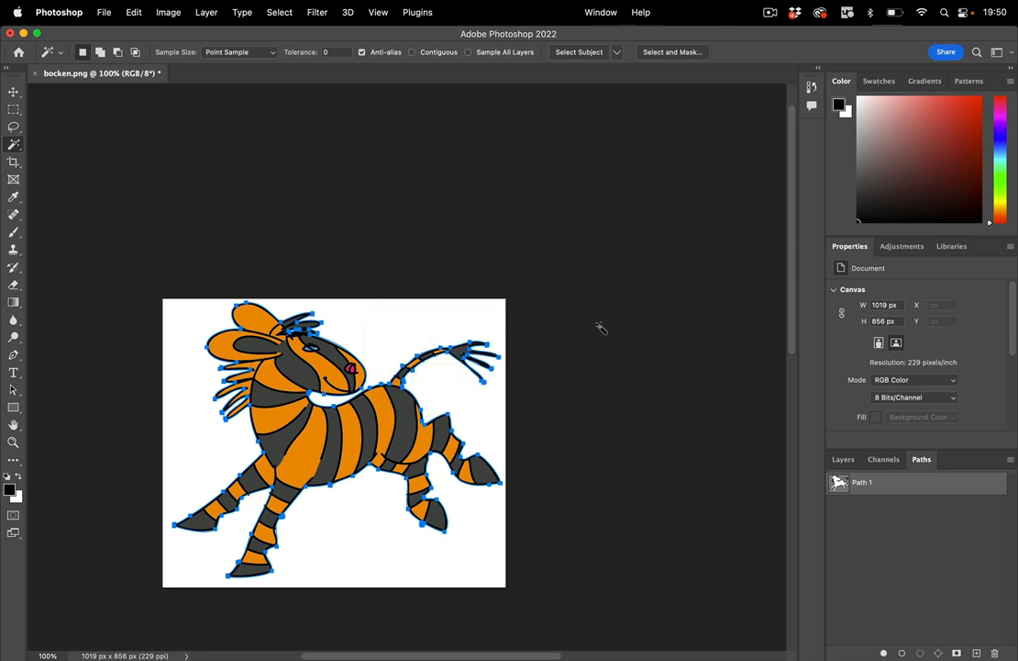
left_click(1009, 458)
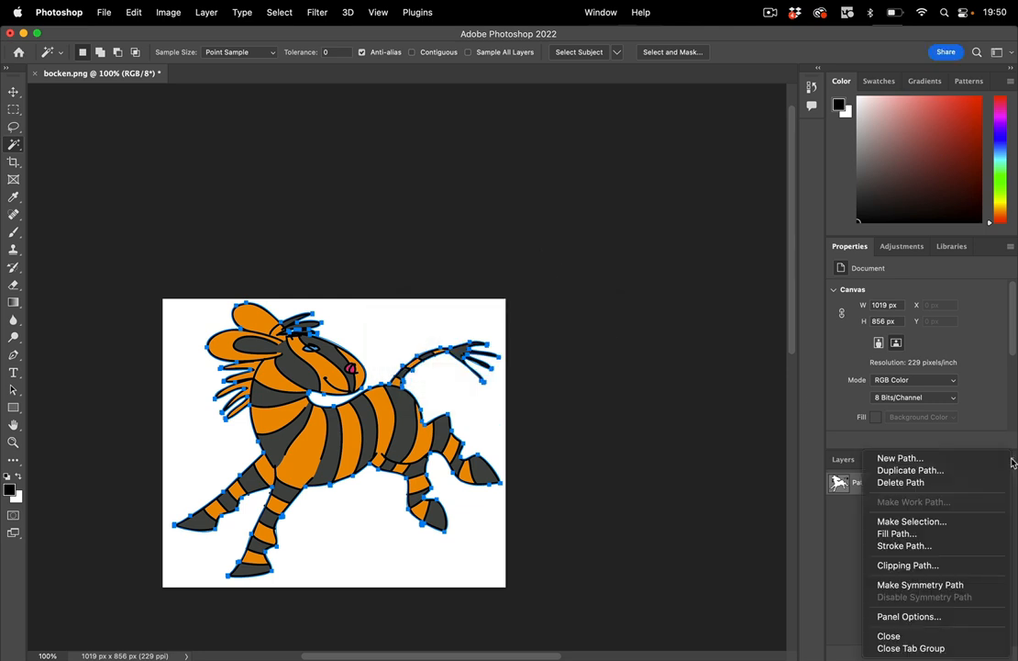
mouse_move(961, 562)
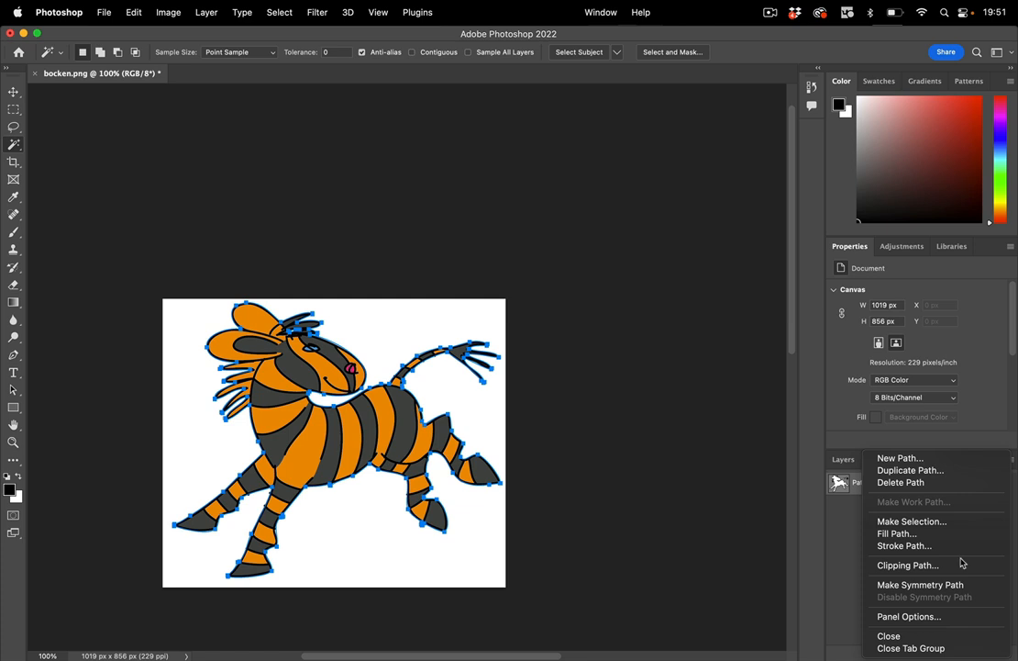
left_click(907, 564)
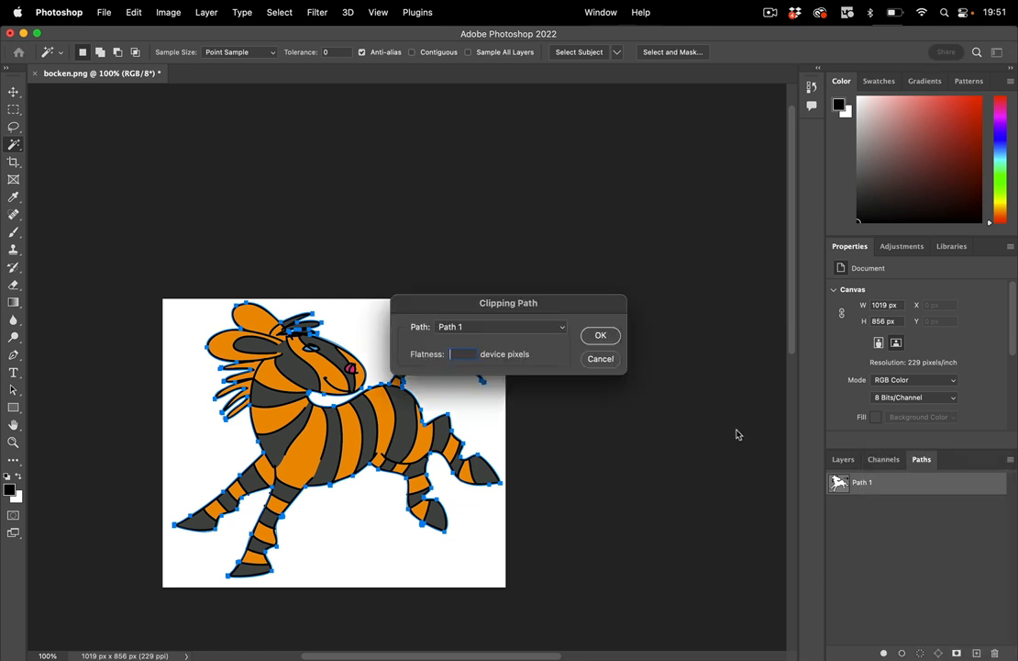
left_click(600, 334)
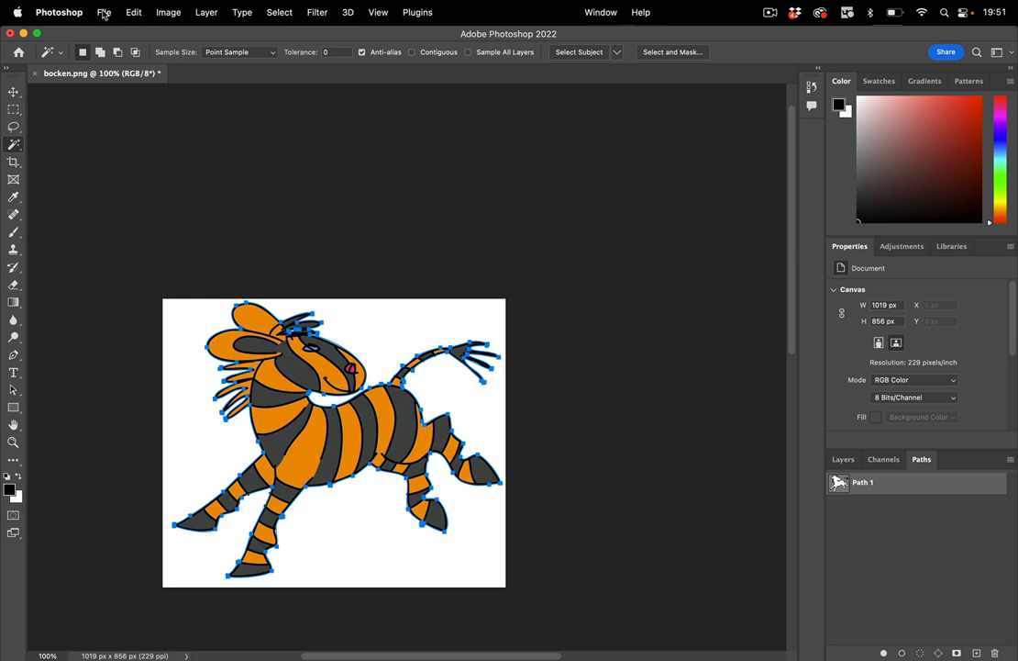
Save the image locally in Photoshop format as bocken.psd.
left_click(104, 11)
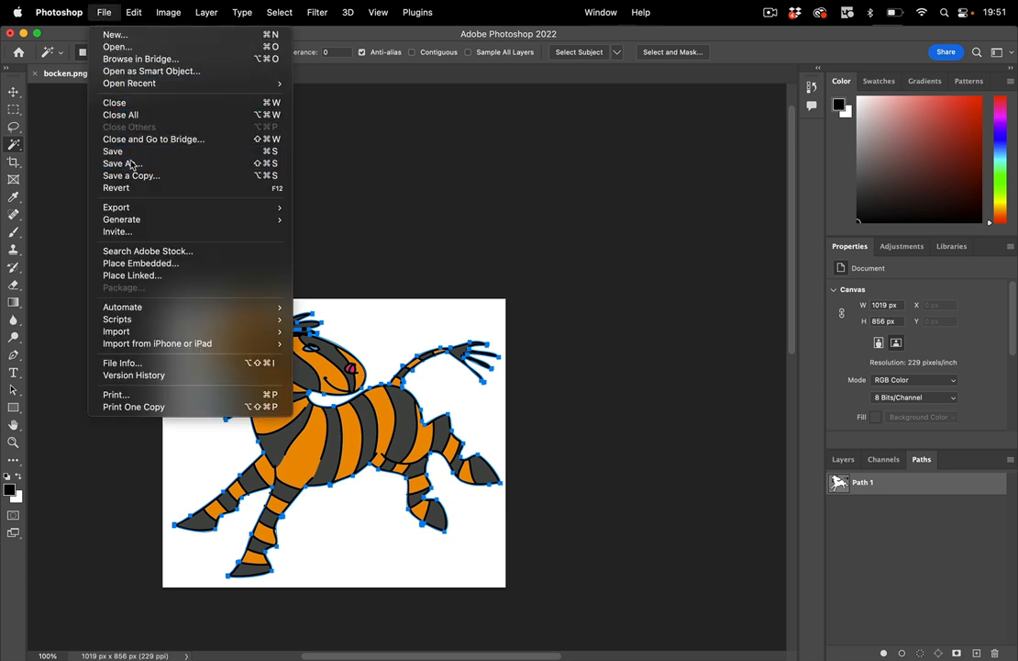
left_click(122, 163)
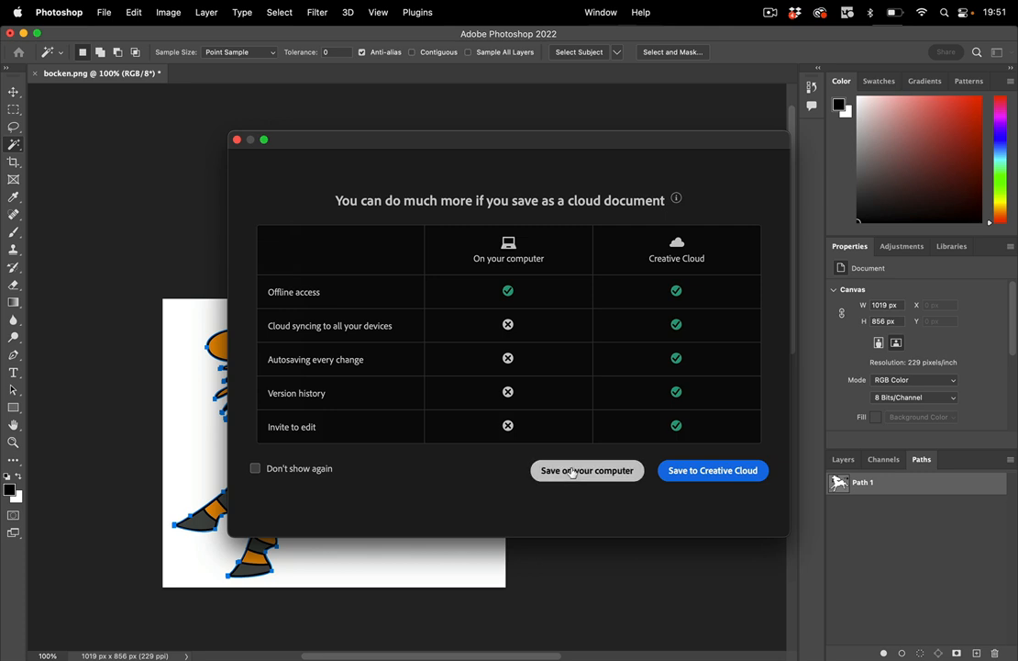
left_click(586, 470)
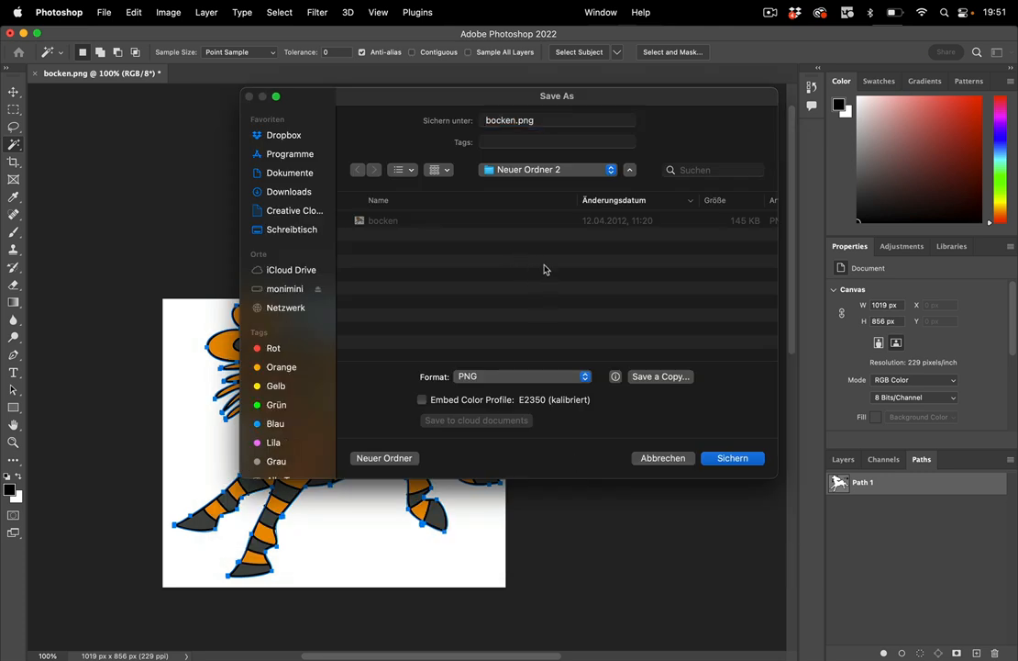
left_click(522, 376)
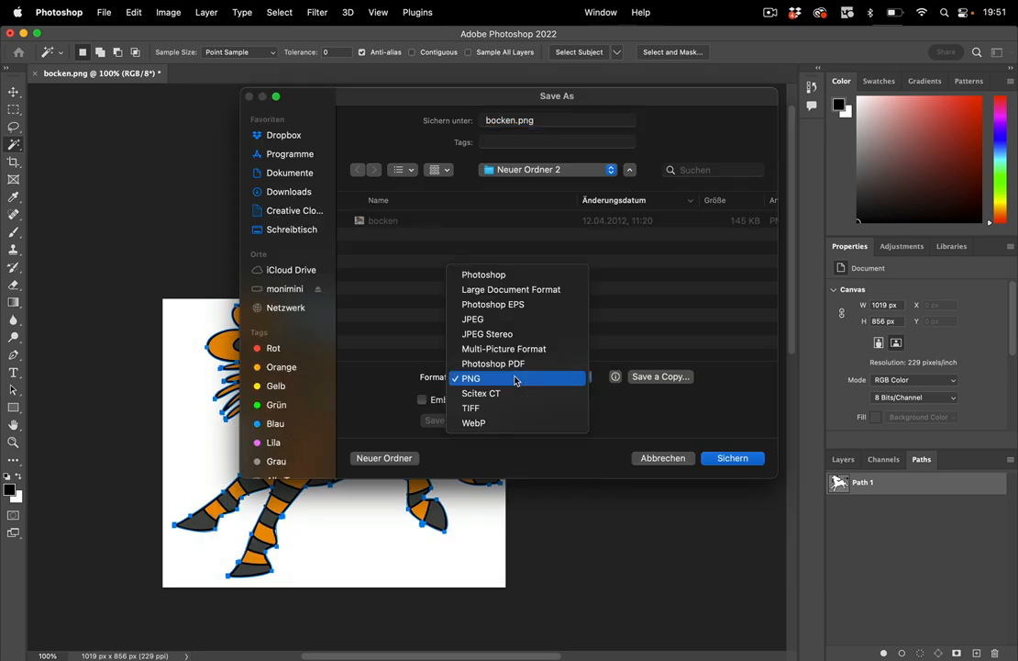
left_click(483, 274)
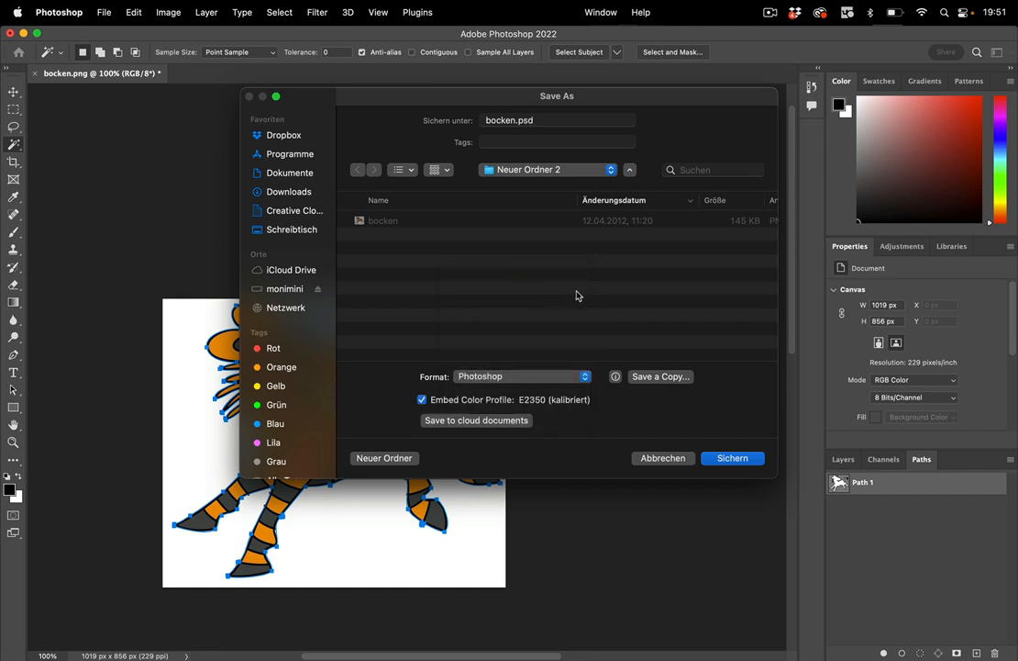
mouse_move(663, 310)
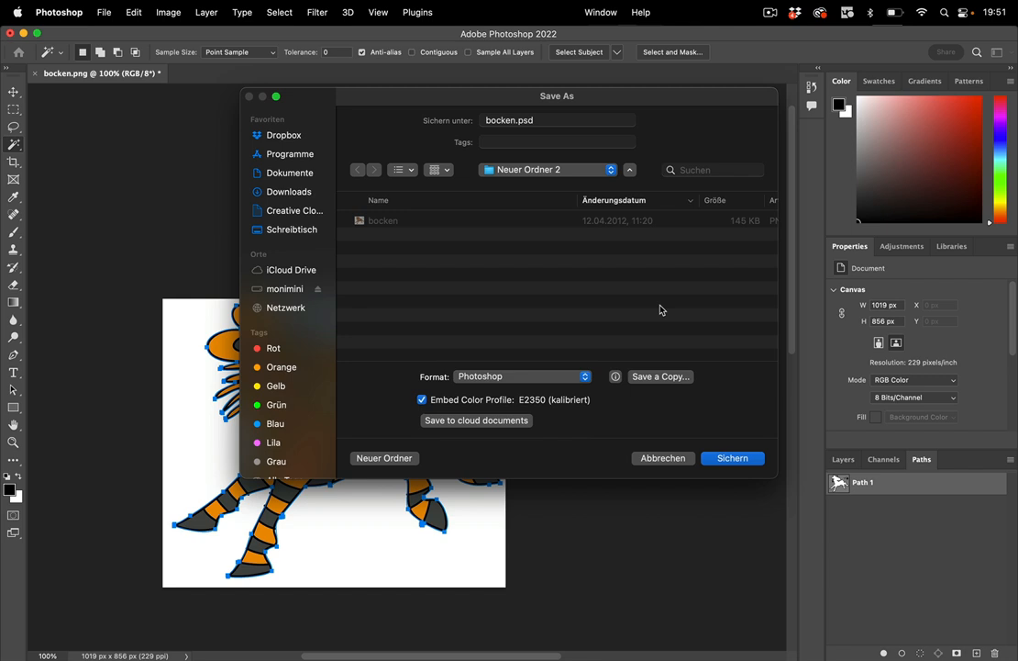
mouse_move(695, 318)
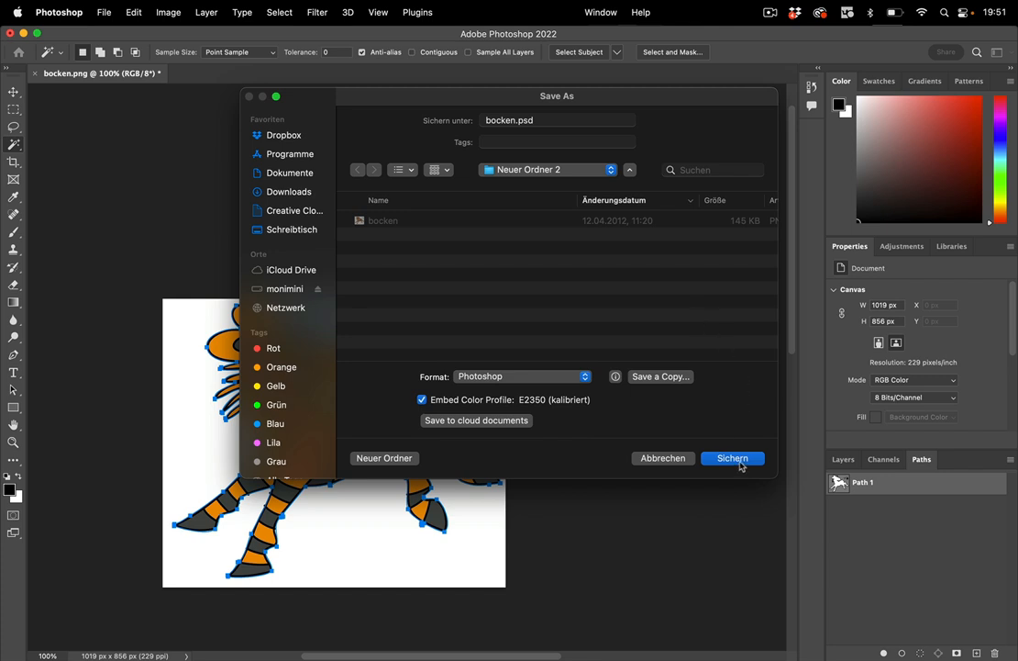
left_click(732, 458)
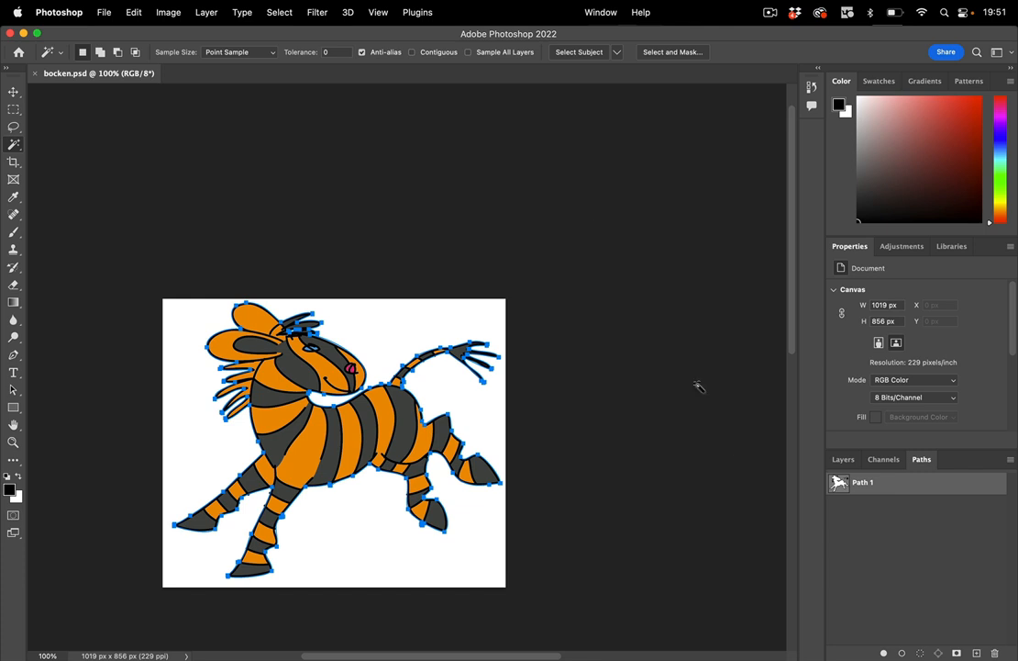
mouse_move(606, 229)
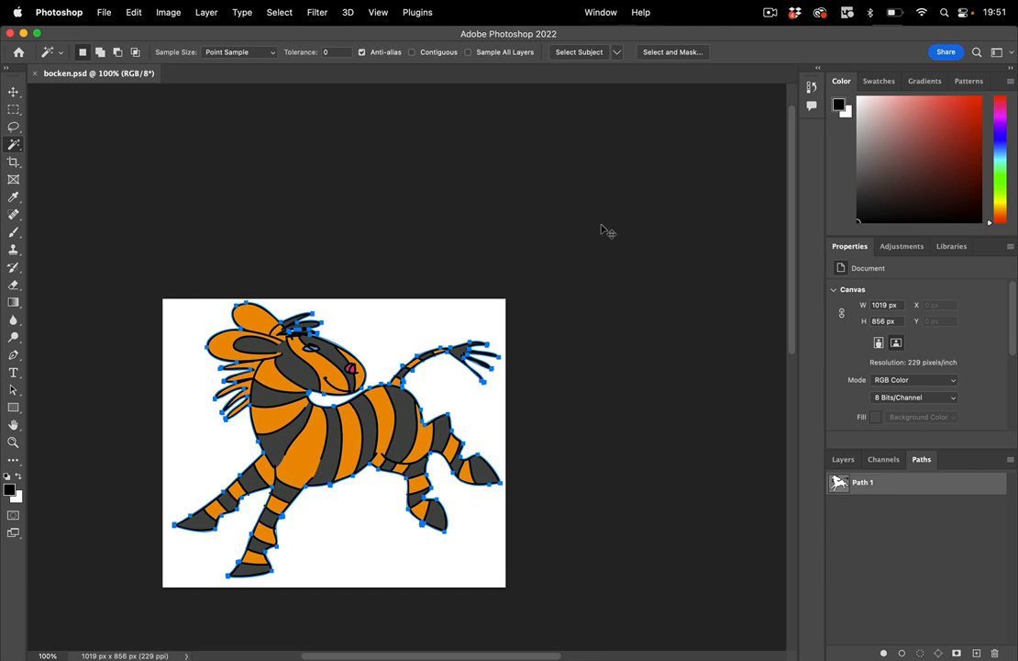
mouse_move(494, 639)
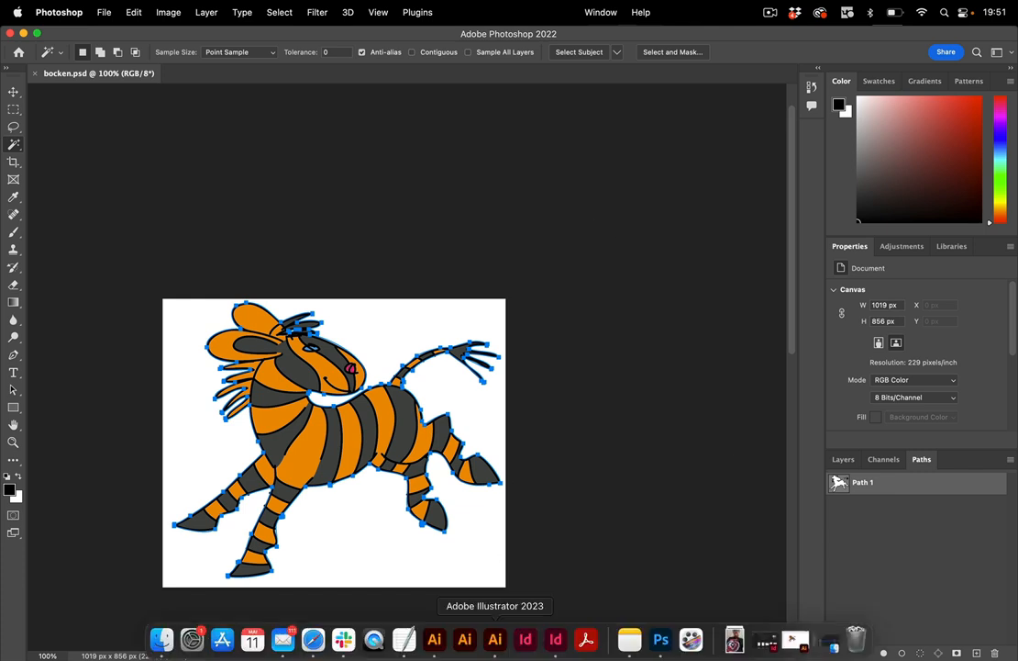
Switch to Illustrator and start File > Place for bocken.psd.
left_click(465, 639)
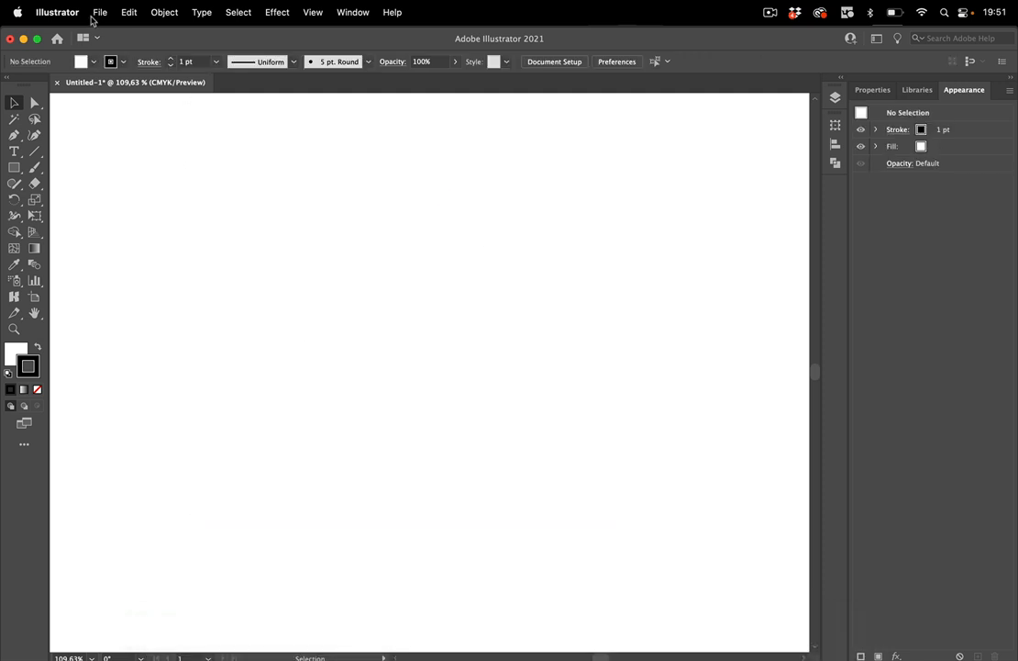
left_click(99, 12)
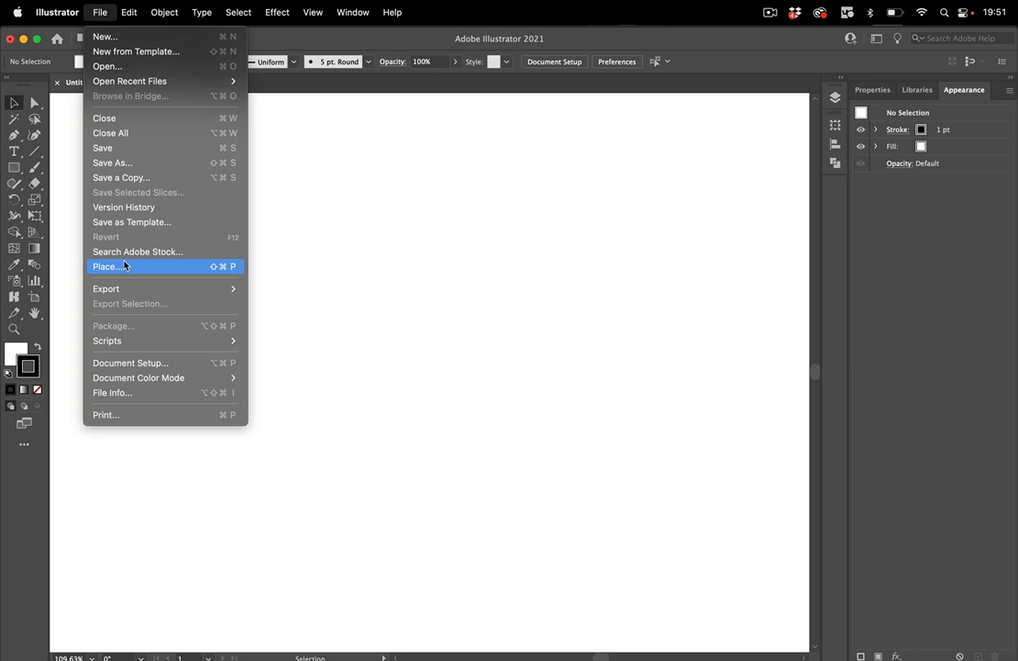
left_click(105, 266)
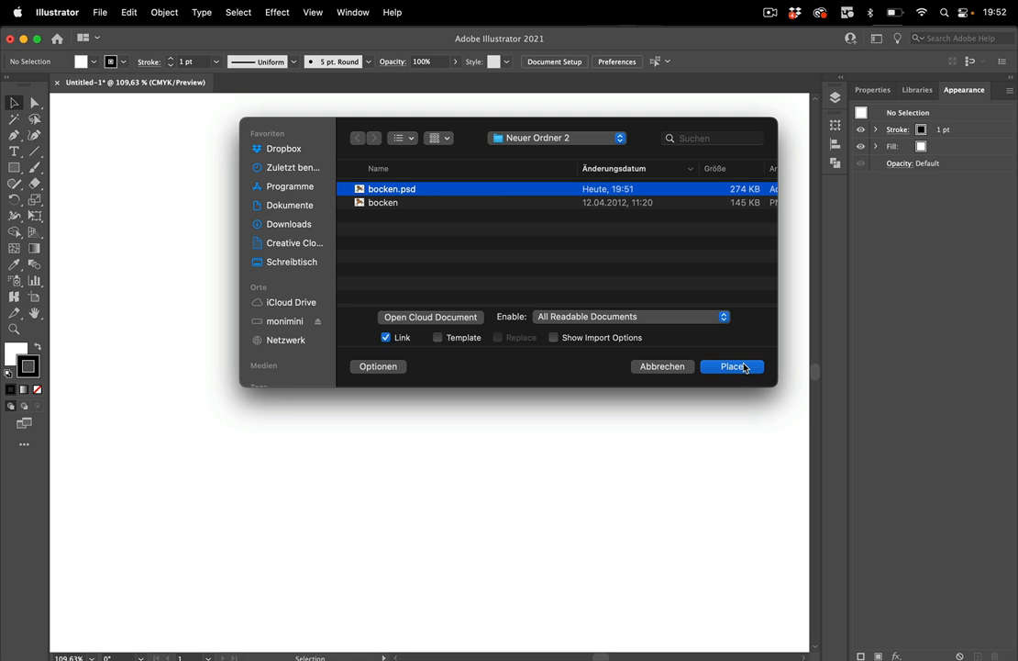
mouse_move(870, 370)
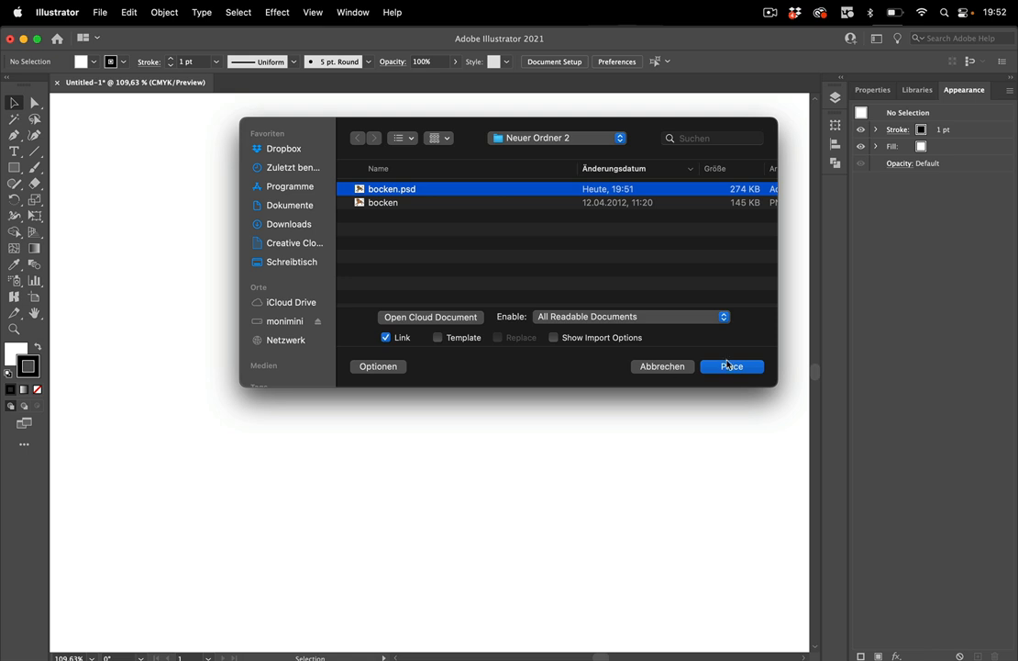
Place bocken.psd, keep its embedded colour profile, and embed the image.
left_click(731, 366)
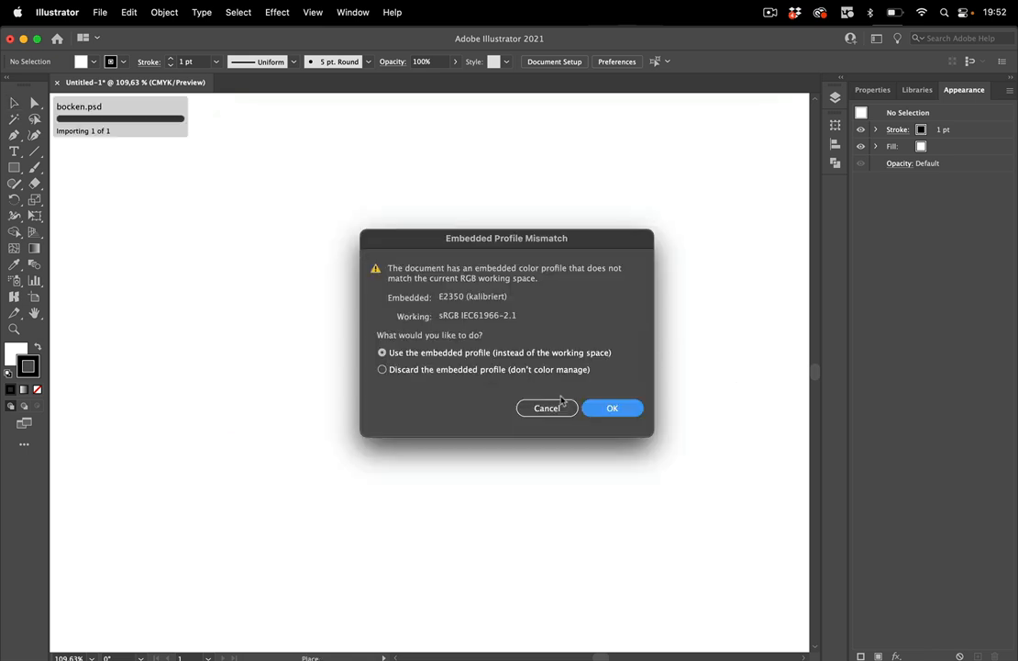
left_click(612, 407)
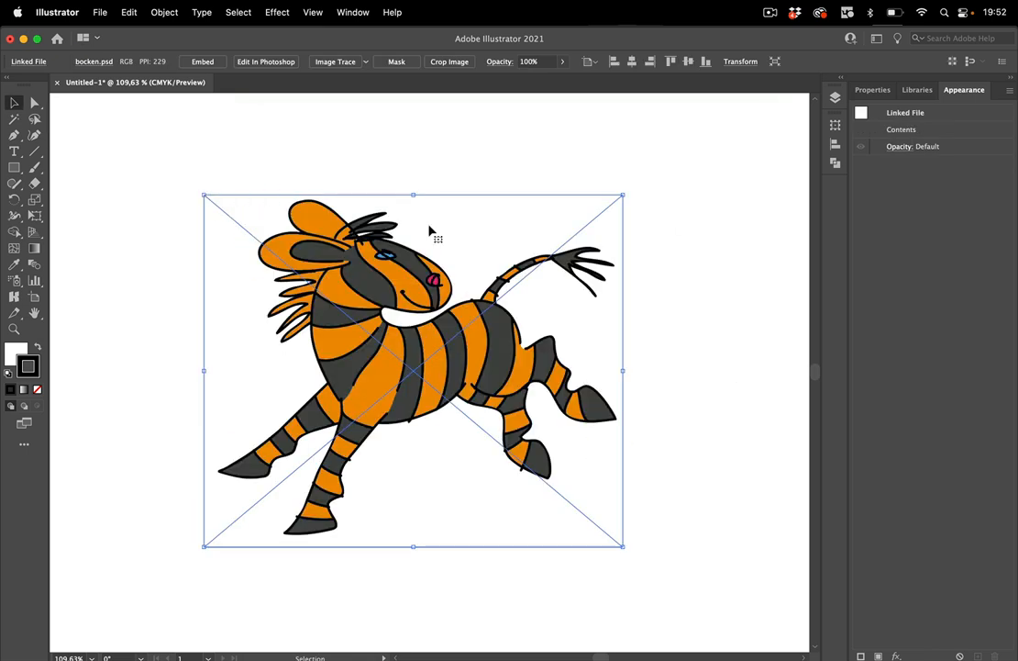
mouse_move(190, 218)
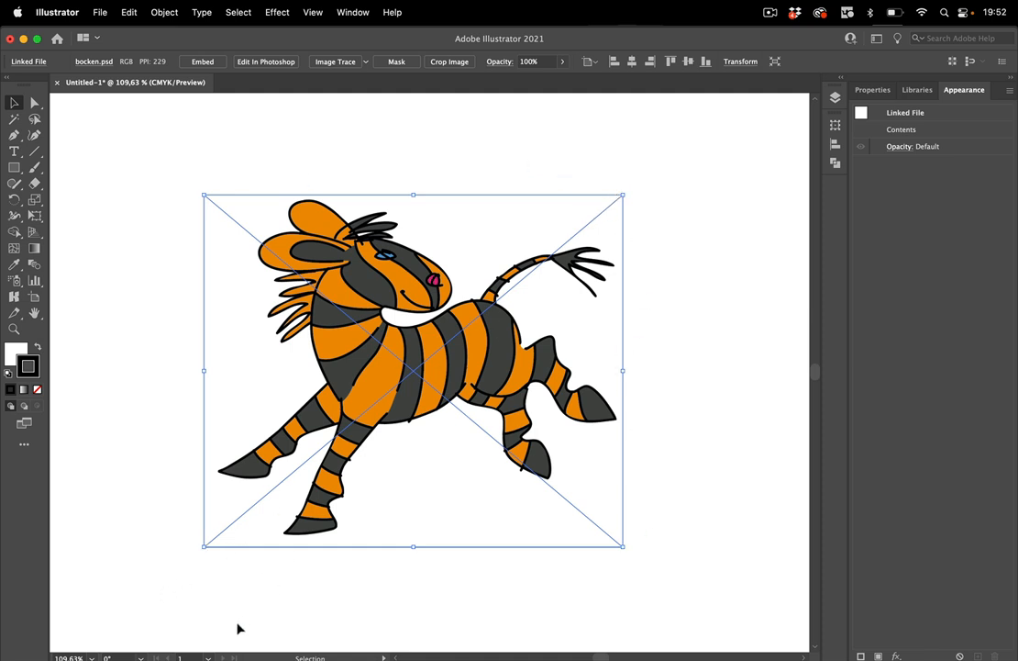
mouse_move(201, 61)
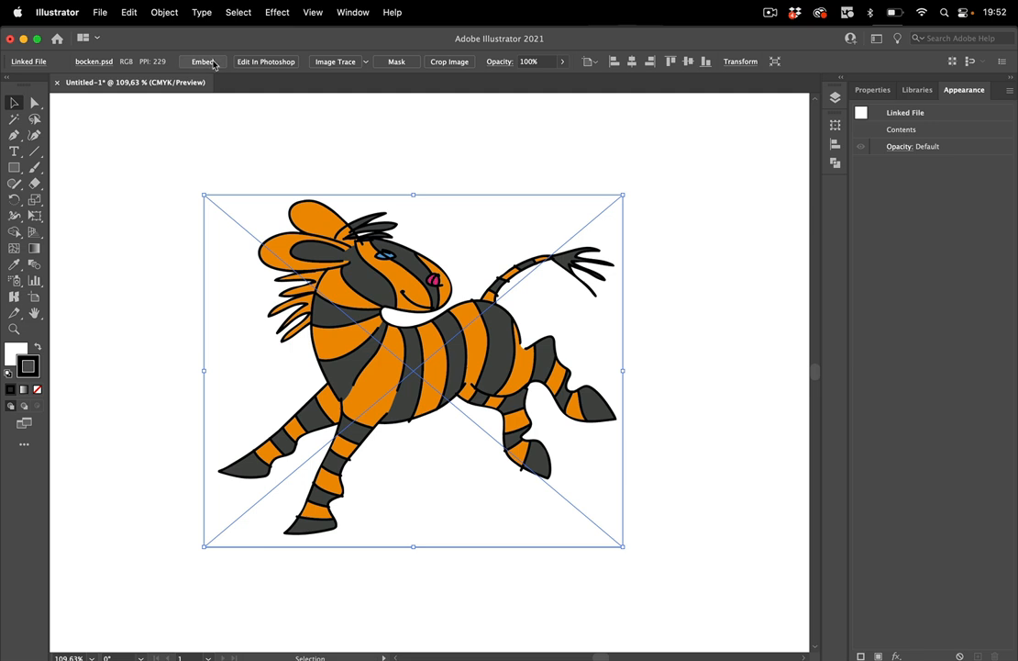
left_click(202, 62)
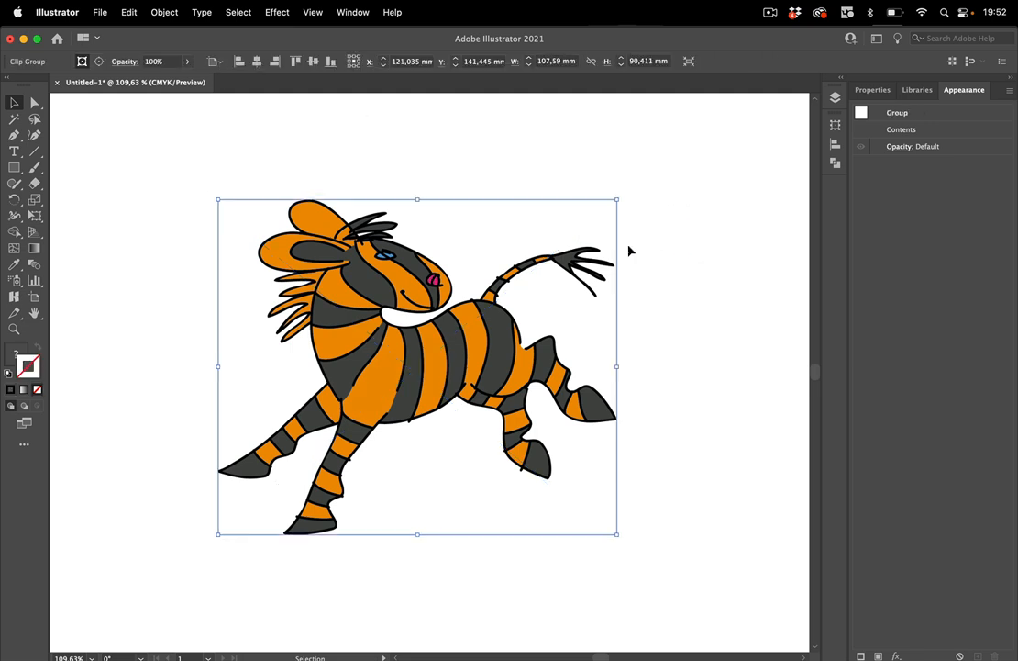
mouse_move(709, 186)
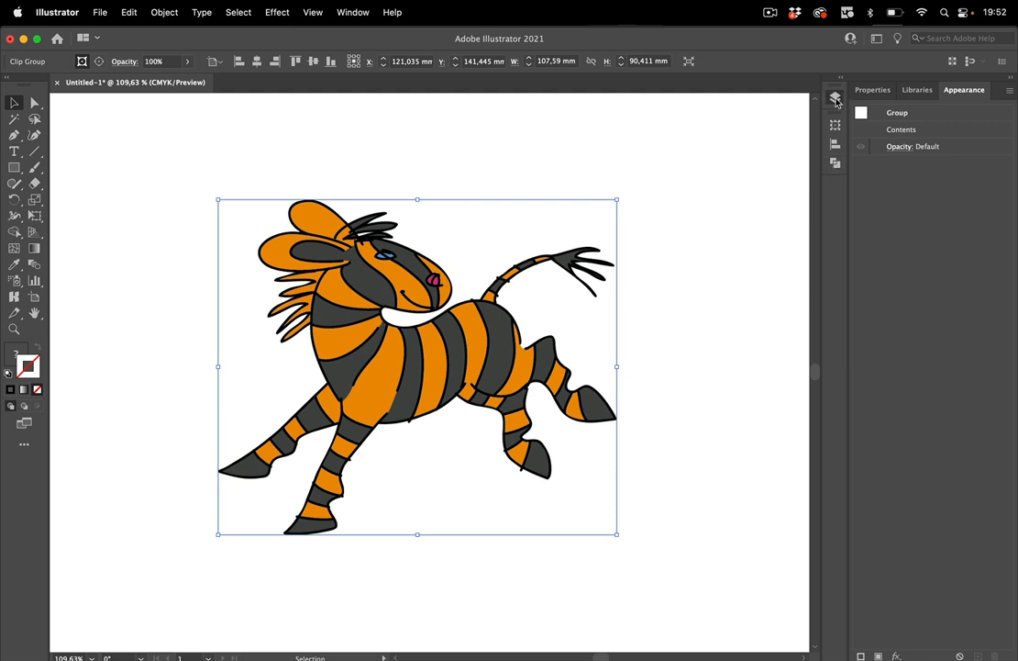
Release the bocken.psd clip group and select the Path 1 compound shape in Layers.
left_click(835, 95)
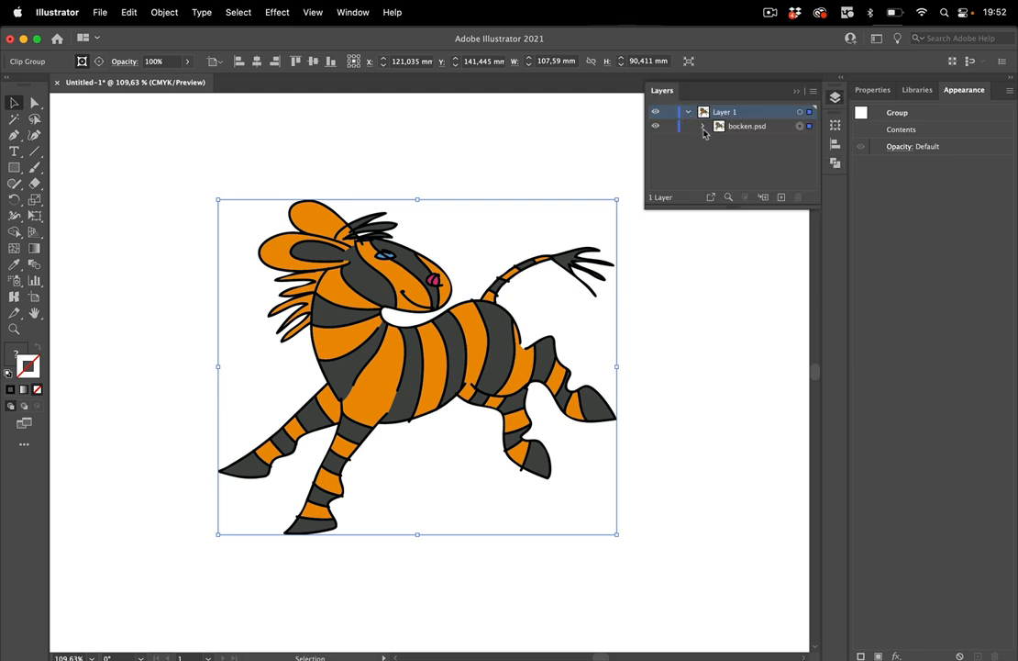
left_click(704, 125)
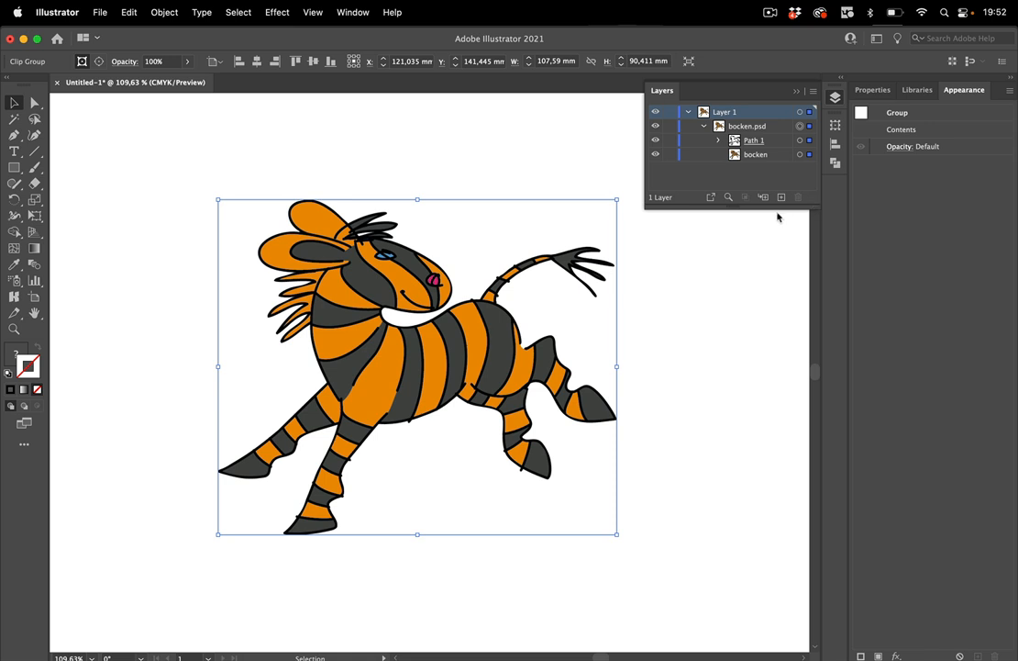
left_click(753, 140)
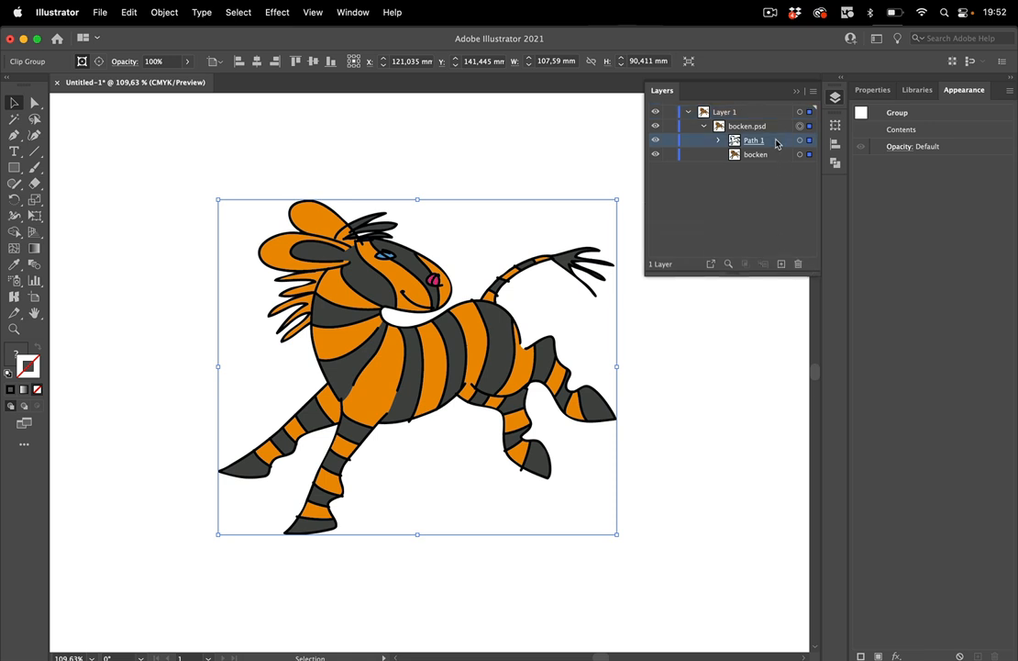
mouse_move(270, 124)
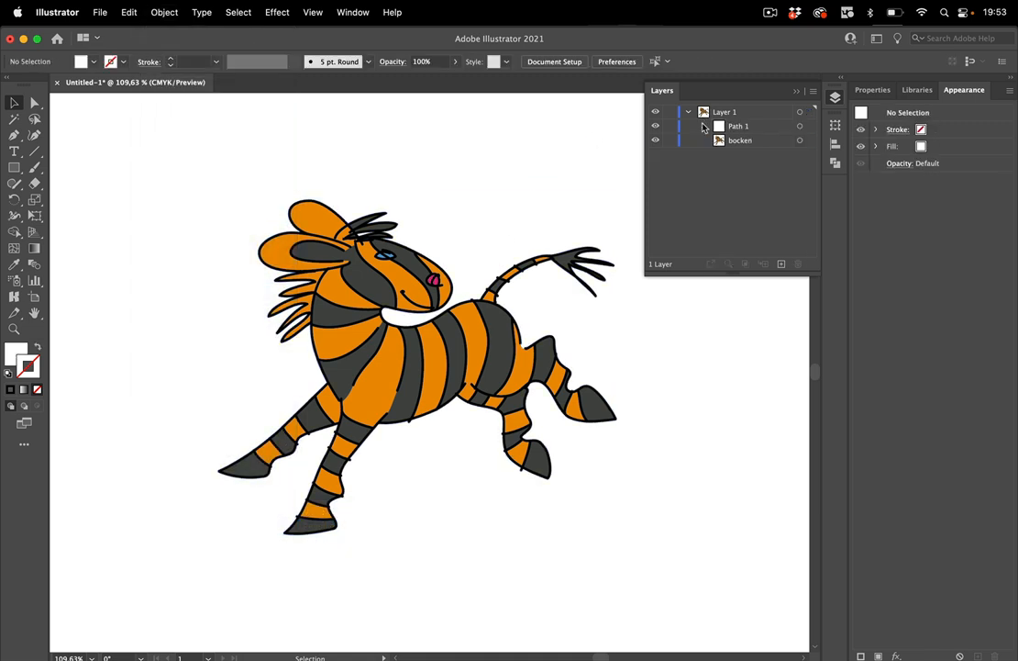
left_click(705, 126)
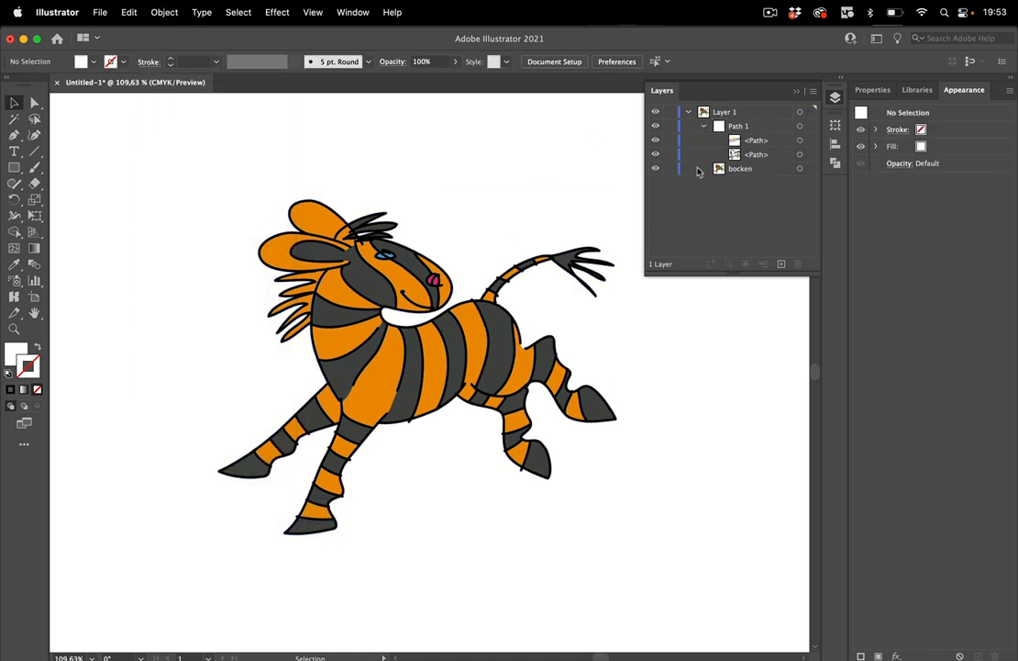
left_click(808, 126)
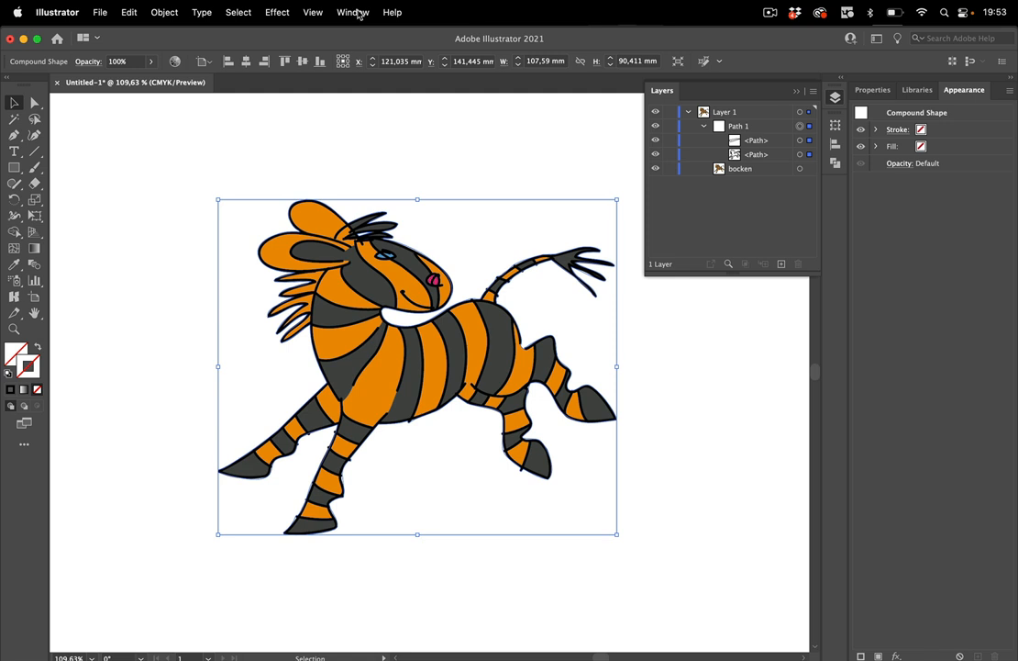
Bring up the Pathfinder panel to expand Path 1 into a compound path.
left_click(352, 12)
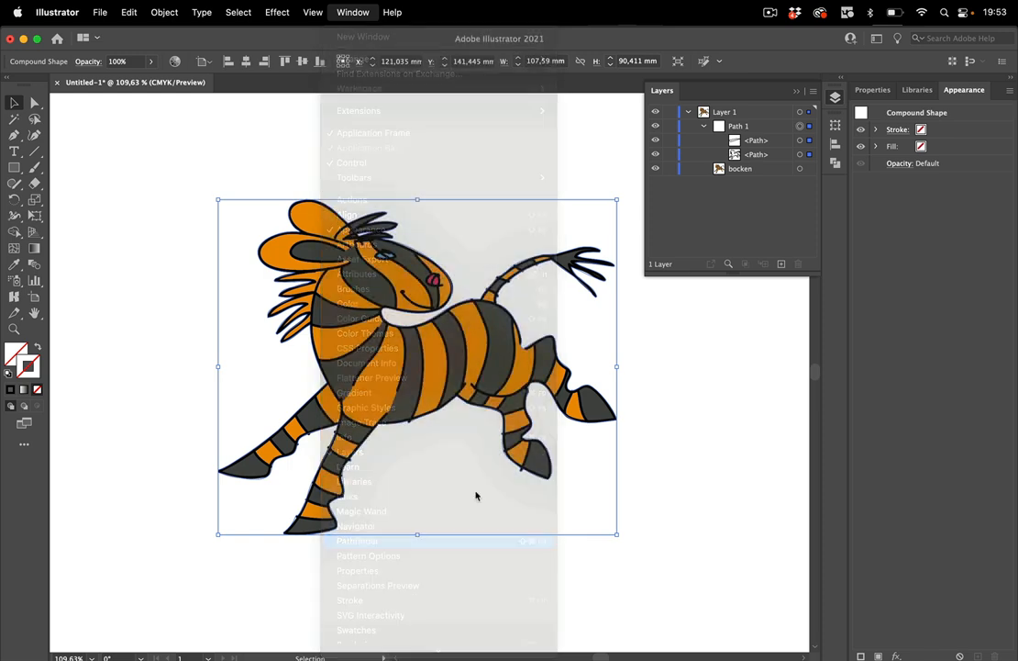
left_click(357, 540)
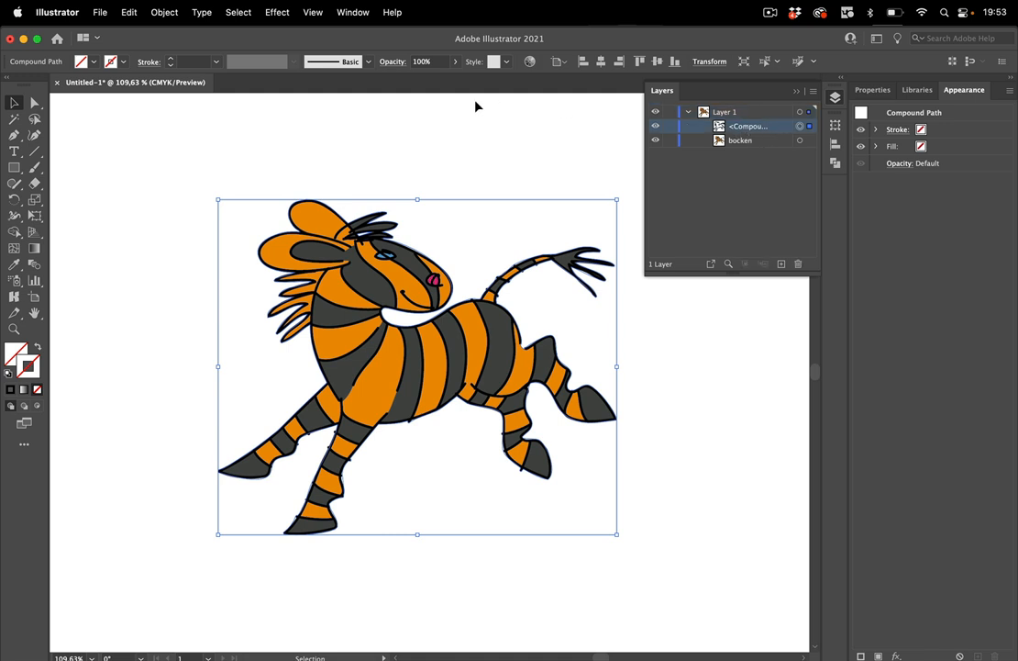
mouse_move(215, 125)
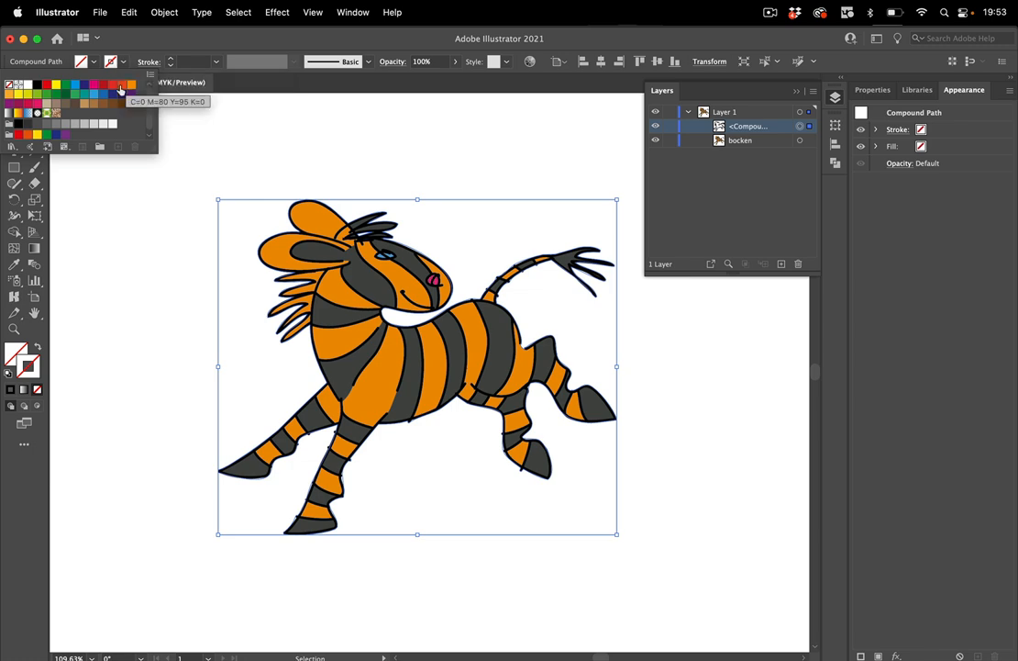
Choose a blue stroke swatch for the horse outline path.
left_click(75, 85)
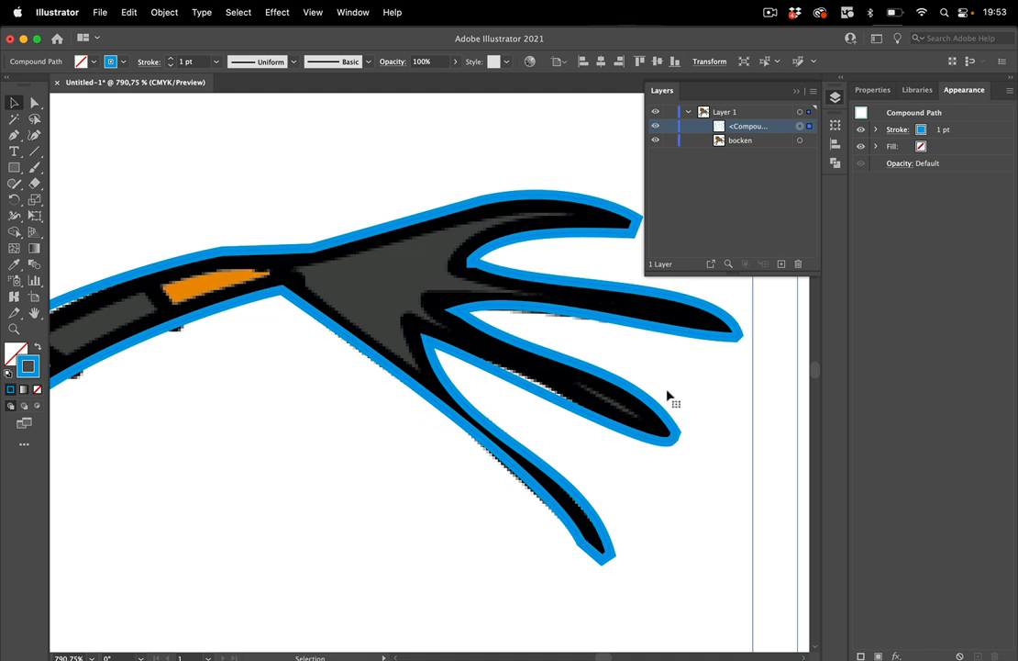
mouse_move(754, 352)
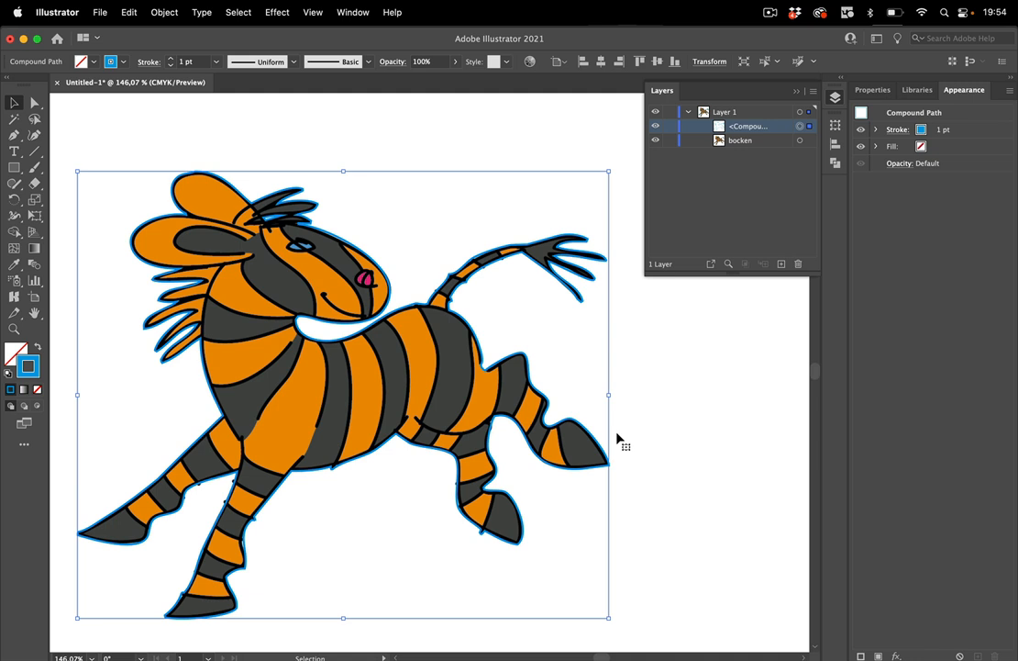
mouse_move(533, 372)
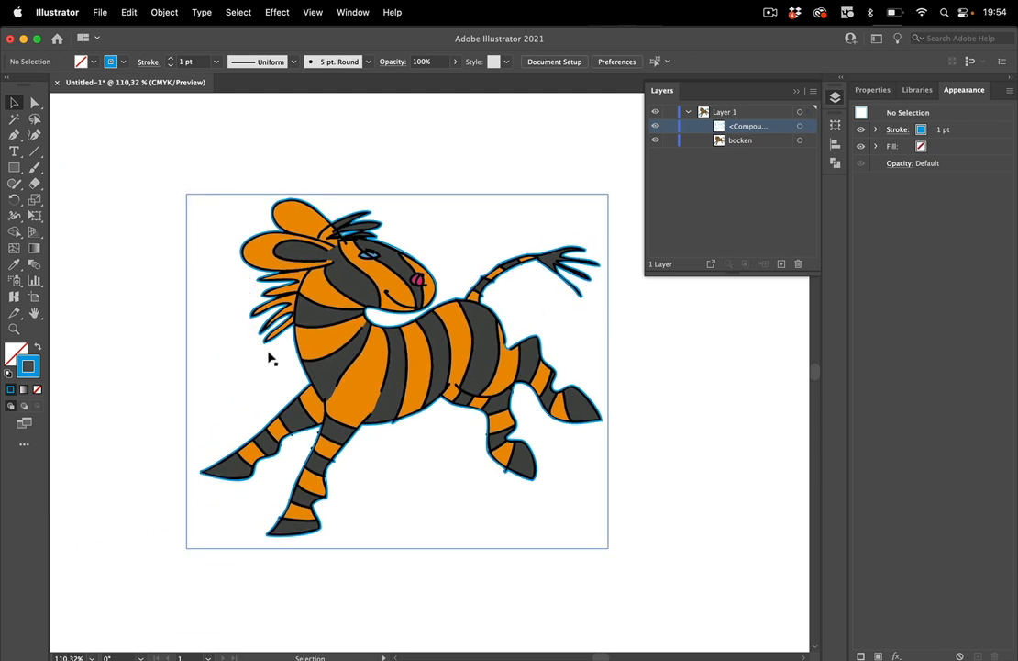
mouse_move(285, 352)
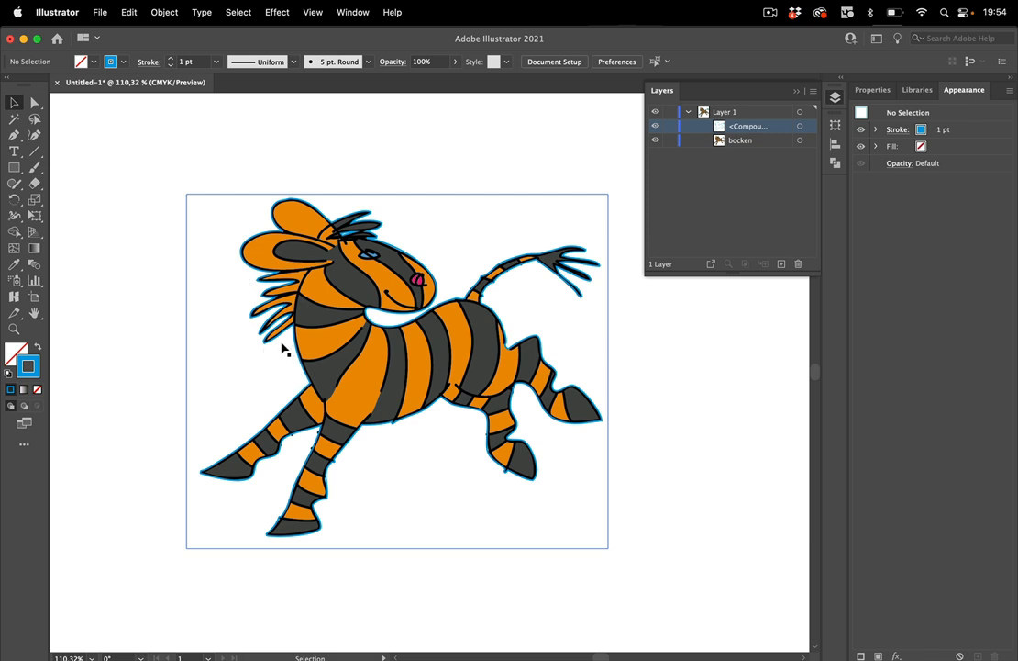
mouse_move(255, 283)
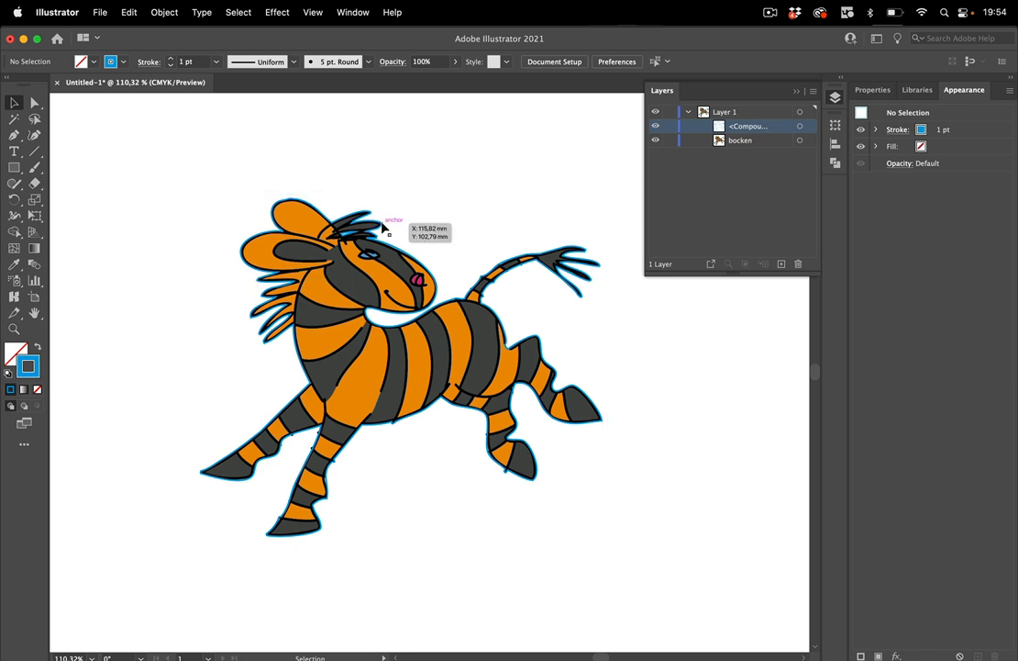
mouse_move(176, 16)
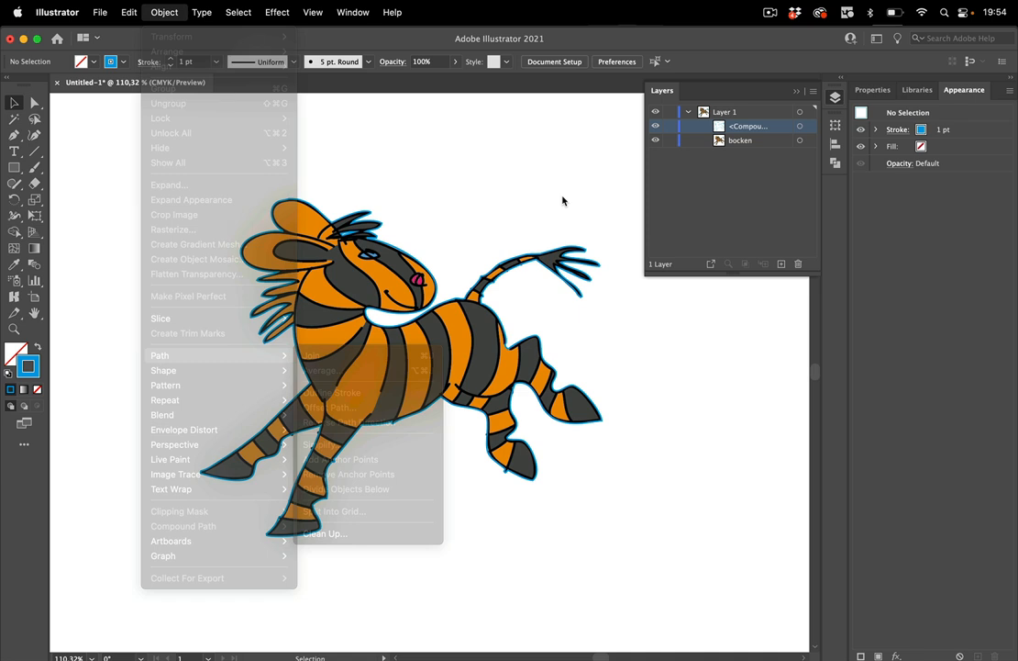
Apply Offset Path to the striped horse with a 7 mm offset and Round joins.
left_click(184, 526)
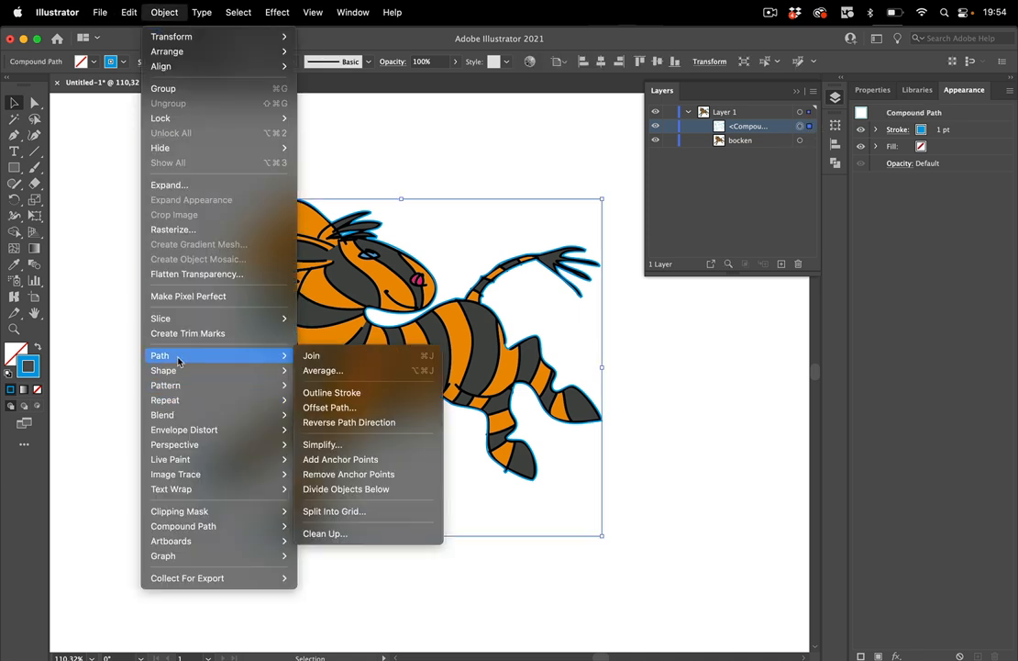
mouse_move(328, 407)
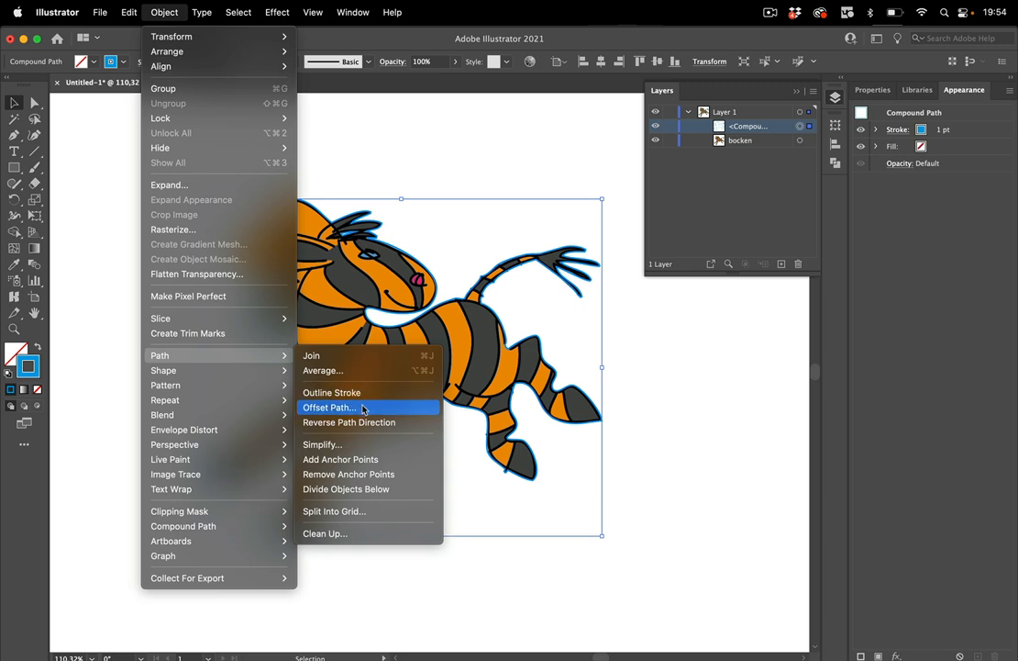
left_click(329, 406)
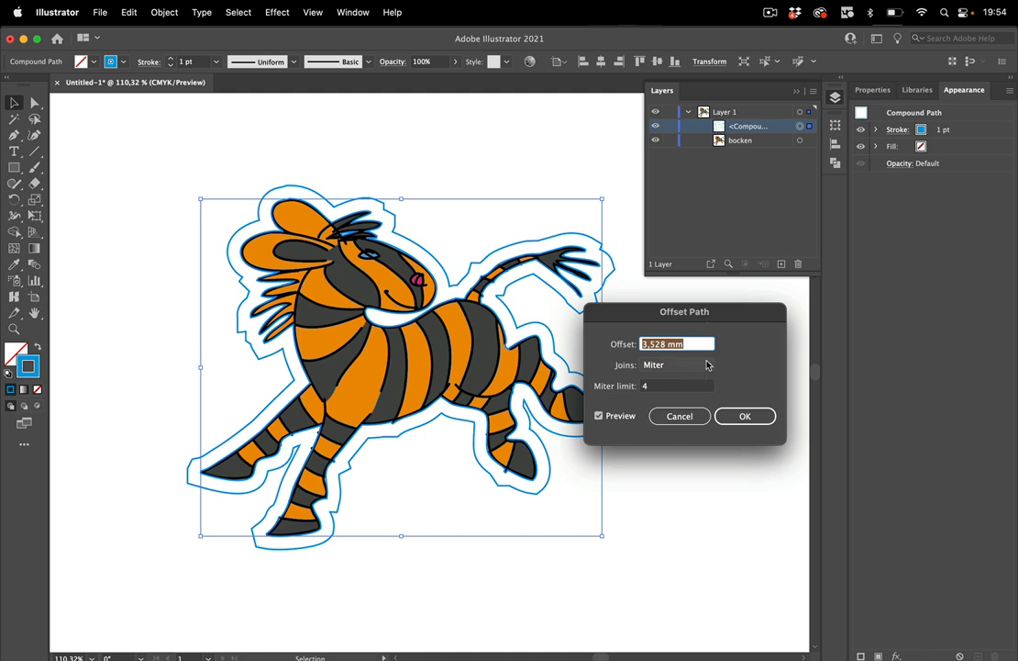
left_click(677, 364)
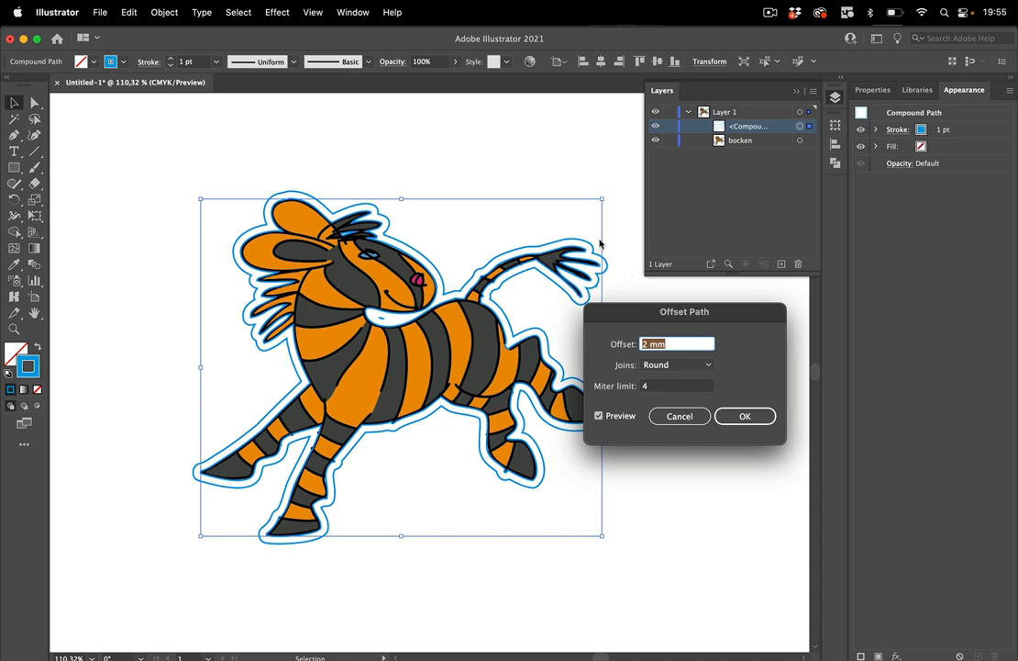
mouse_move(569, 293)
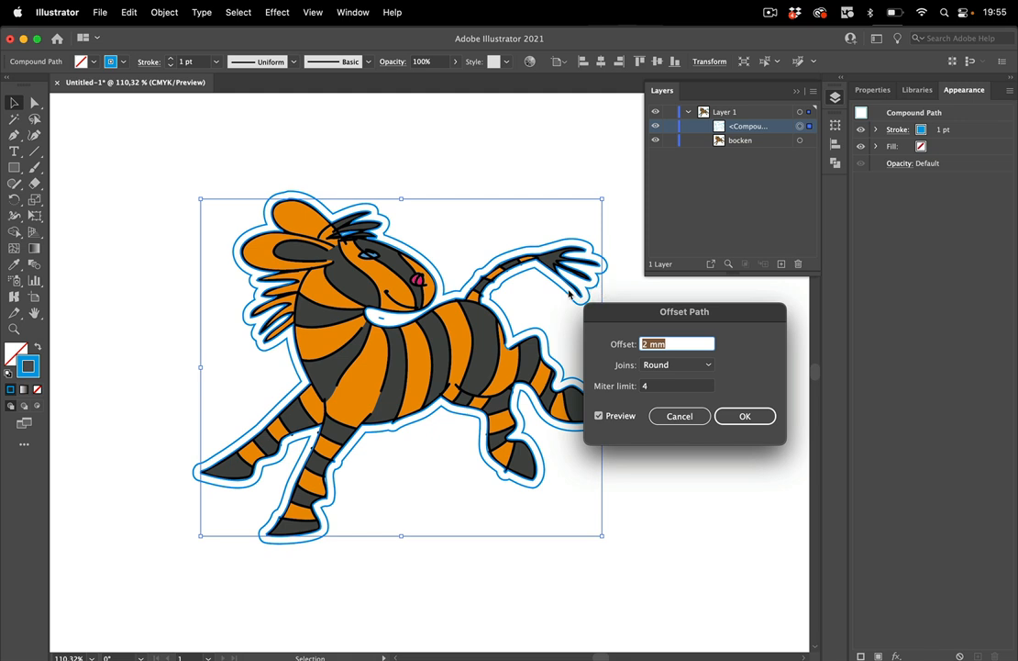
mouse_move(668, 275)
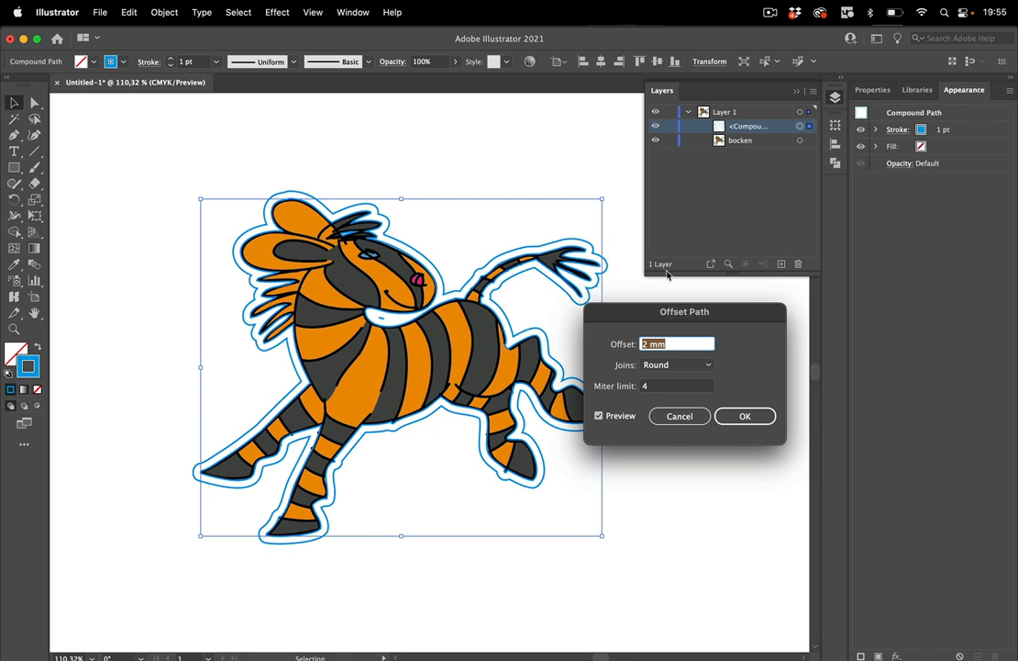
left_click_drag(684, 311, 727, 309)
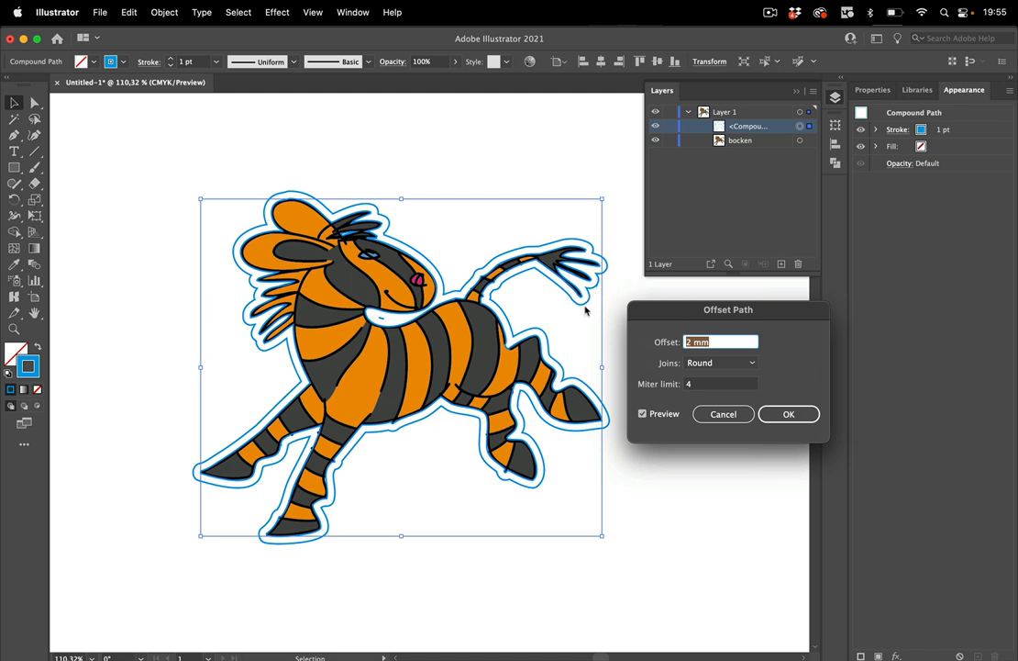
mouse_move(618, 317)
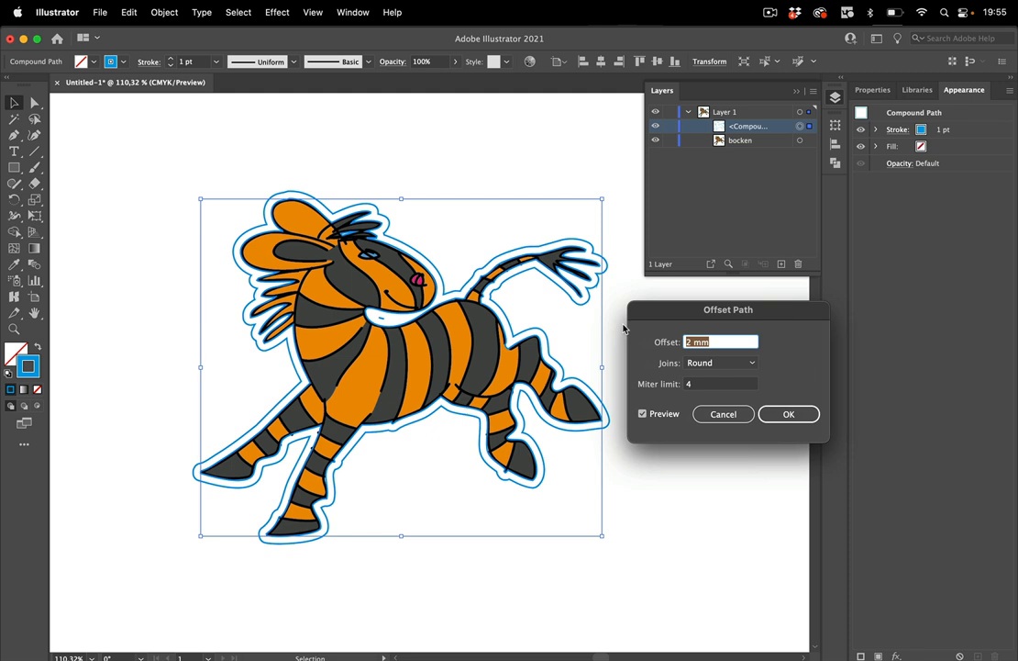
mouse_move(722, 361)
type("7")
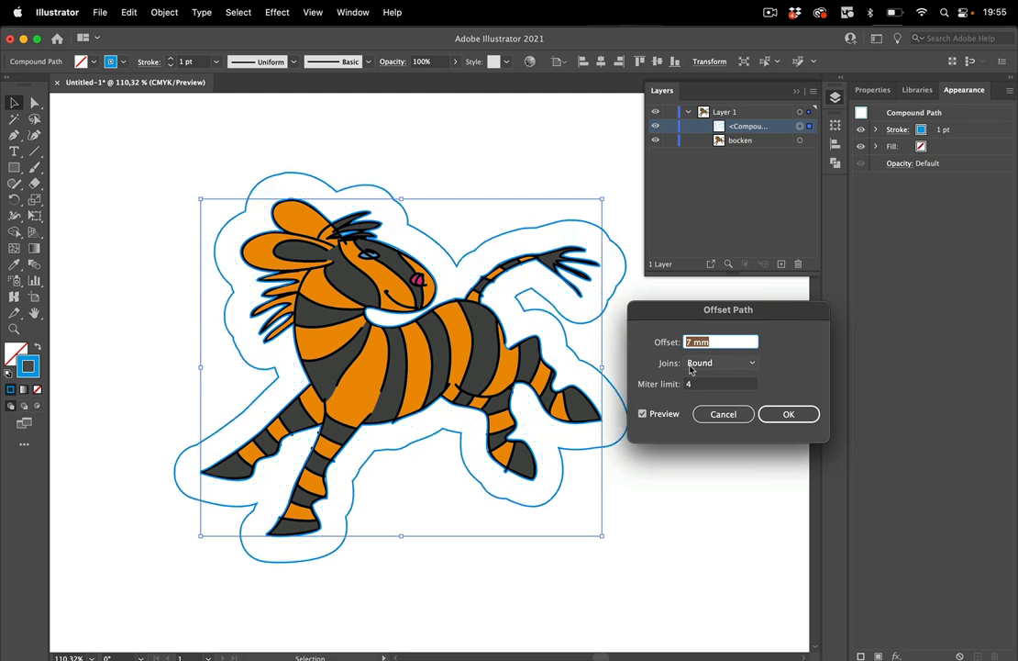
type("8 mm")
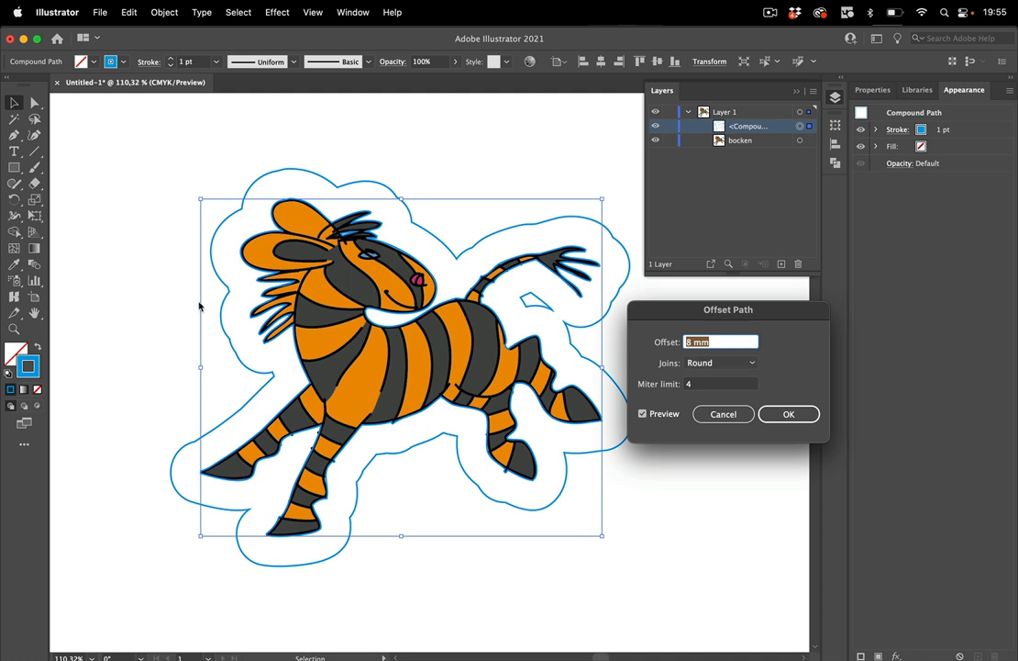
mouse_move(220, 310)
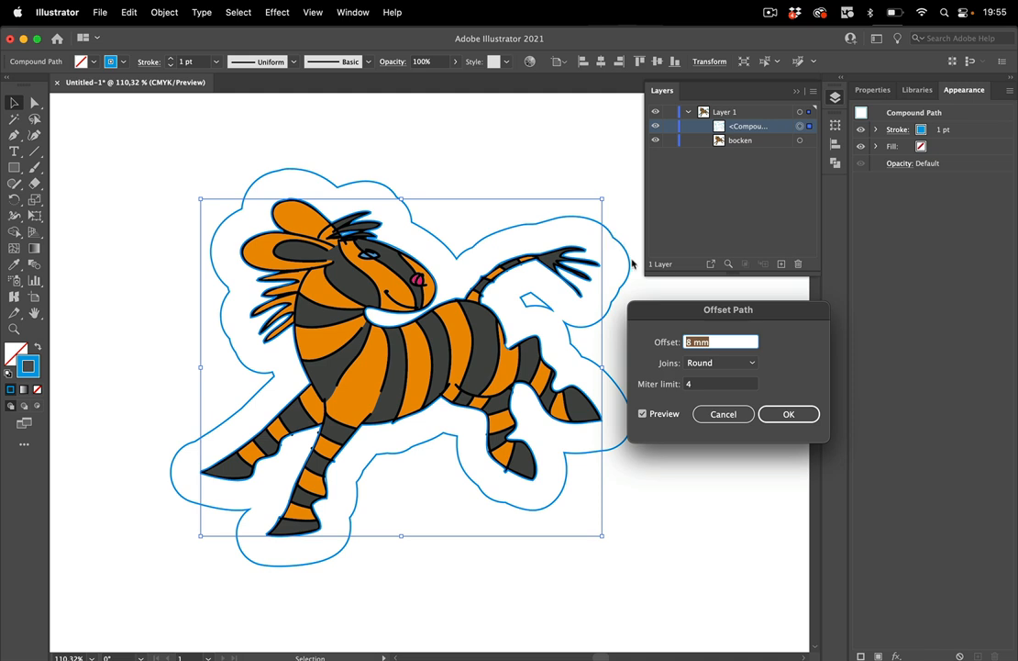
mouse_move(549, 313)
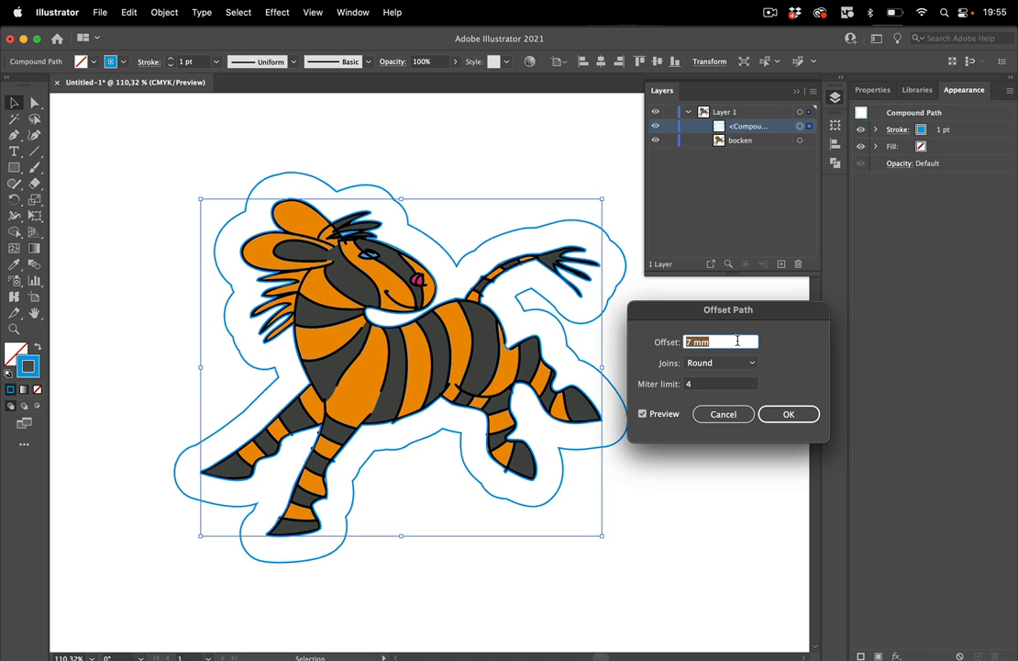
mouse_move(580, 341)
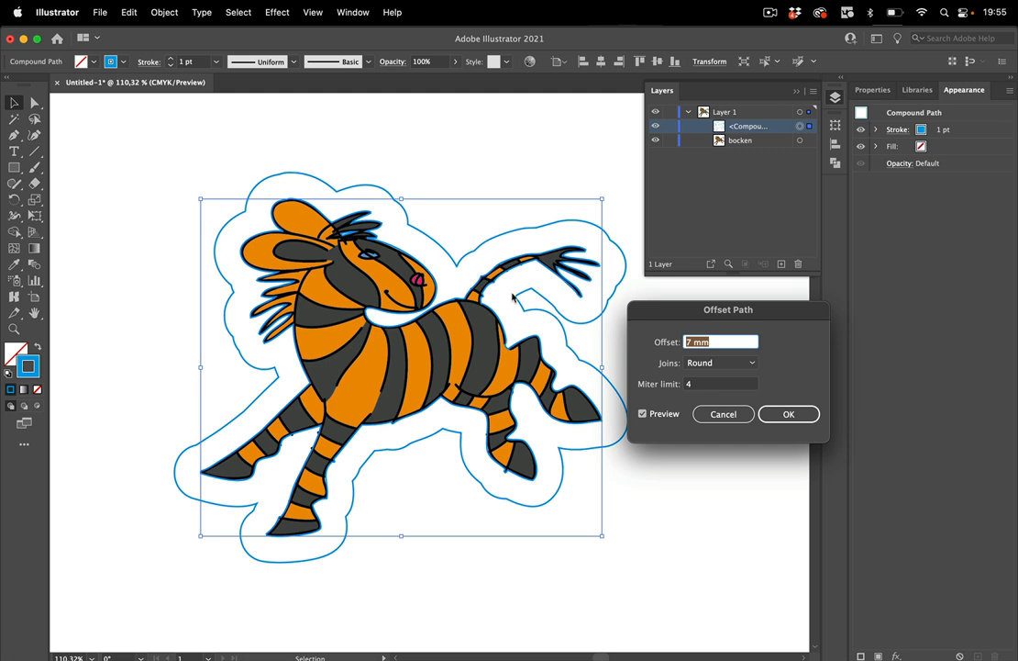
mouse_move(629, 287)
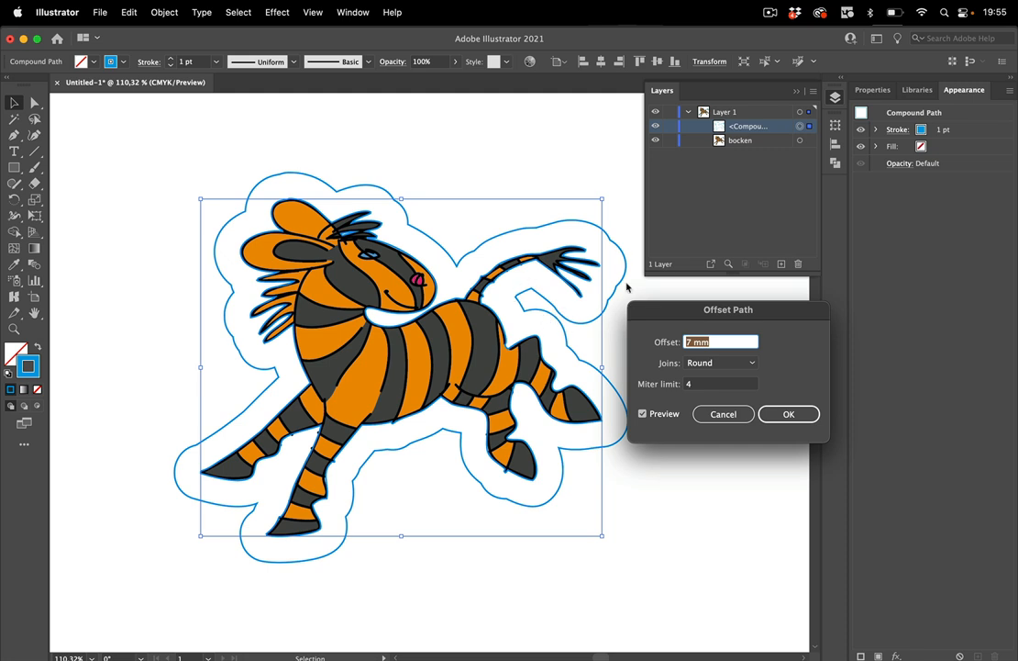
mouse_move(672, 294)
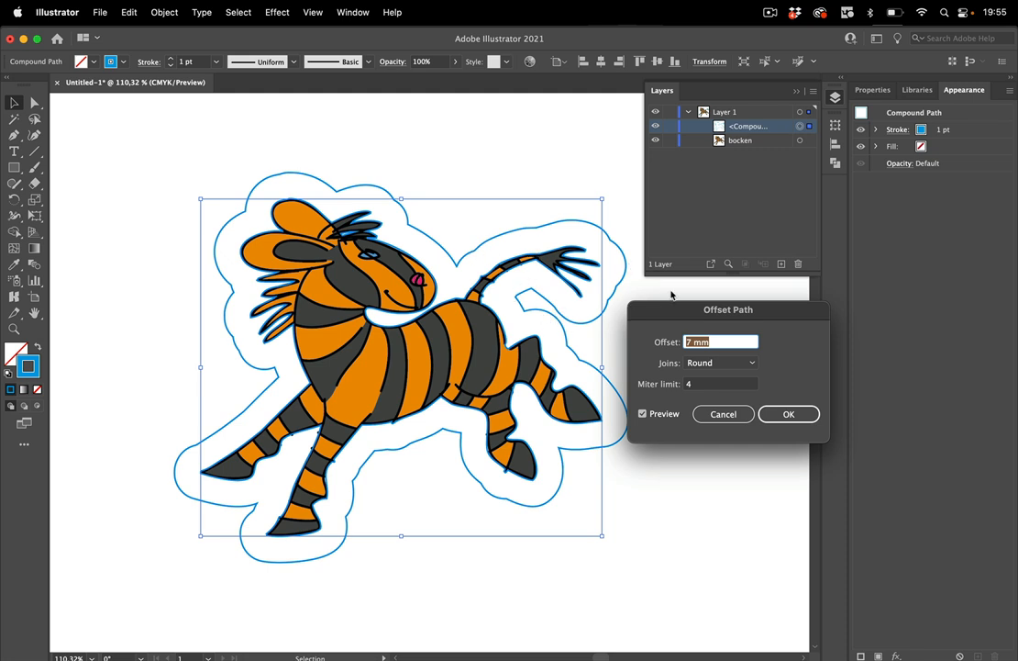
mouse_move(626, 296)
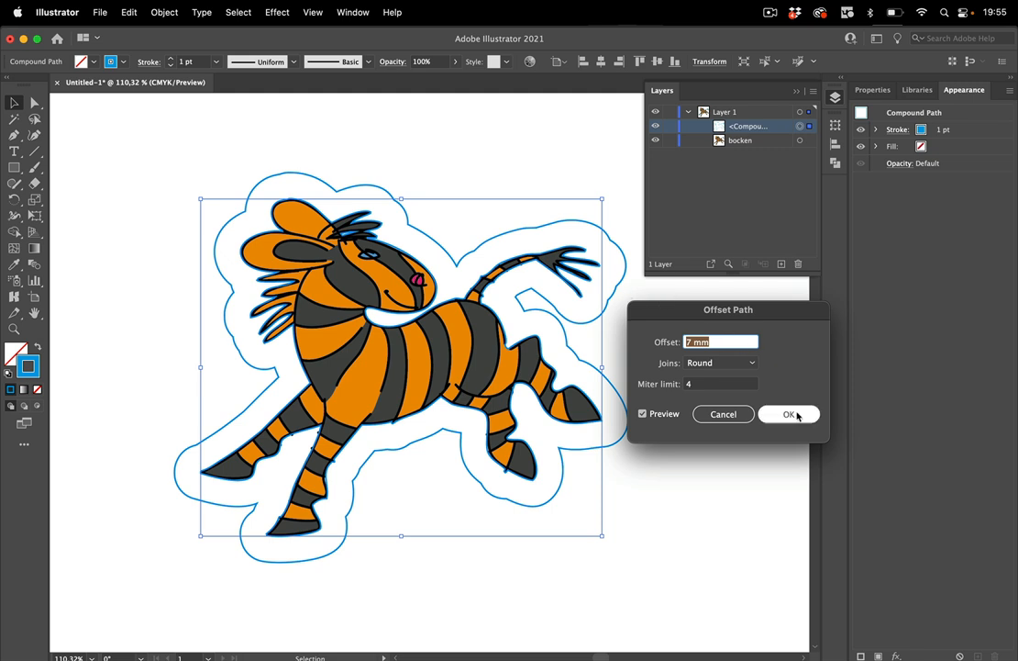
mouse_move(789, 413)
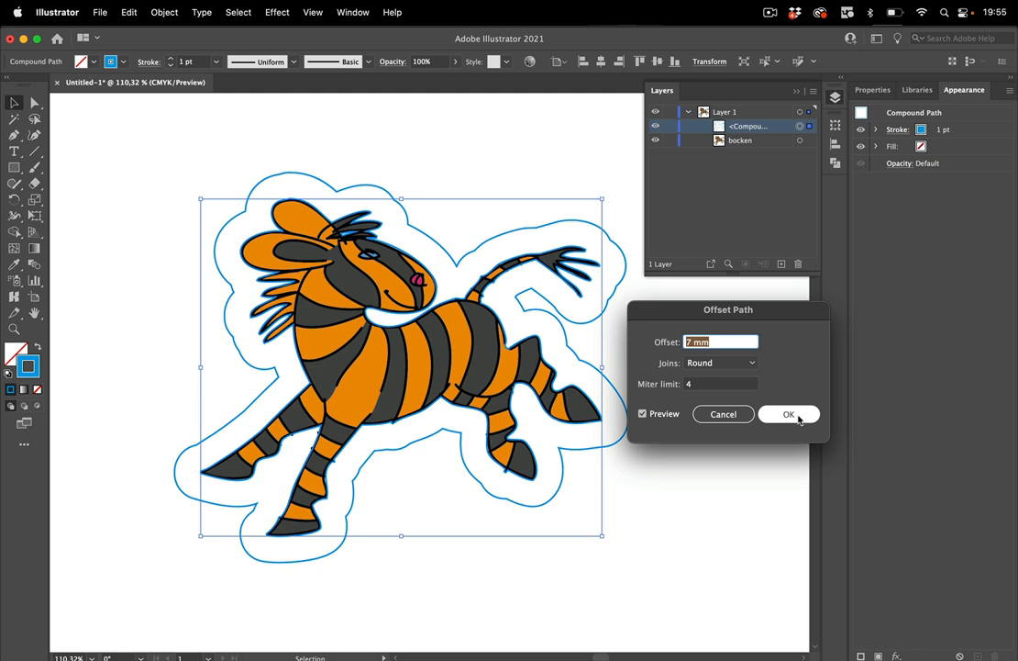
left_click(788, 414)
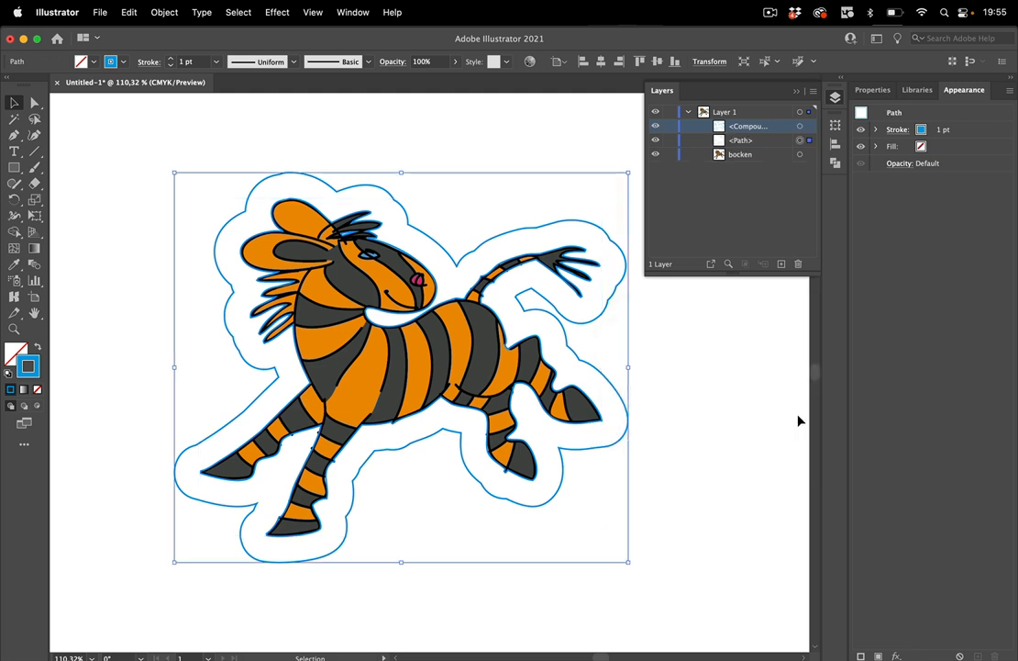
mouse_move(649, 329)
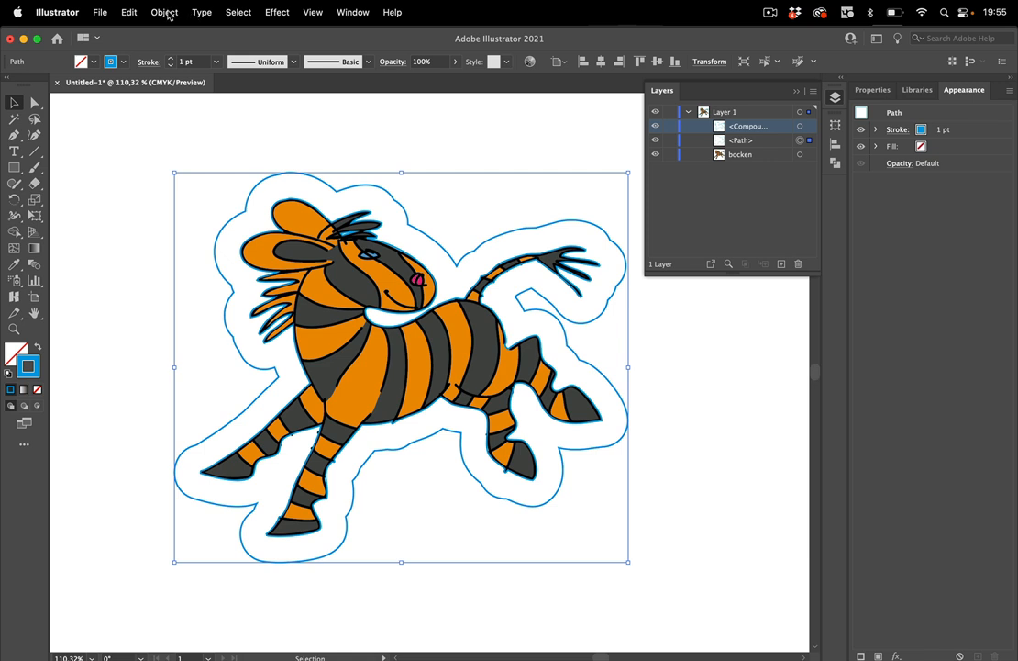
Offset the new outline again with an offset of -5 mm.
left_click(164, 12)
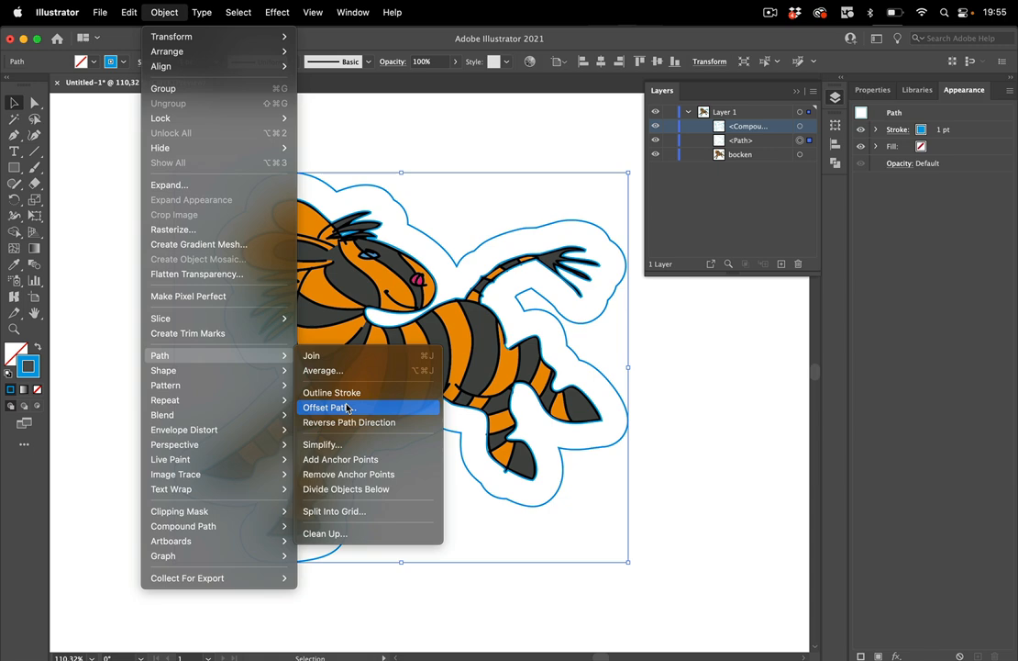
left_click(327, 406)
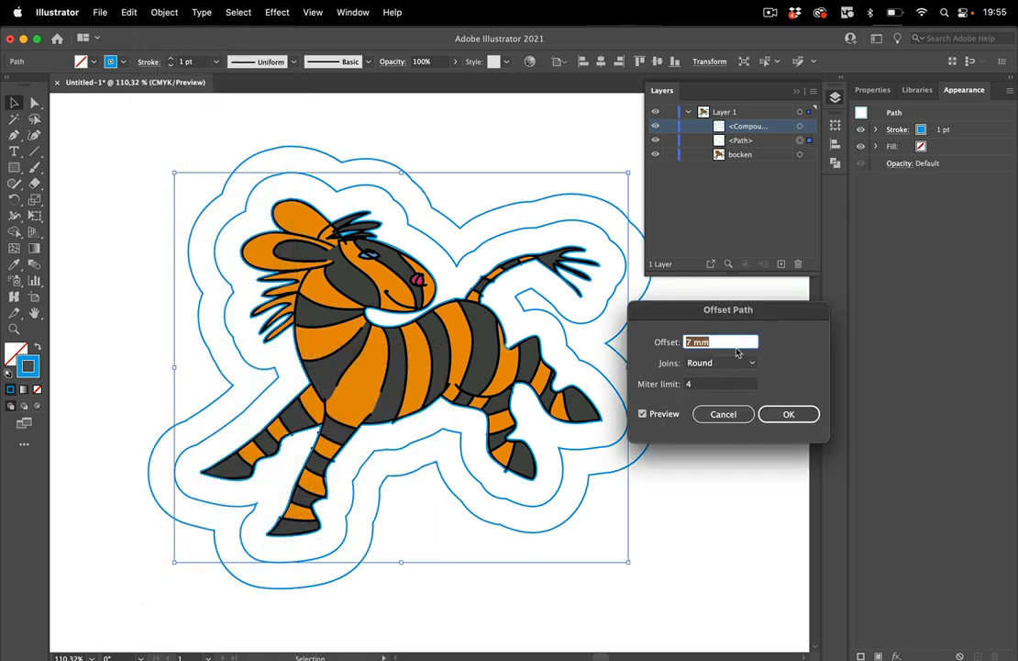
type("-2 mm")
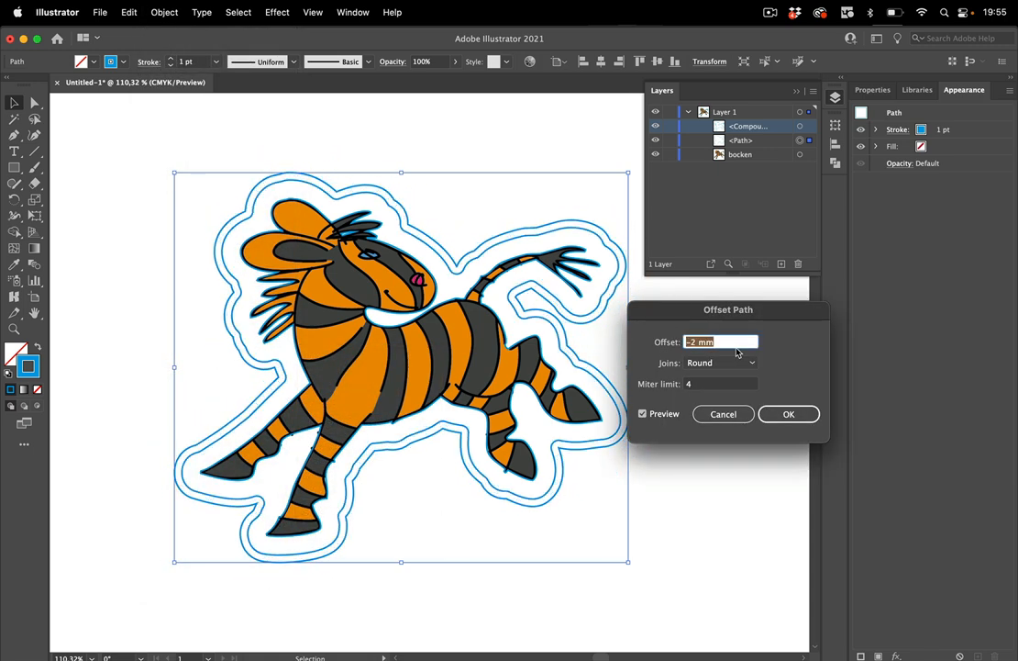
type("-5 mm")
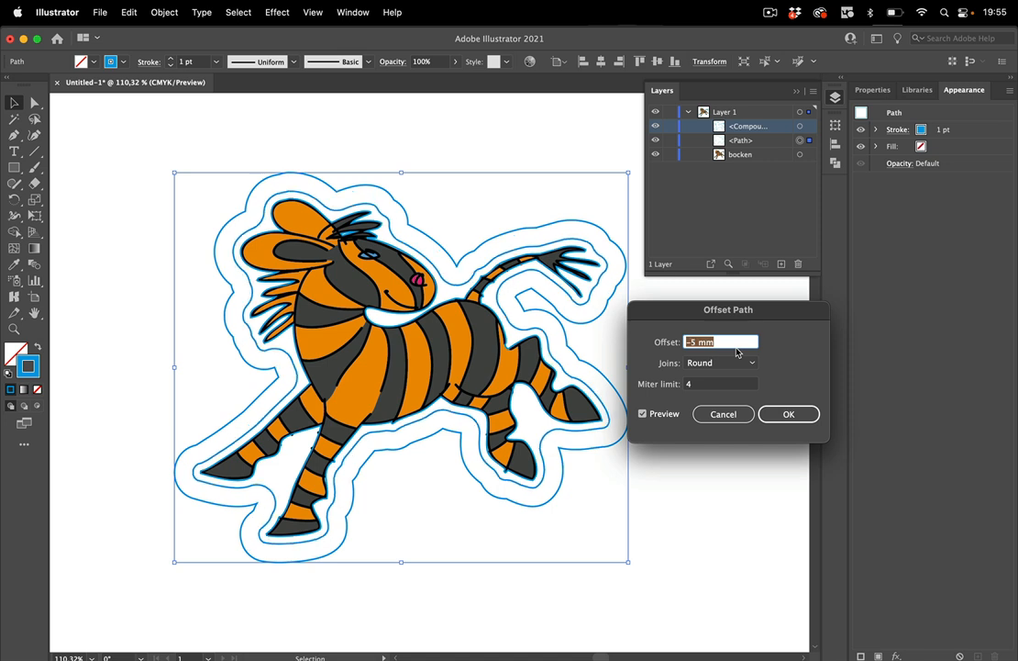
mouse_move(245, 304)
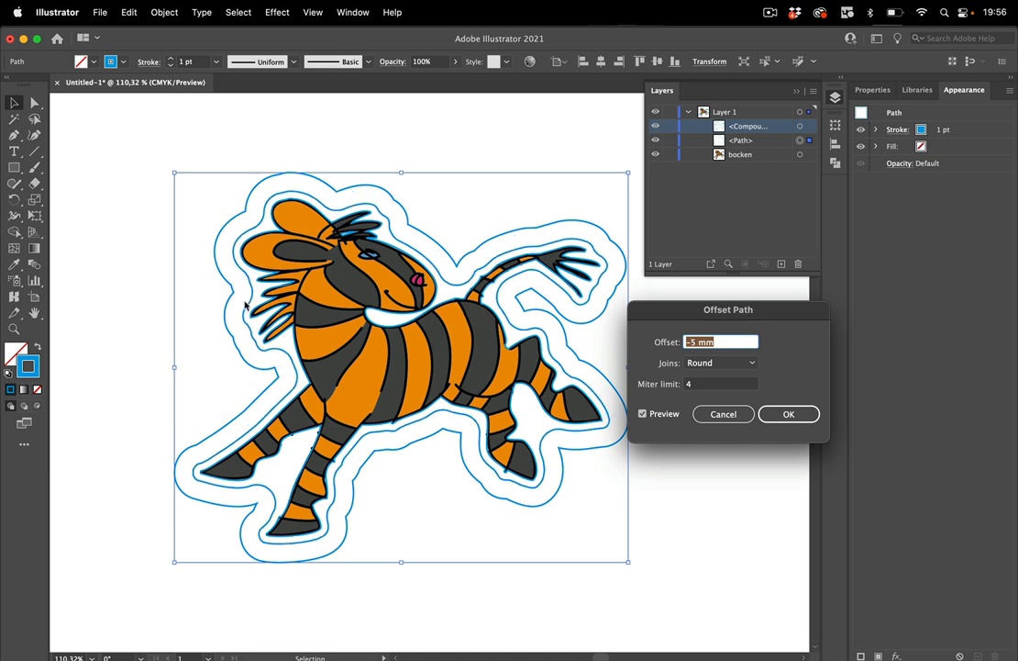
mouse_move(278, 419)
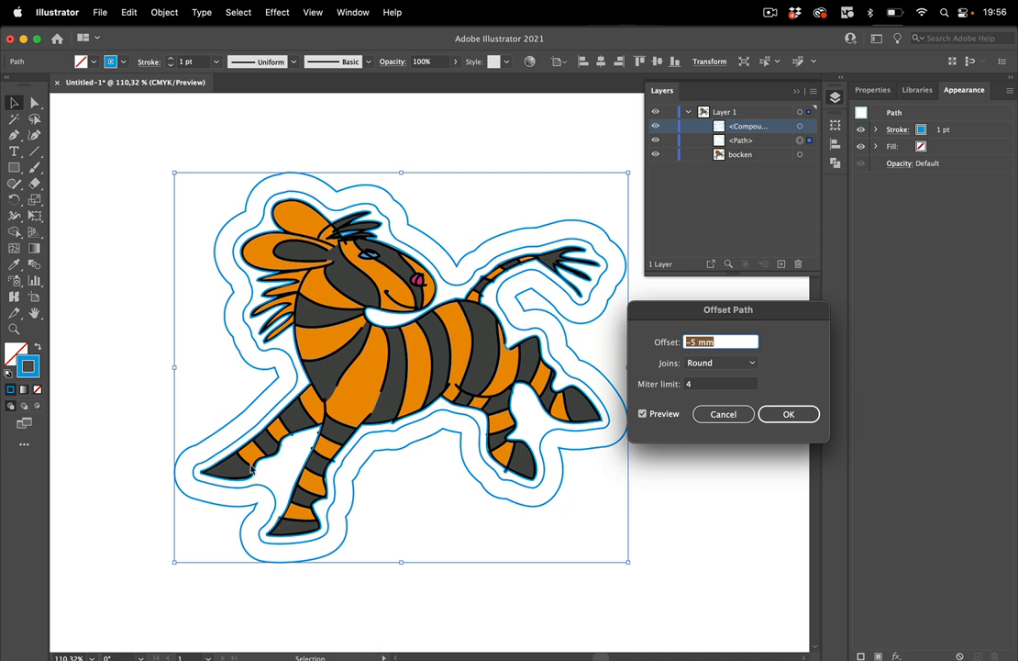
mouse_move(292, 510)
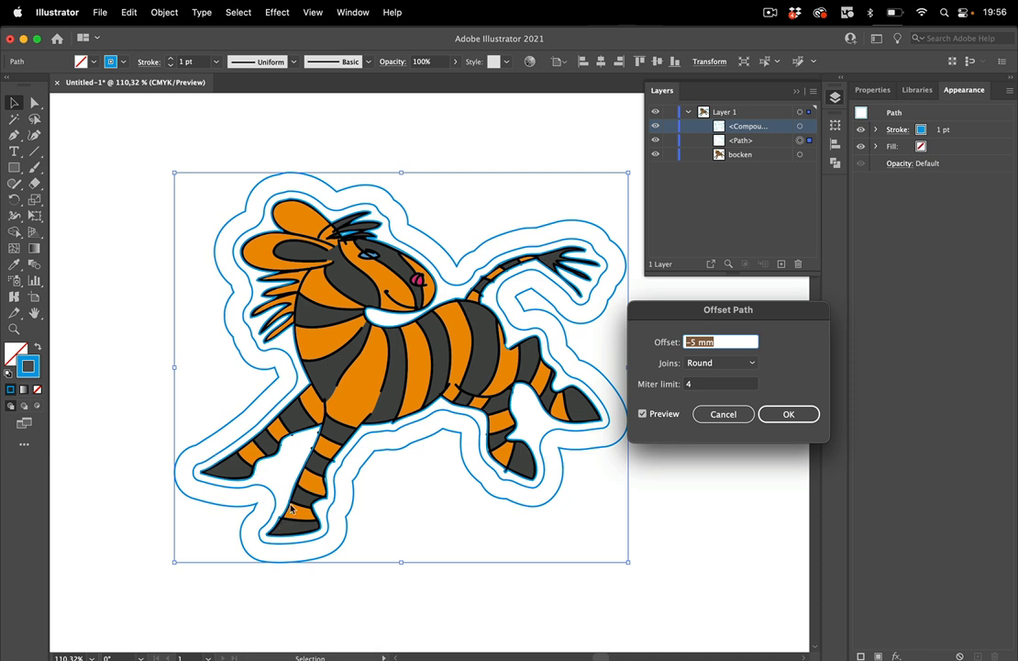
mouse_move(535, 470)
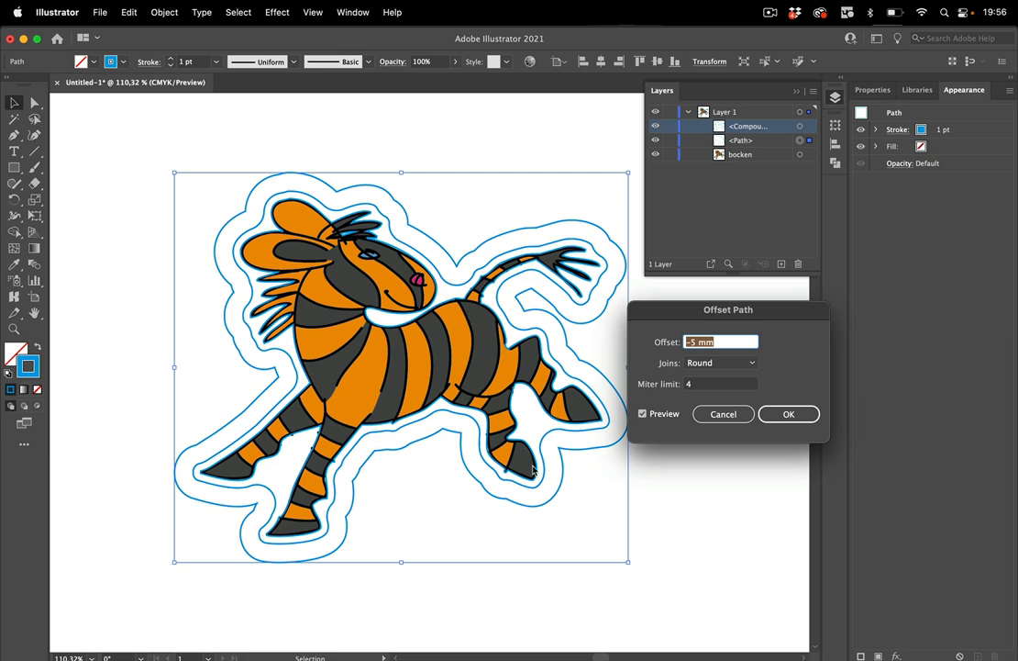
mouse_move(782, 390)
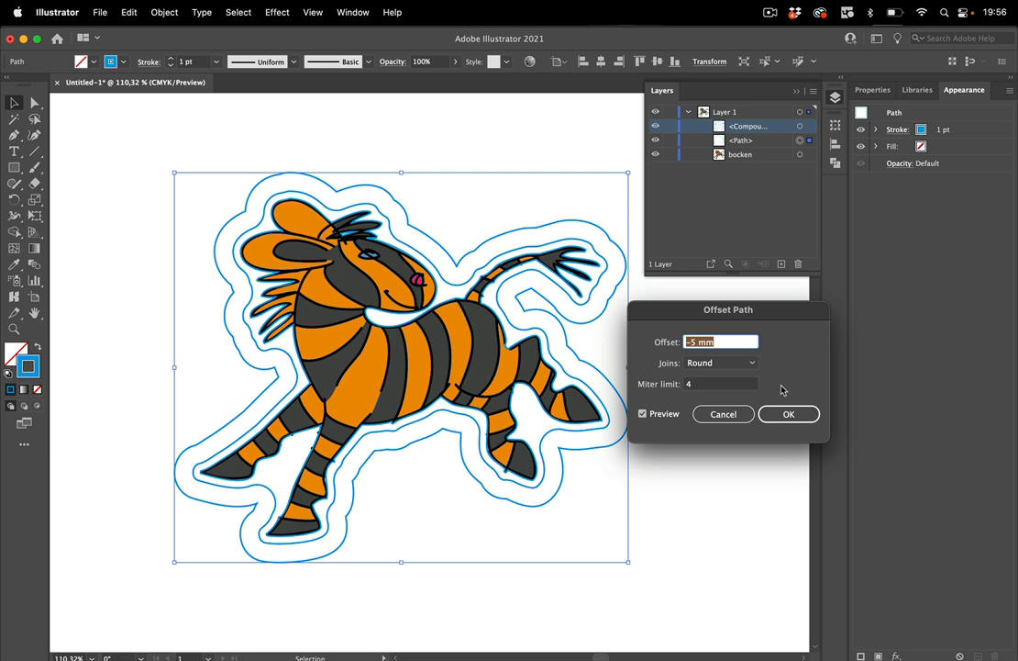
mouse_move(700, 362)
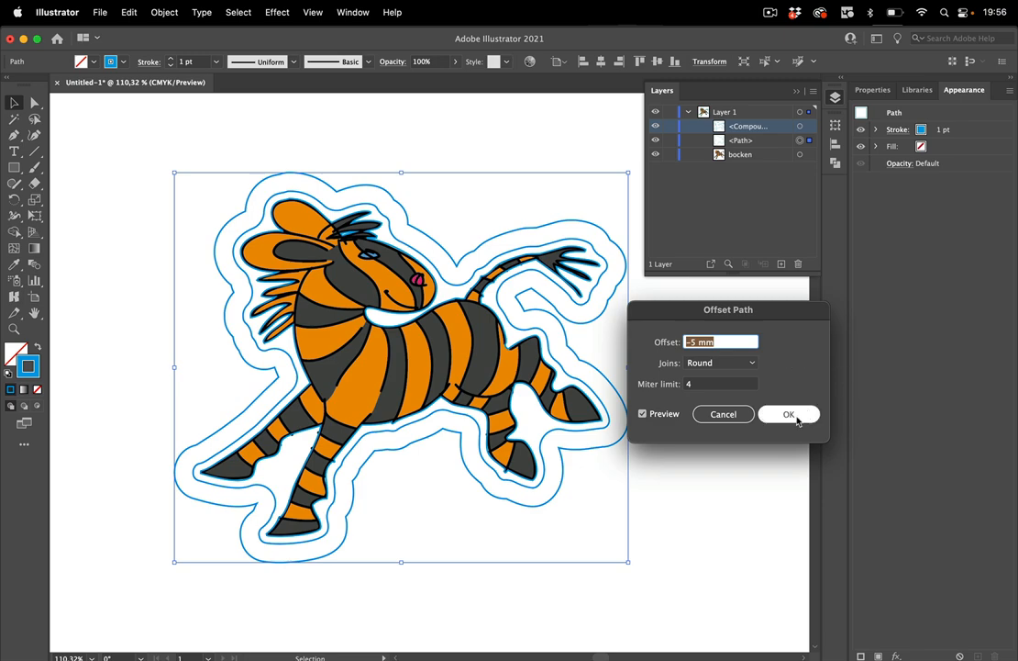
left_click(788, 414)
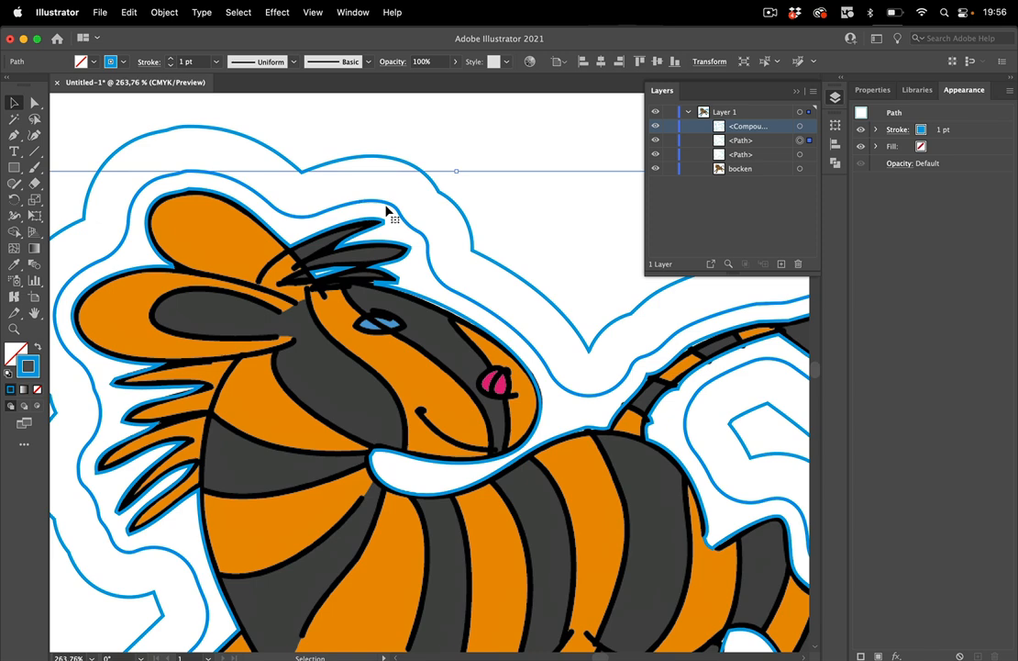
mouse_move(397, 269)
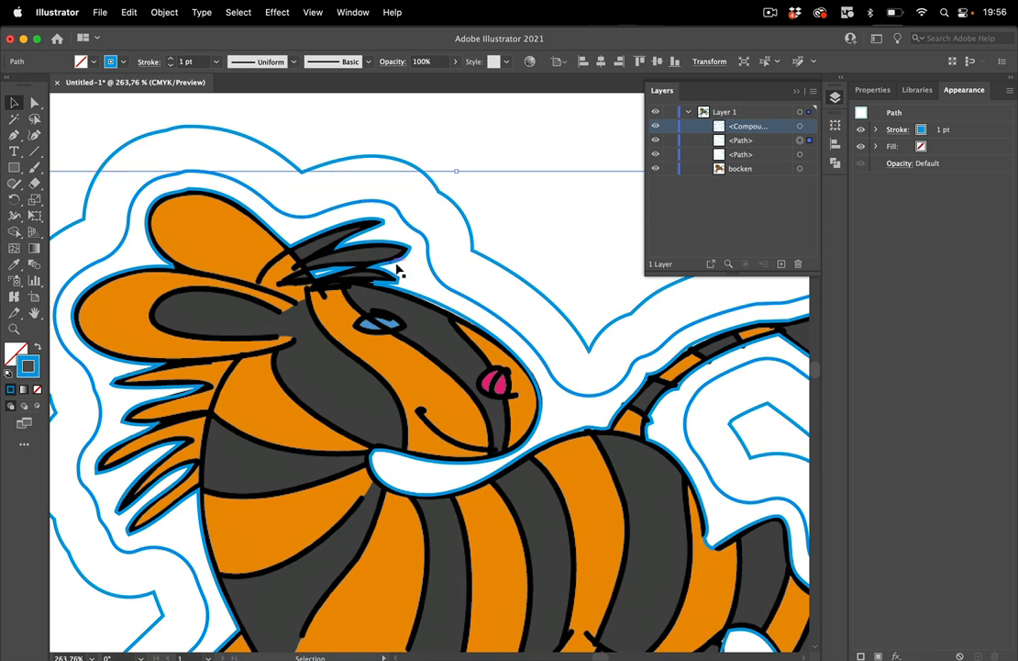
mouse_move(387, 136)
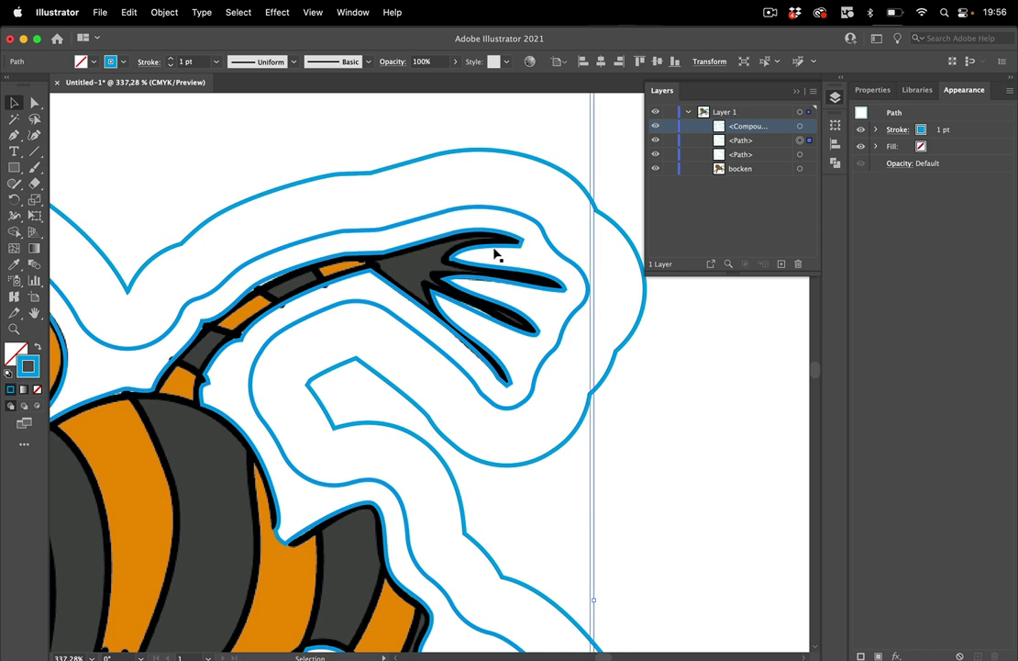
mouse_move(491, 259)
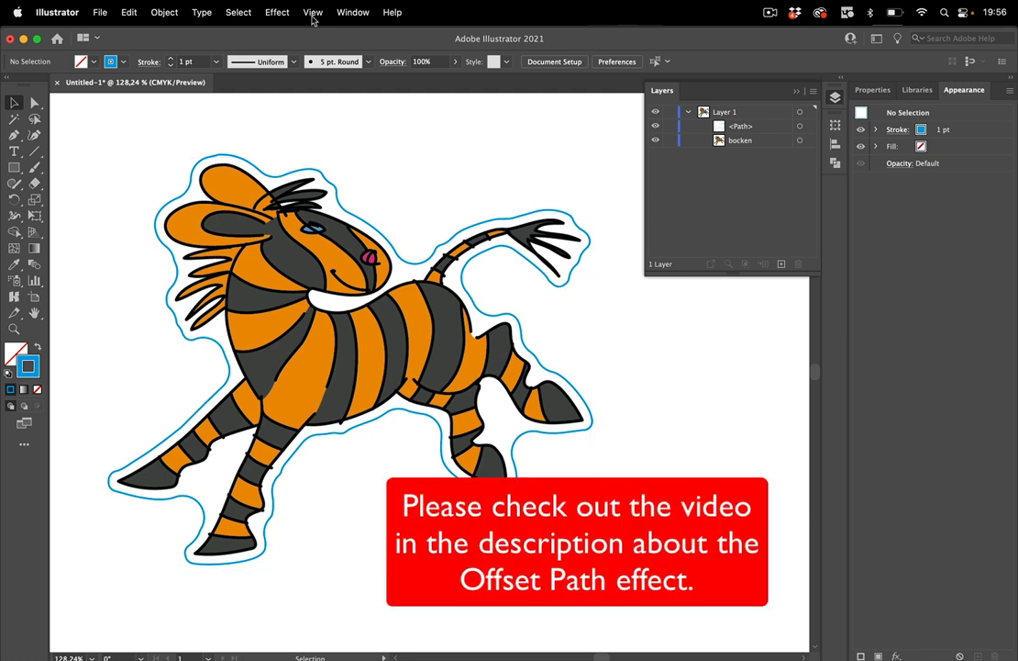
Open the Effect menu over the horse.
left_click(277, 12)
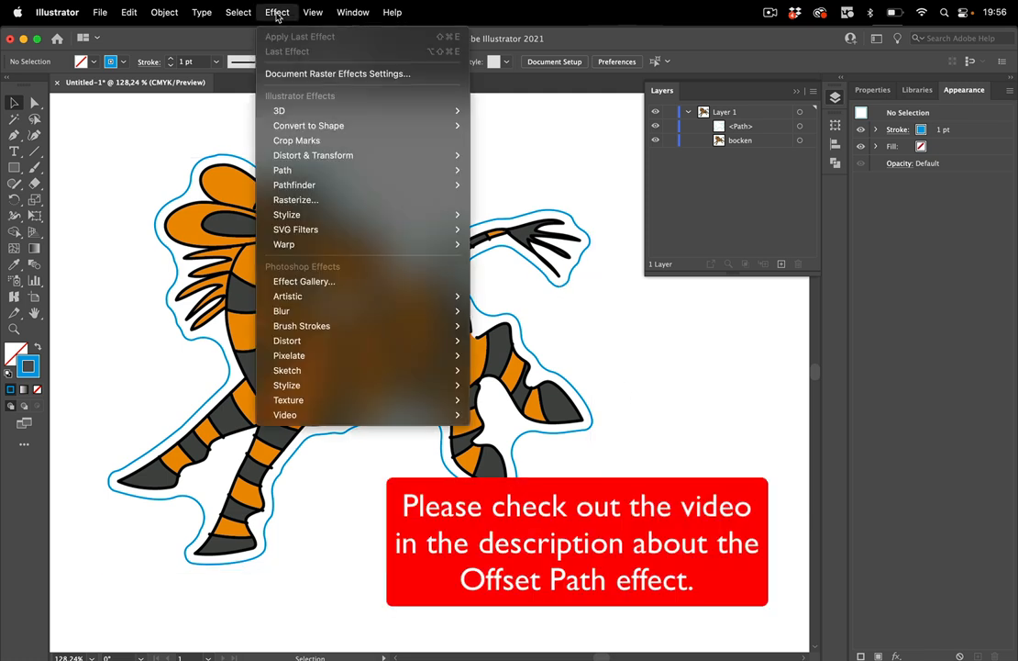
mouse_move(282, 169)
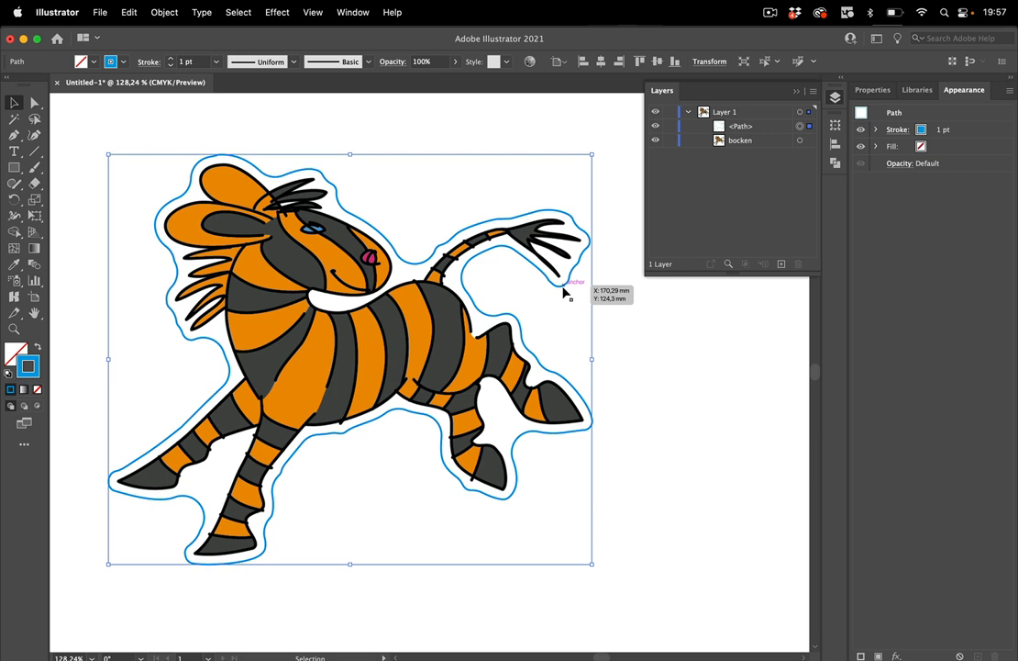
mouse_move(448, 232)
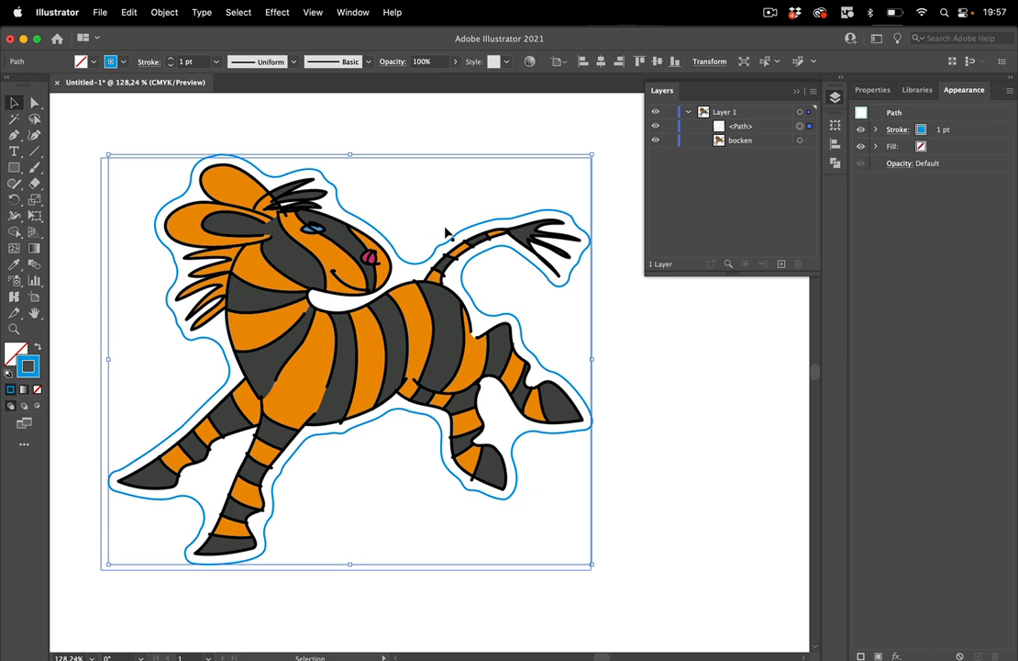
mouse_move(695, 357)
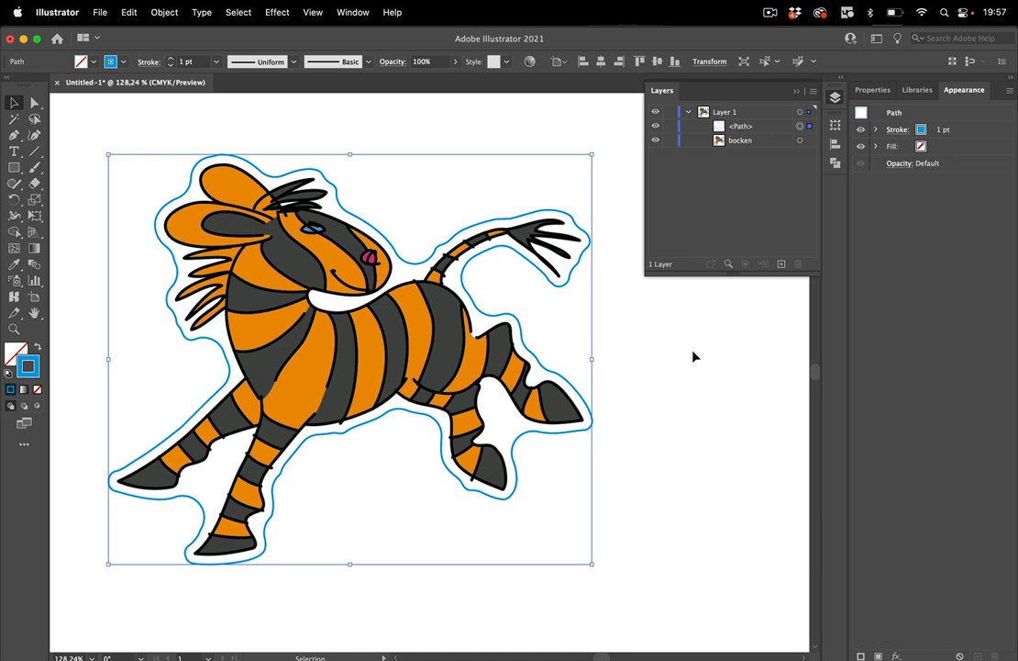
Use the Direct Selection tool to show the cut line's anchor points.
left_click(13, 119)
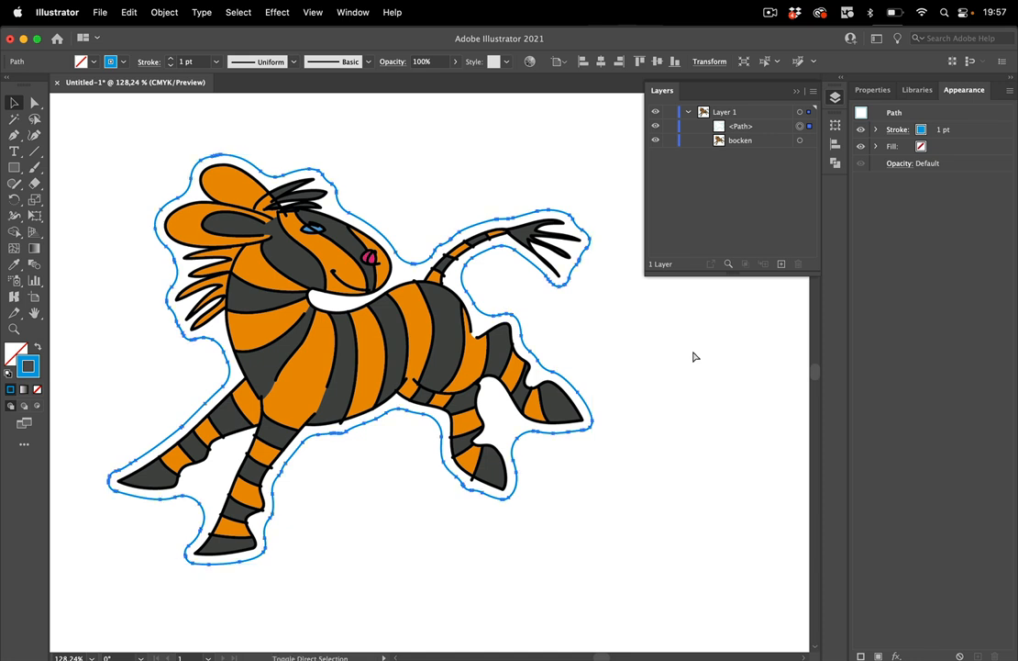